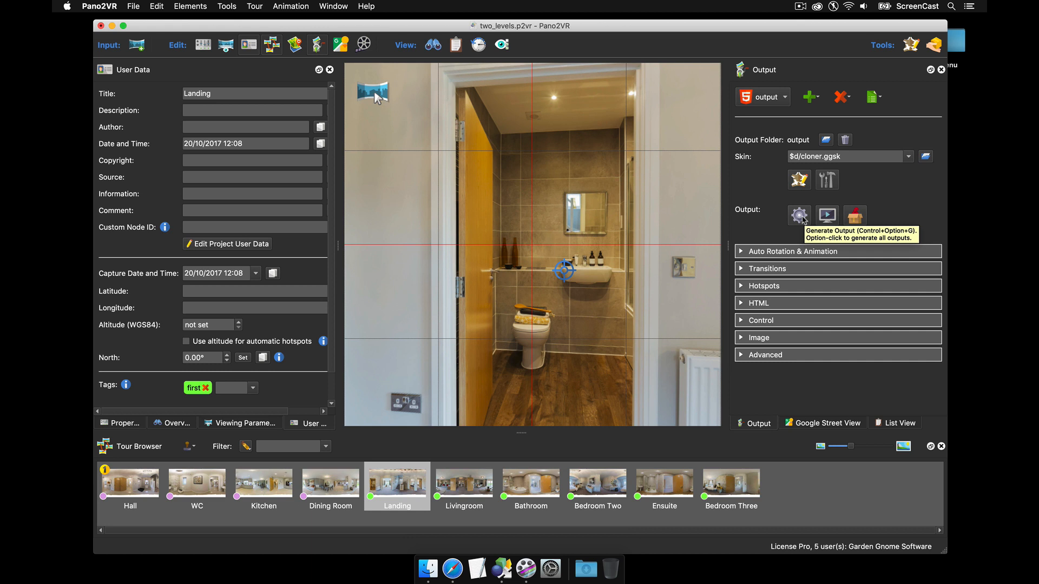
pyautogui.moveTo(740, 219)
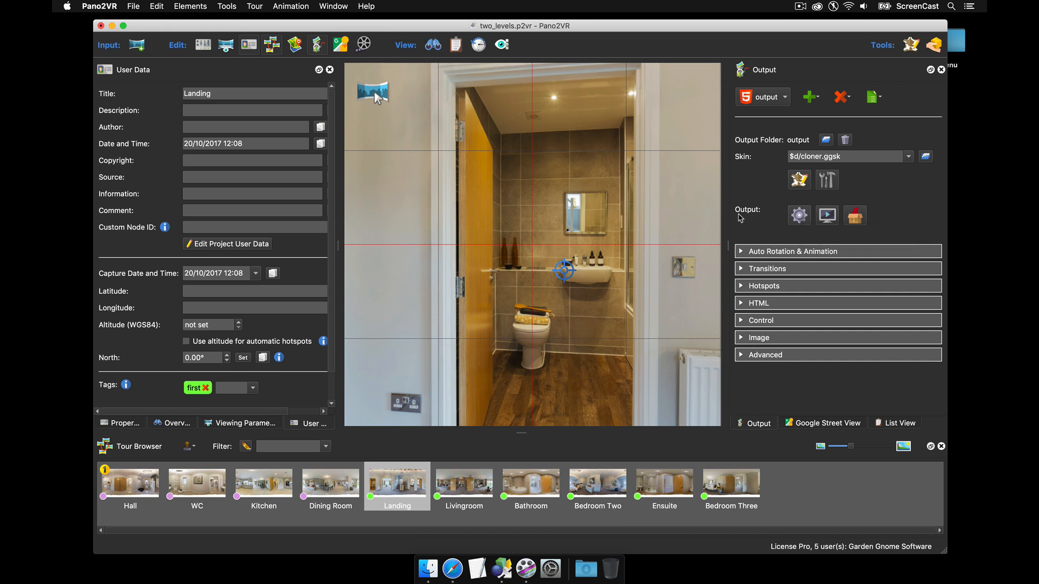
pyautogui.moveTo(756, 193)
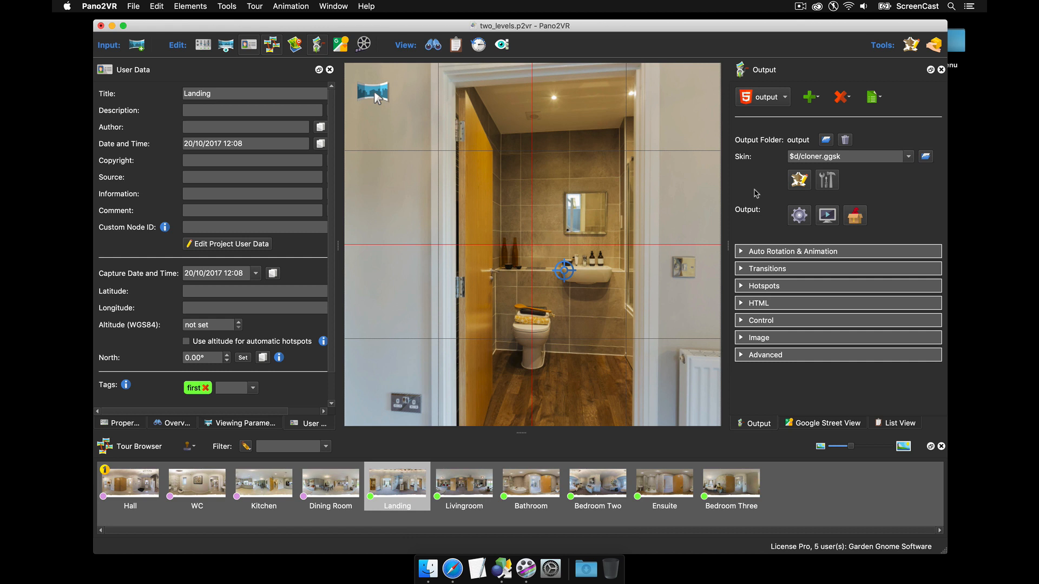
pyautogui.moveTo(571, 360)
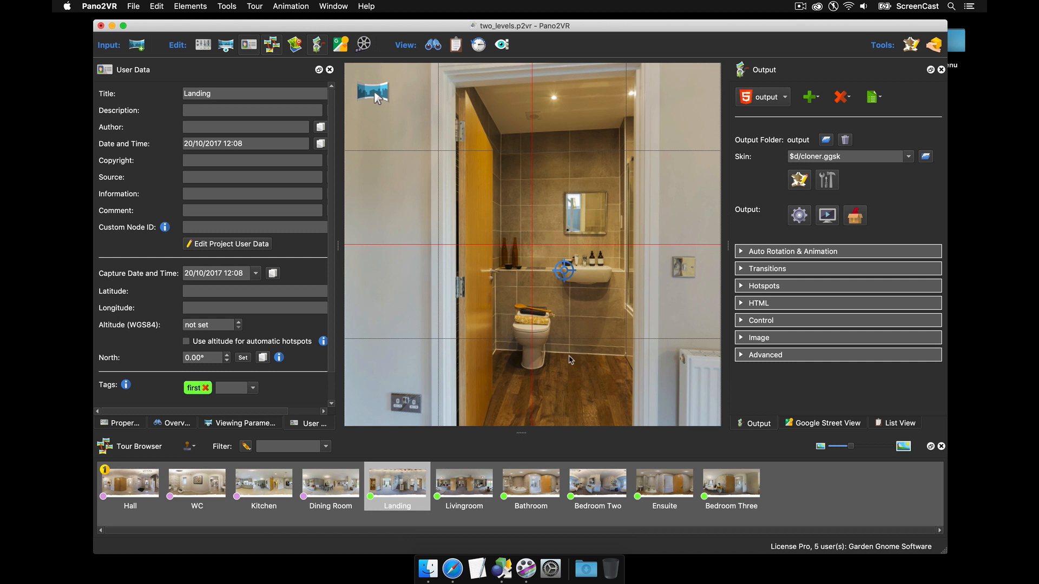
pyautogui.moveTo(231, 484)
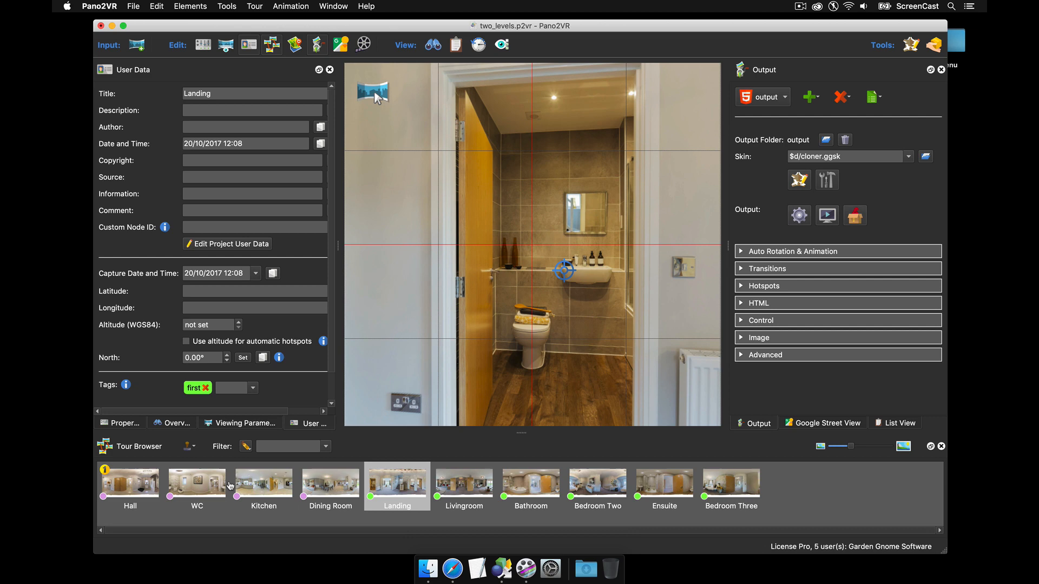
pyautogui.moveTo(454, 509)
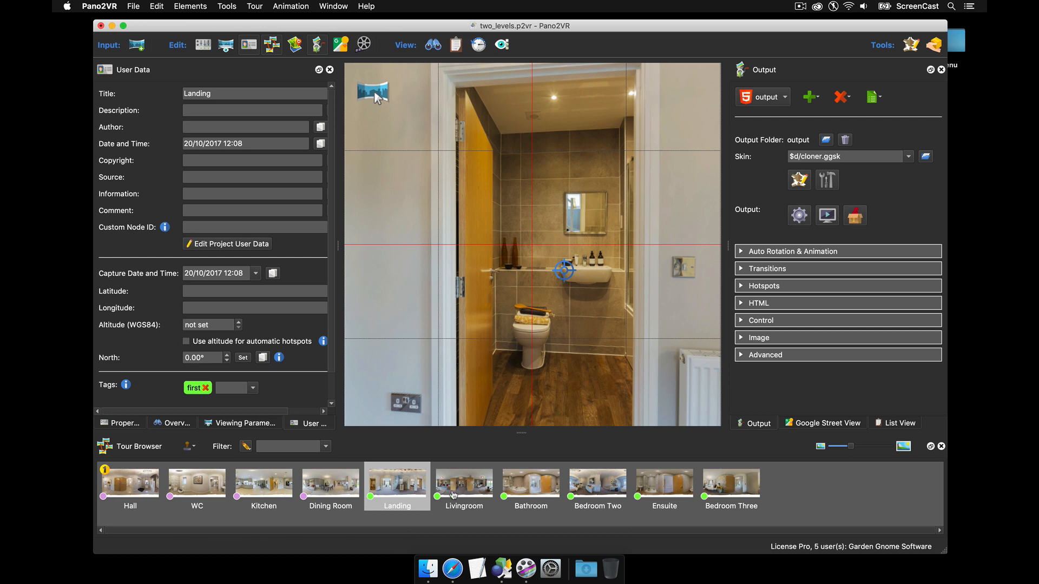
# Compare the Hall and Livingroom panorama floor tags, ending back on Hall
pyautogui.click(129, 484)
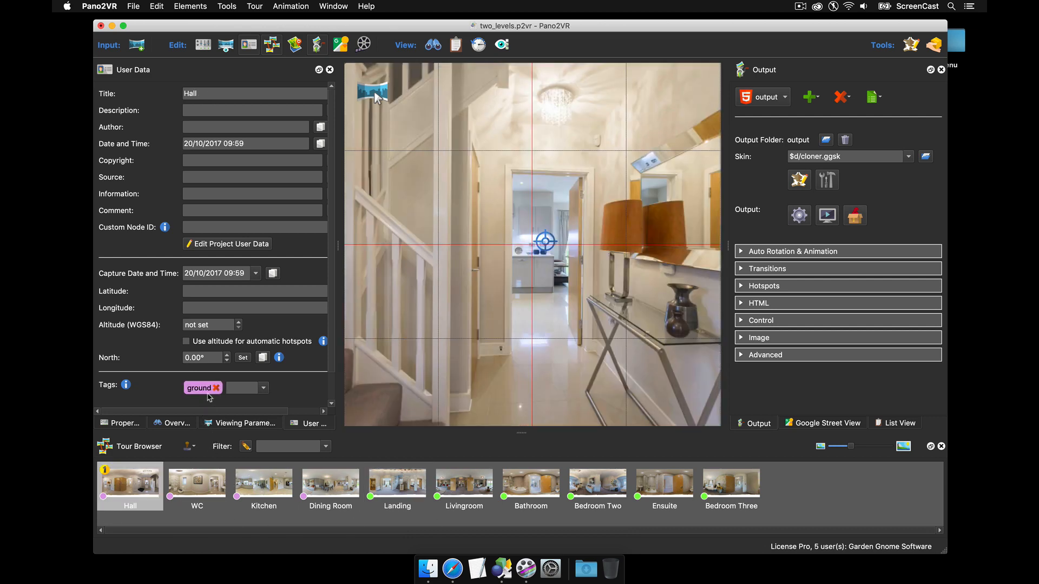
pyautogui.click(463, 483)
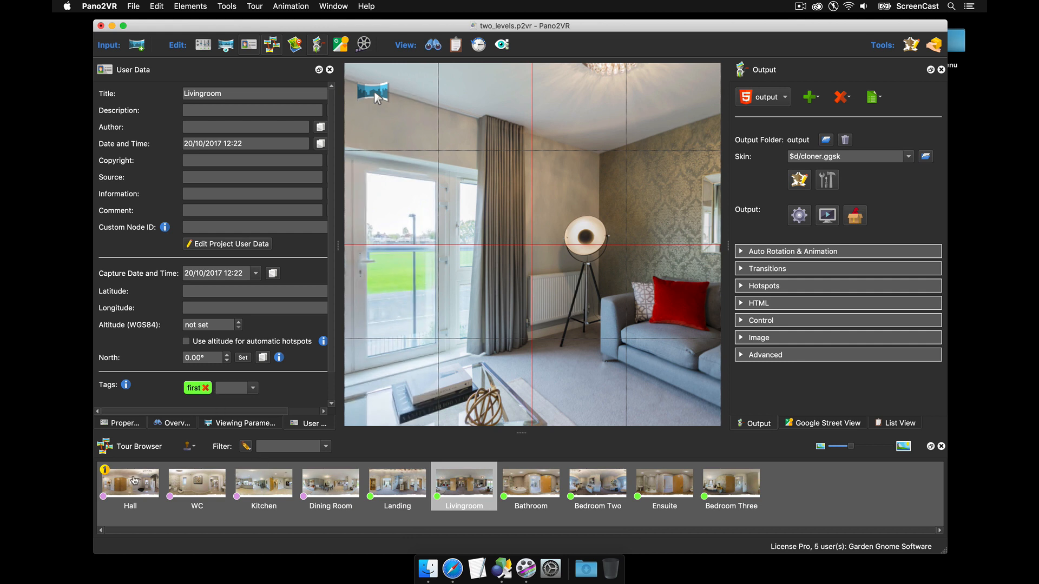
pyautogui.click(129, 482)
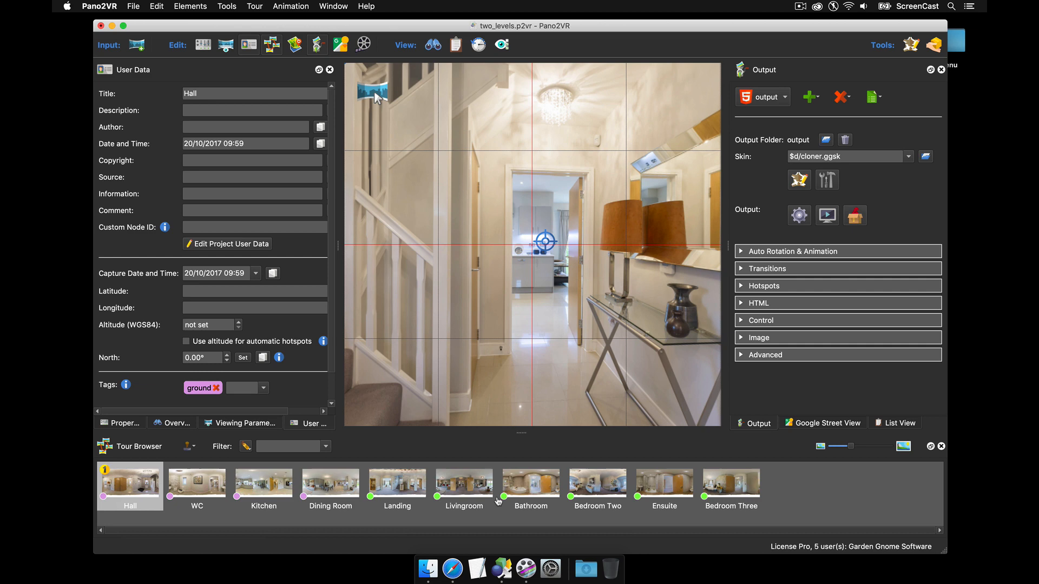
pyautogui.moveTo(847, 231)
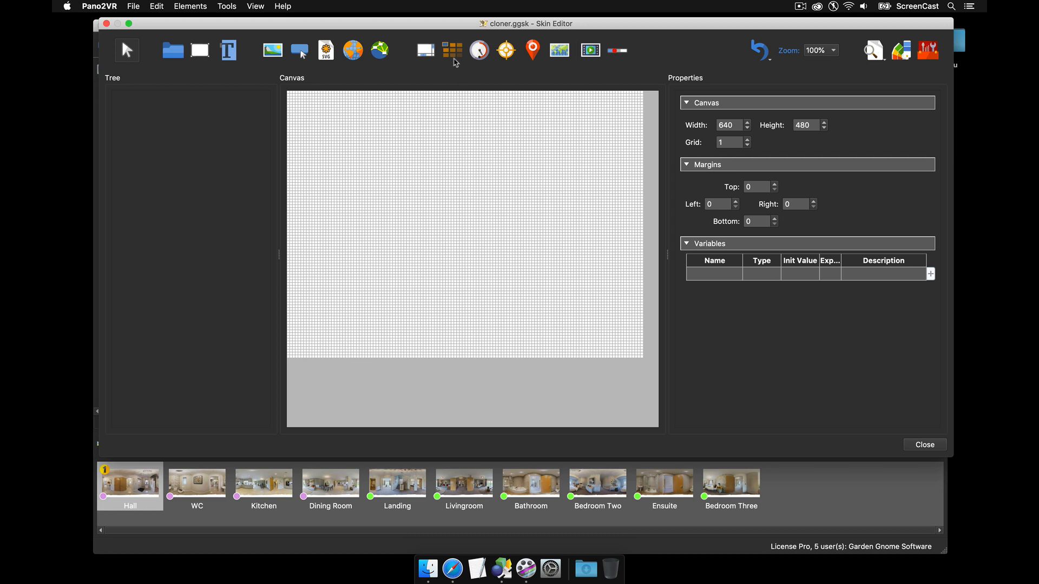
pyautogui.moveTo(453, 50)
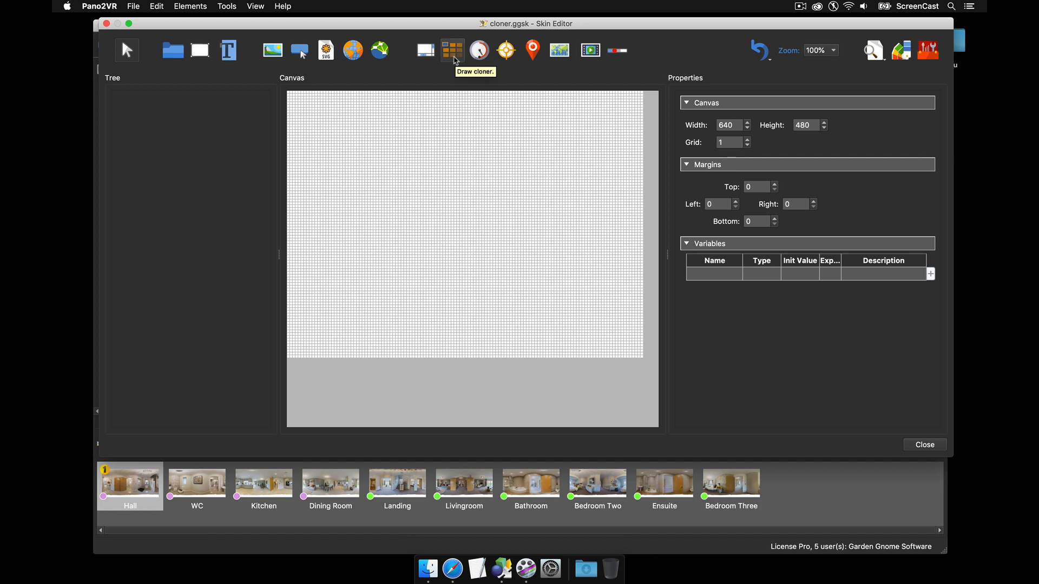
pyautogui.moveTo(437, 135)
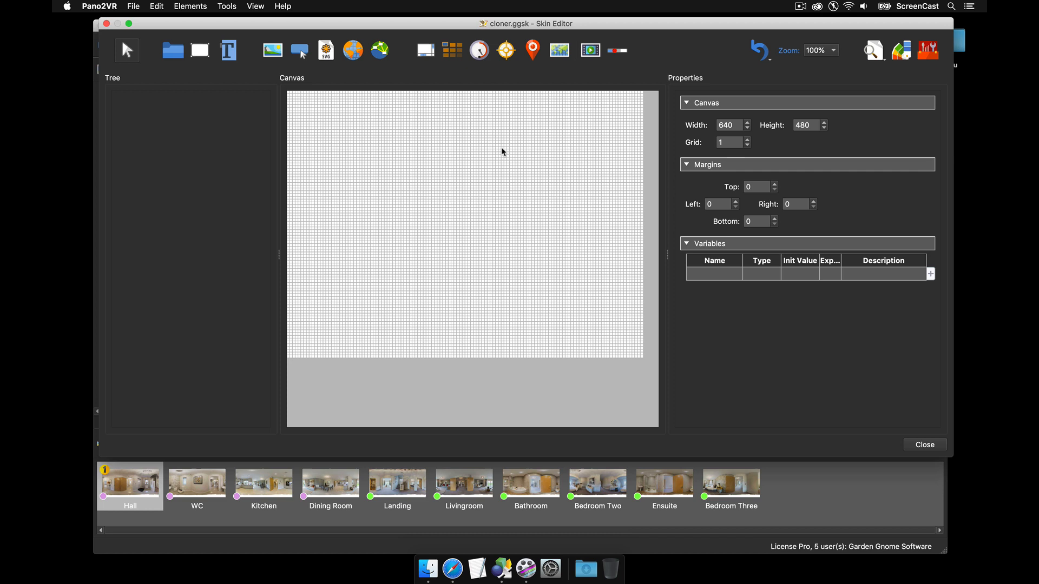
pyautogui.moveTo(460, 108)
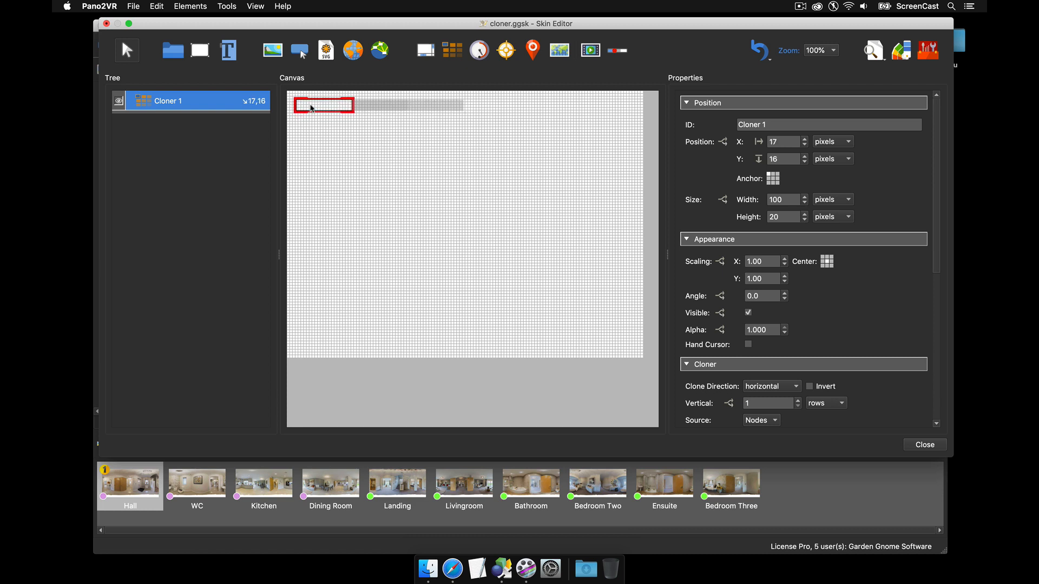
pyautogui.moveTo(323, 110)
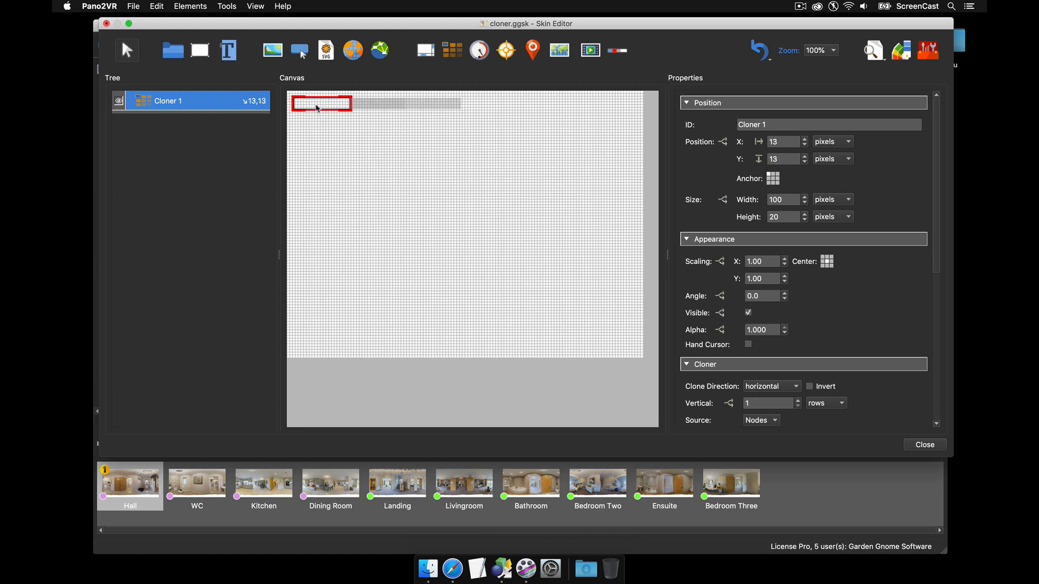
pyautogui.moveTo(758, 145)
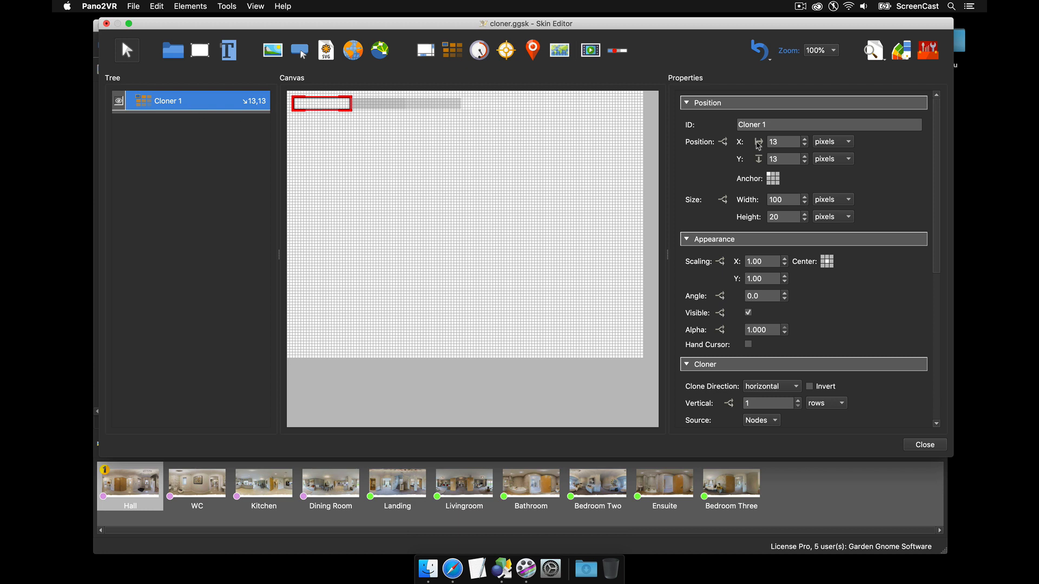
# Name the new cloner CatCloner, placed at 10,10 and sized 155 by 25
pyautogui.write('C')
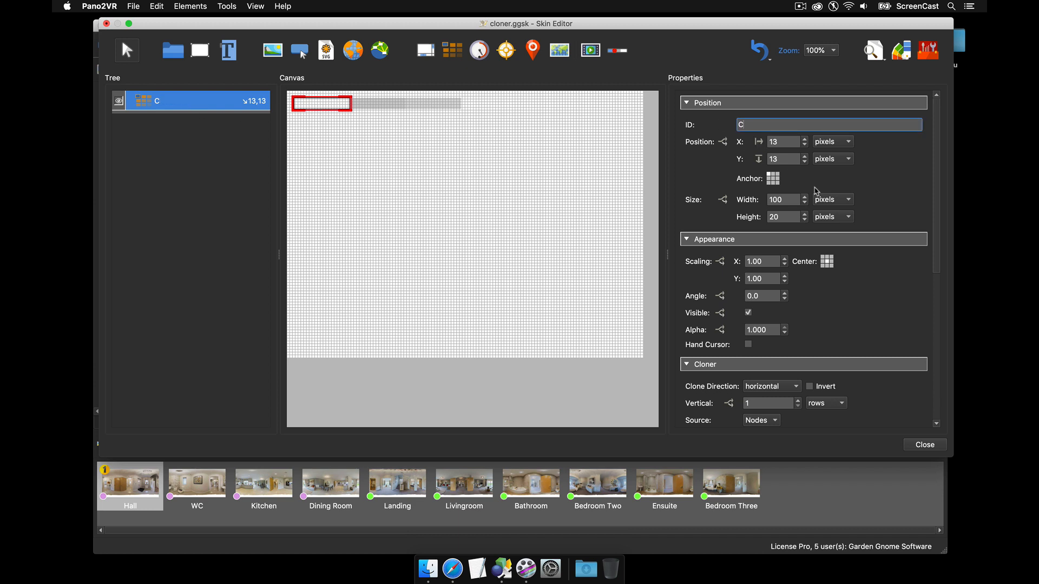
pyautogui.write('CatCloner')
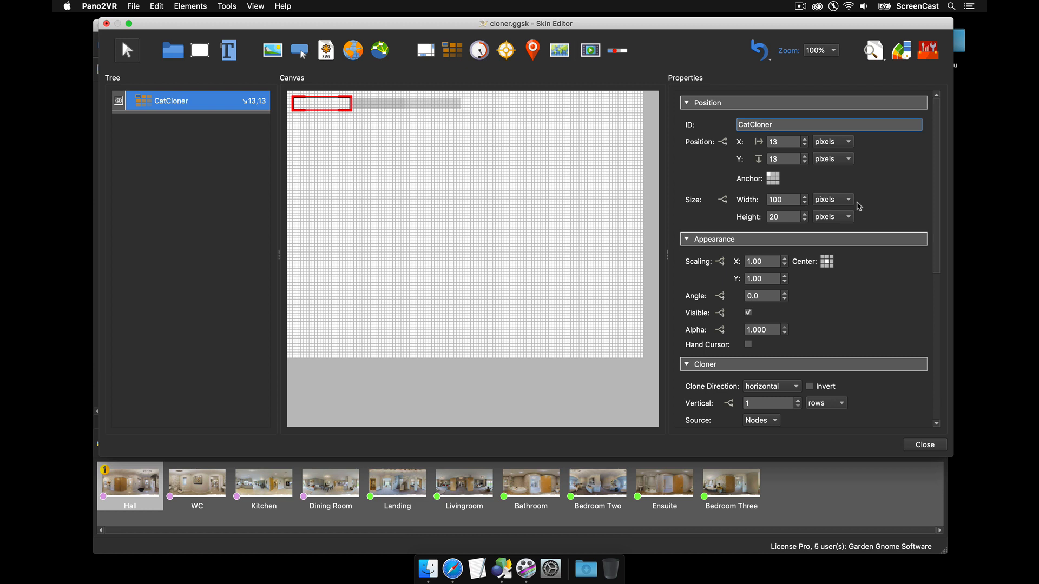
pyautogui.click(781, 142)
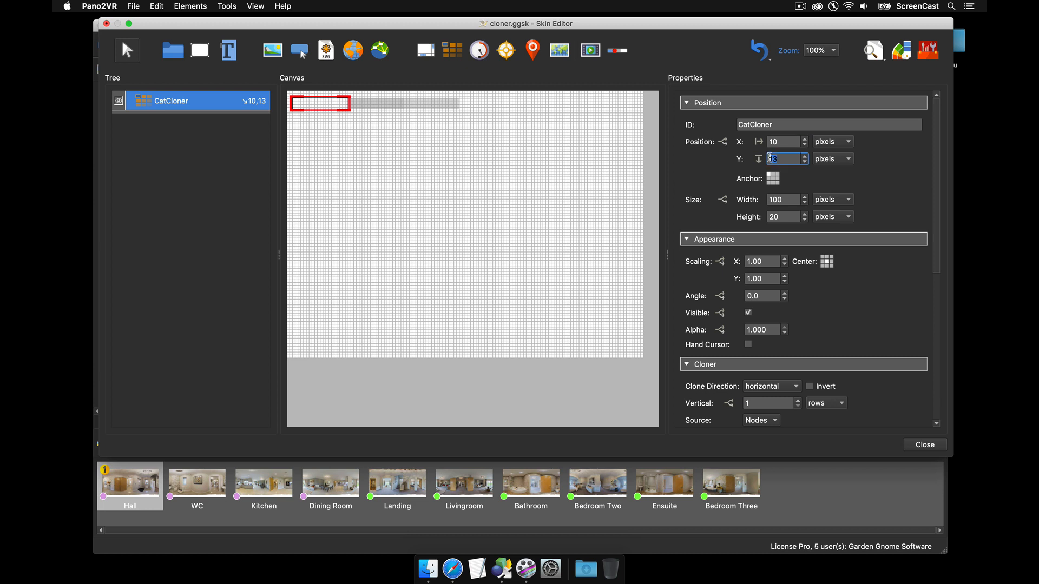
pyautogui.write('10')
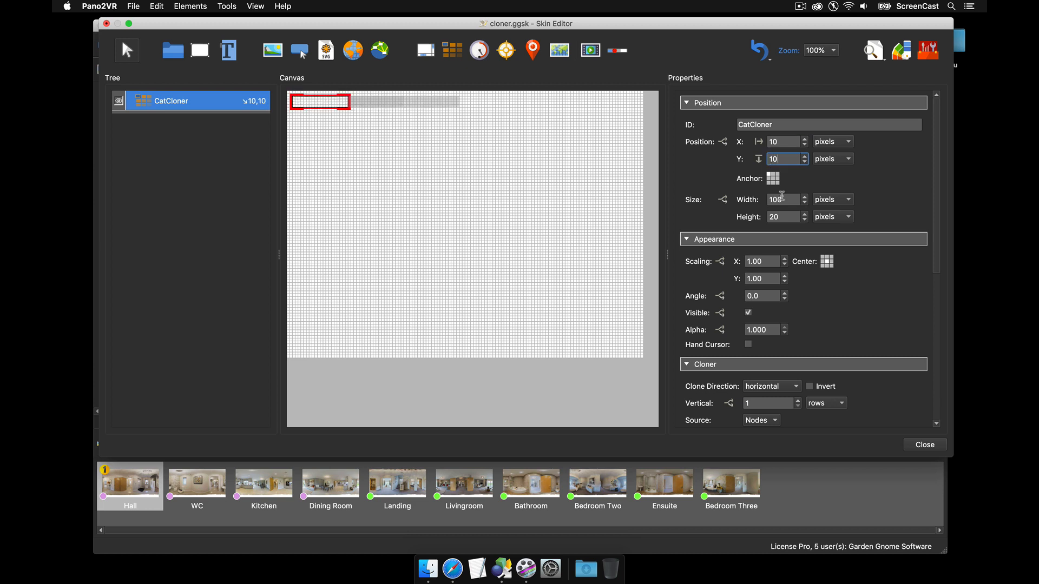
pyautogui.write('155')
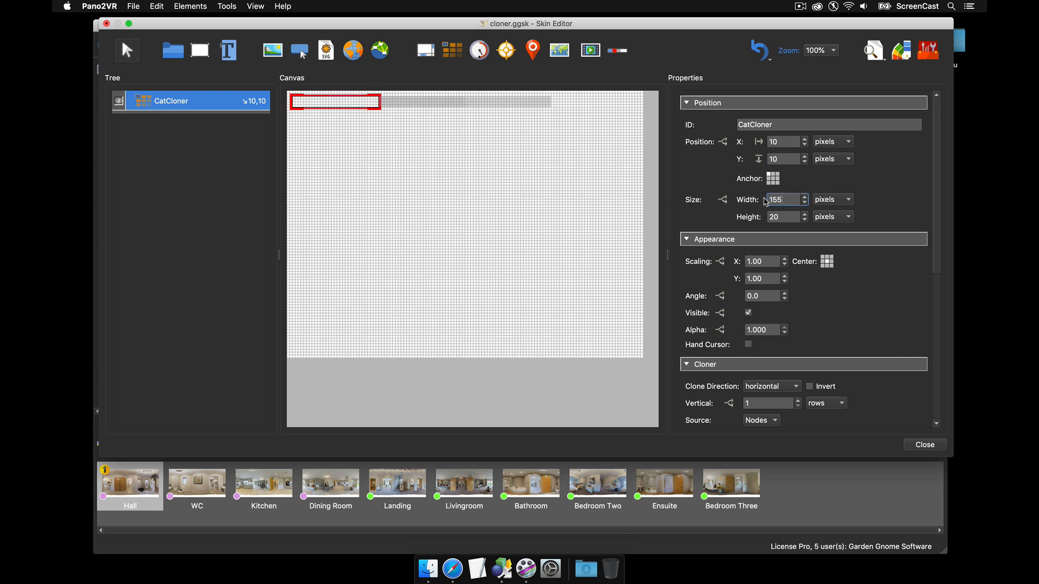
pyautogui.click(780, 217)
pyautogui.write('25')
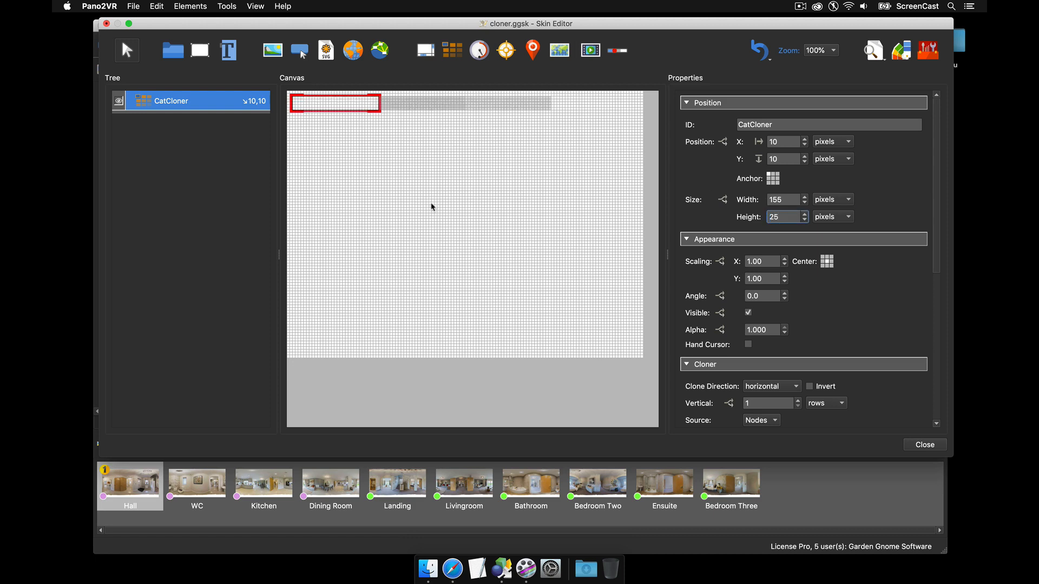
pyautogui.click(226, 51)
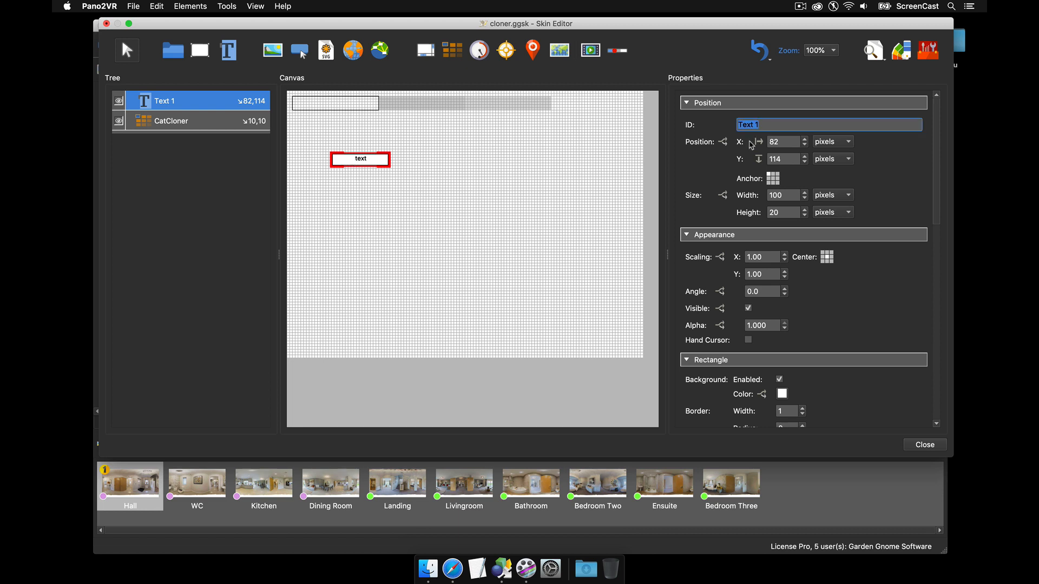
# Rename the text element CatText, sized 150 by 20 at position 0,0
pyautogui.write('CatT')
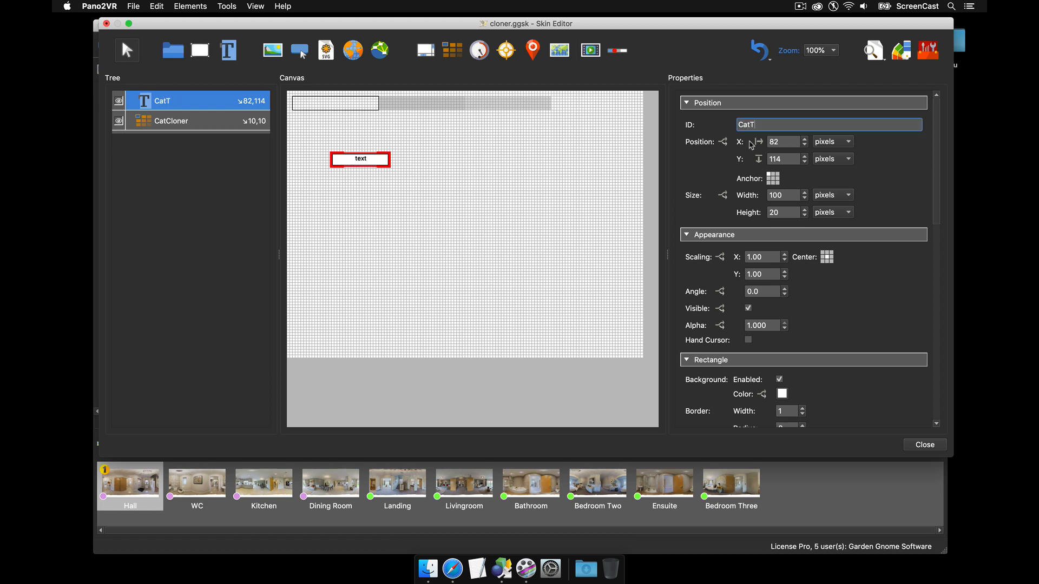
pyautogui.write('CatText')
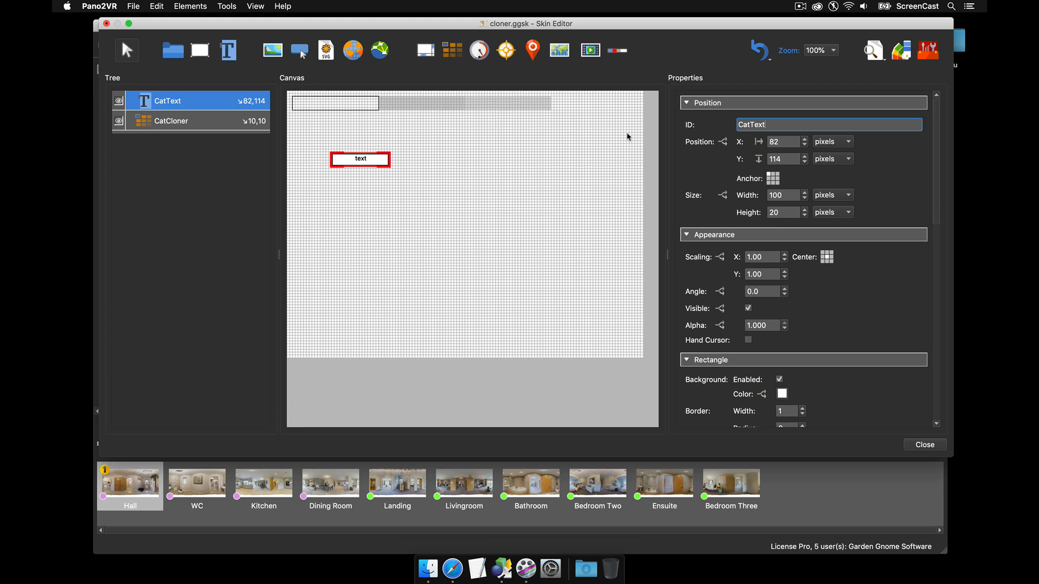
pyautogui.click(779, 195)
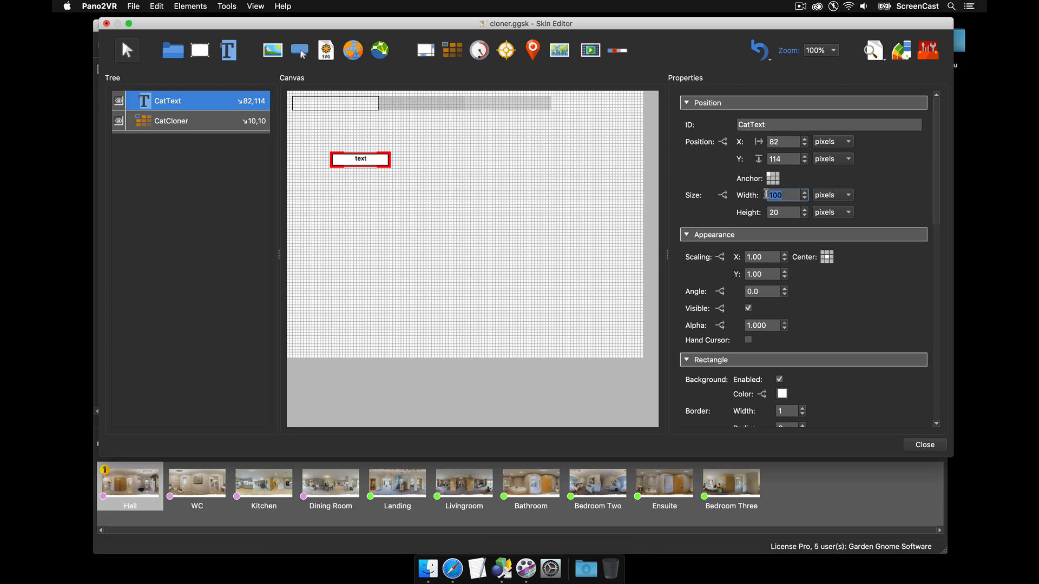
pyautogui.write('15')
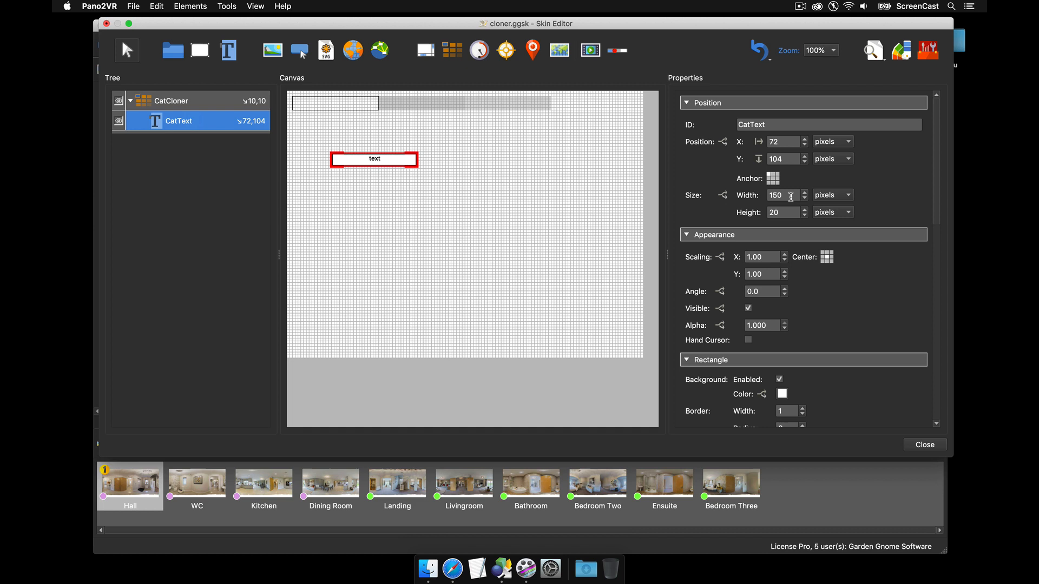
pyautogui.write('0')
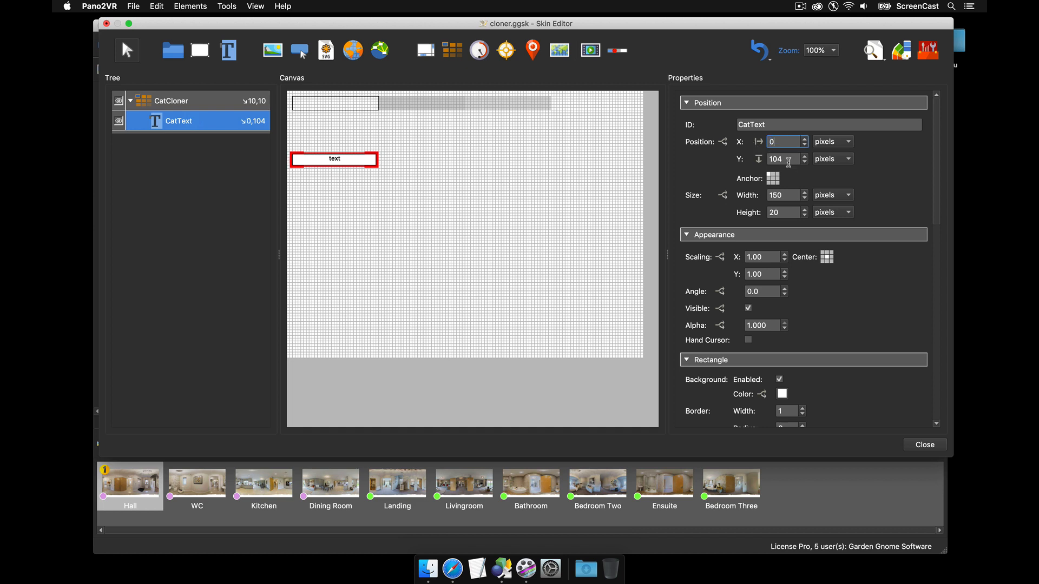
pyautogui.write('0')
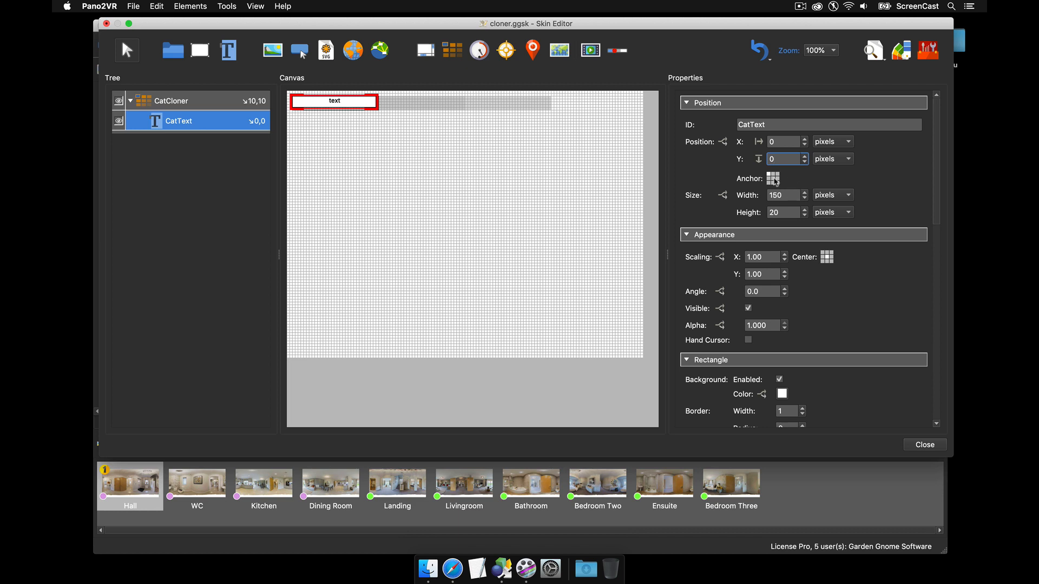
pyautogui.moveTo(753, 186)
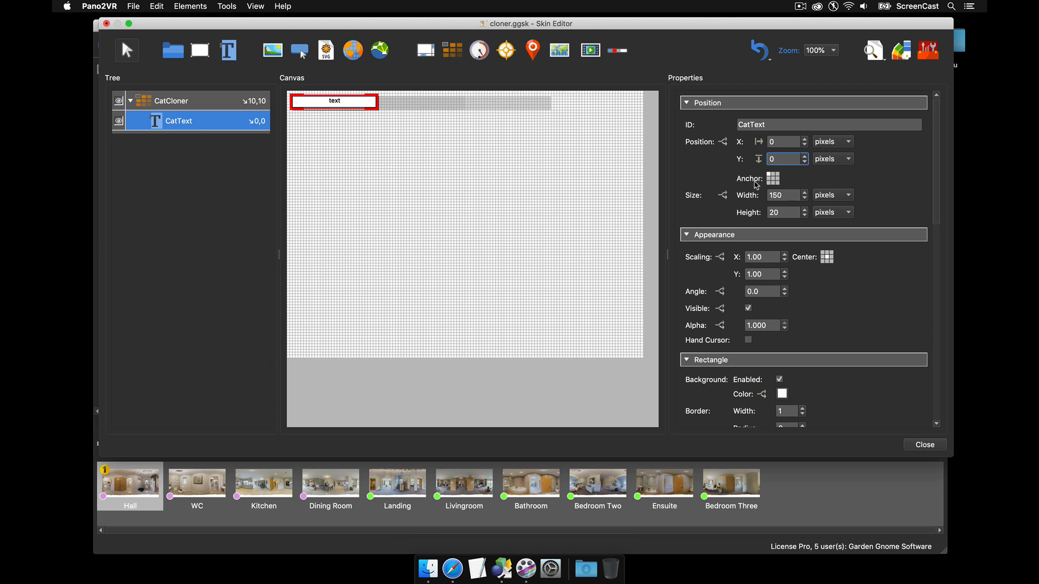
pyautogui.moveTo(373, 139)
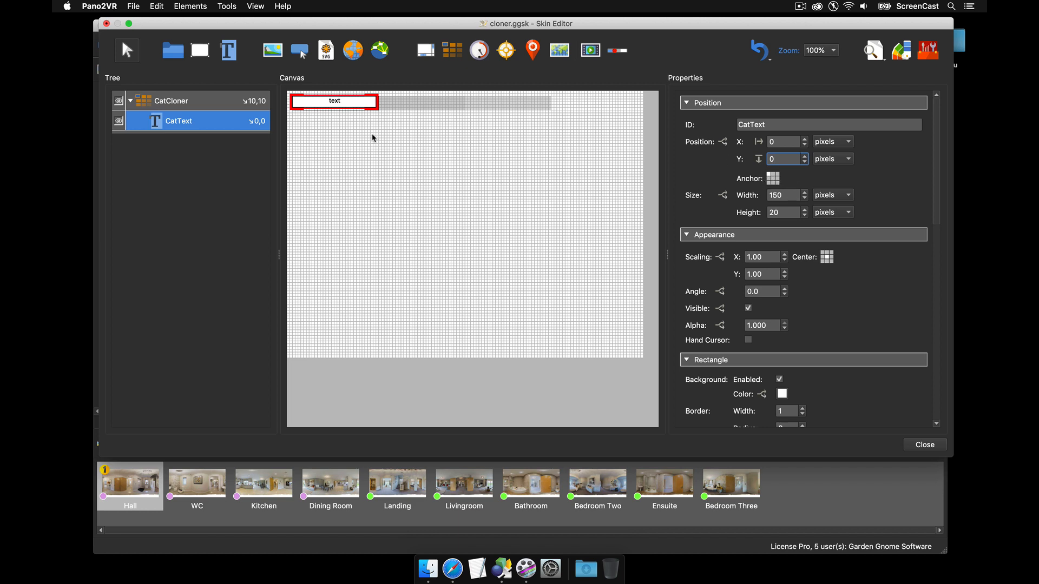
pyautogui.moveTo(566, 170)
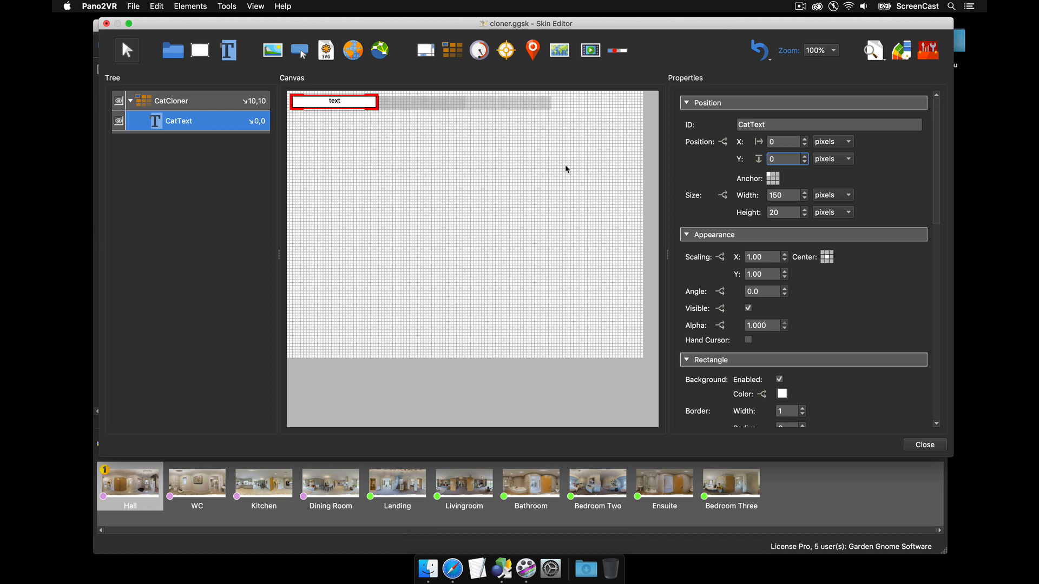
pyautogui.moveTo(873, 50)
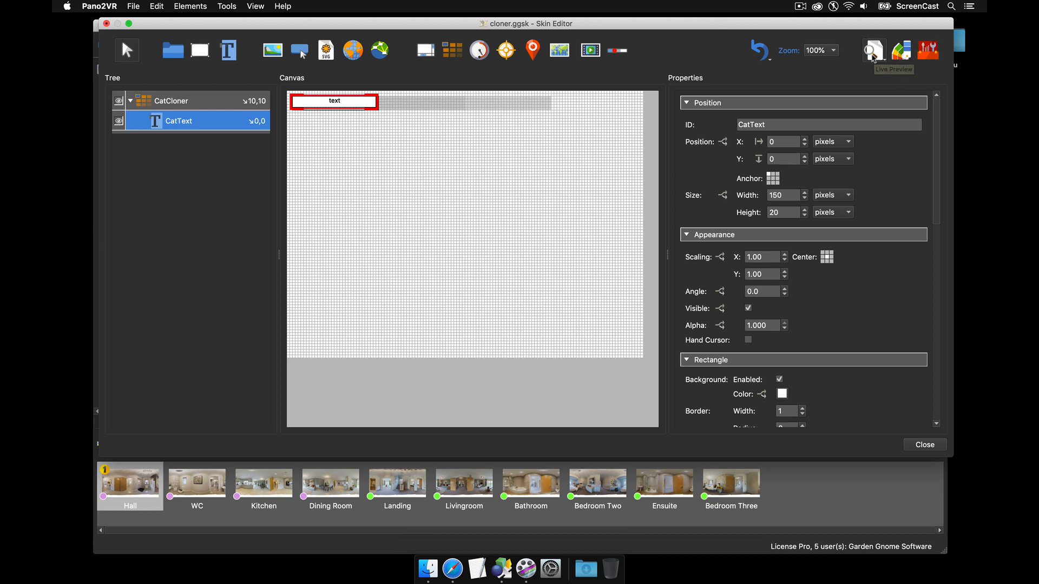
# Preview the repeated CatText buttons, then select CatCloner
pyautogui.click(873, 50)
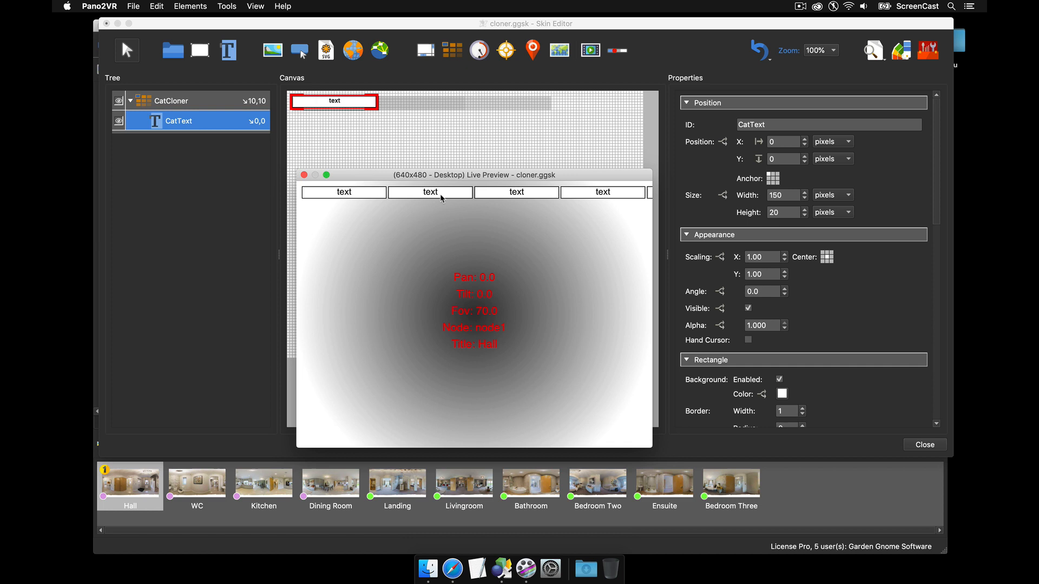
pyautogui.moveTo(668, 501)
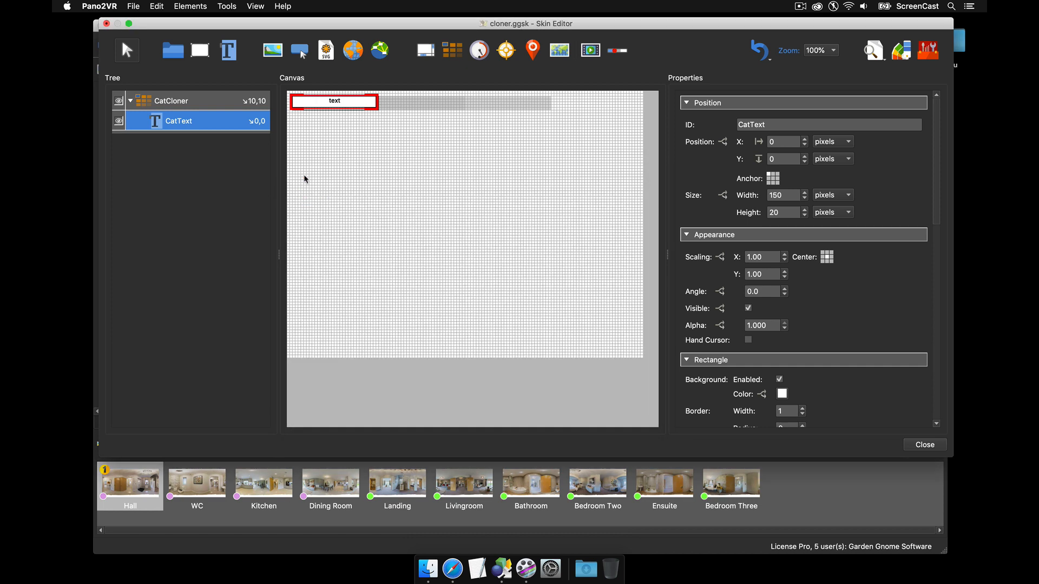
pyautogui.click(172, 101)
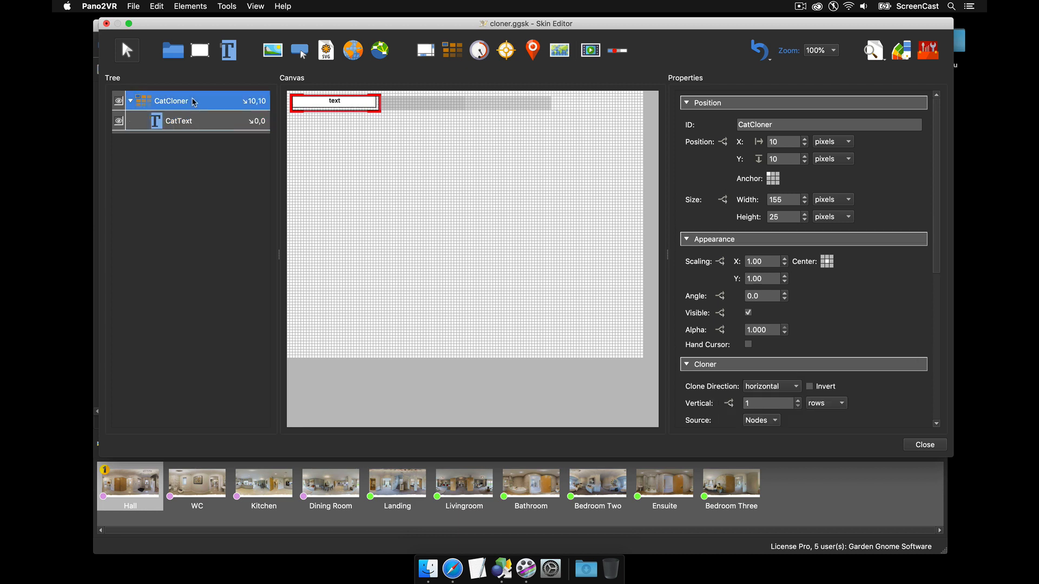
pyautogui.moveTo(169, 104)
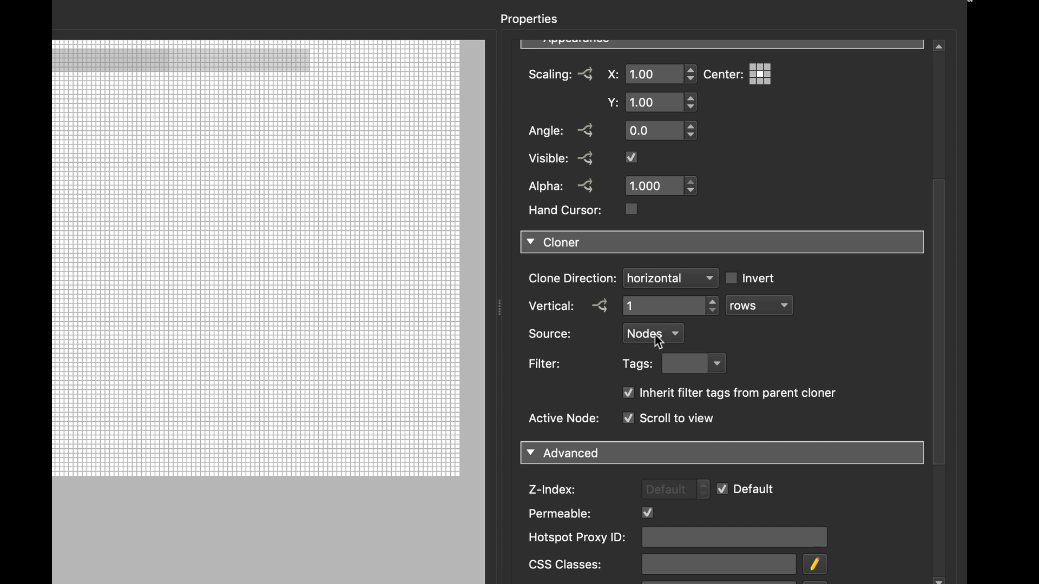
# Set the cloner source to Table and add a ground entry titled Ground Floor
pyautogui.click(652, 334)
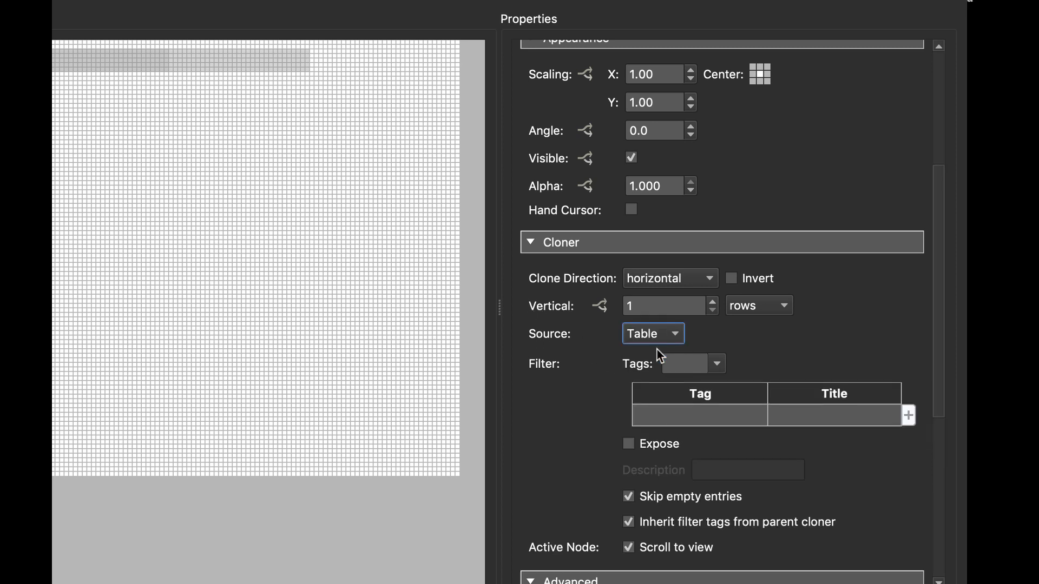
pyautogui.click(907, 415)
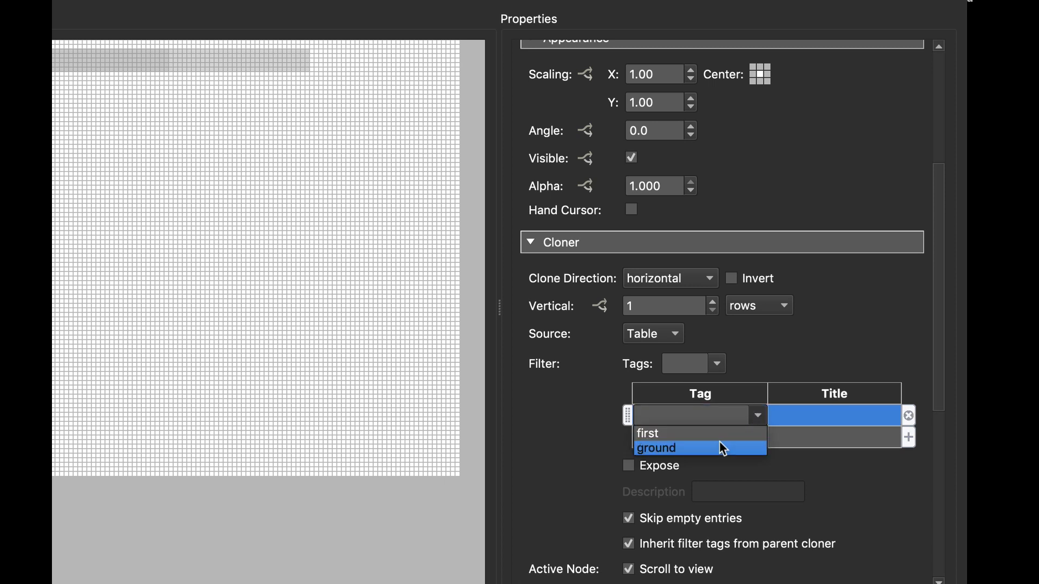
pyautogui.click(655, 448)
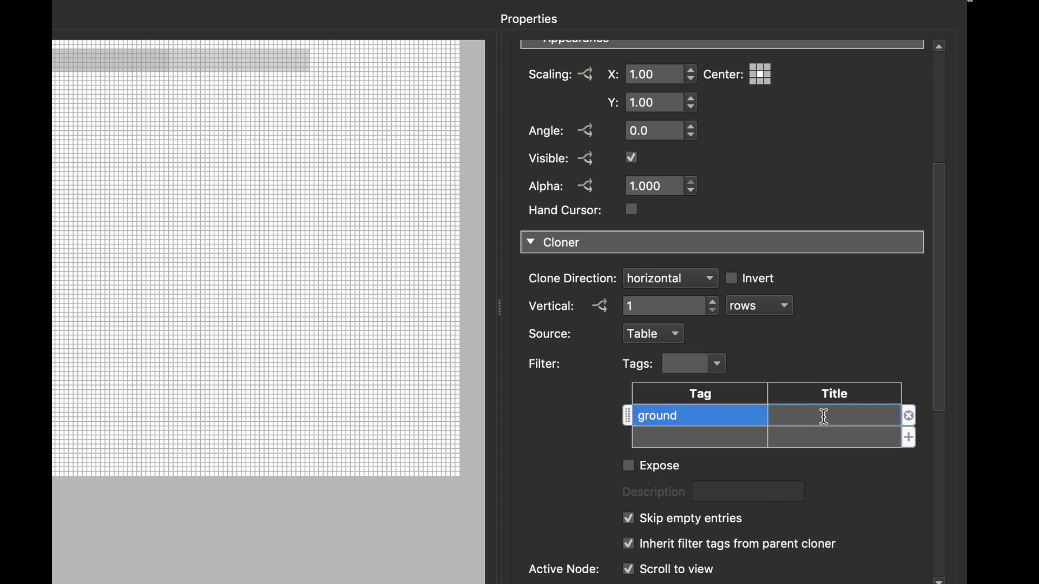
pyautogui.write('Ground Floor')
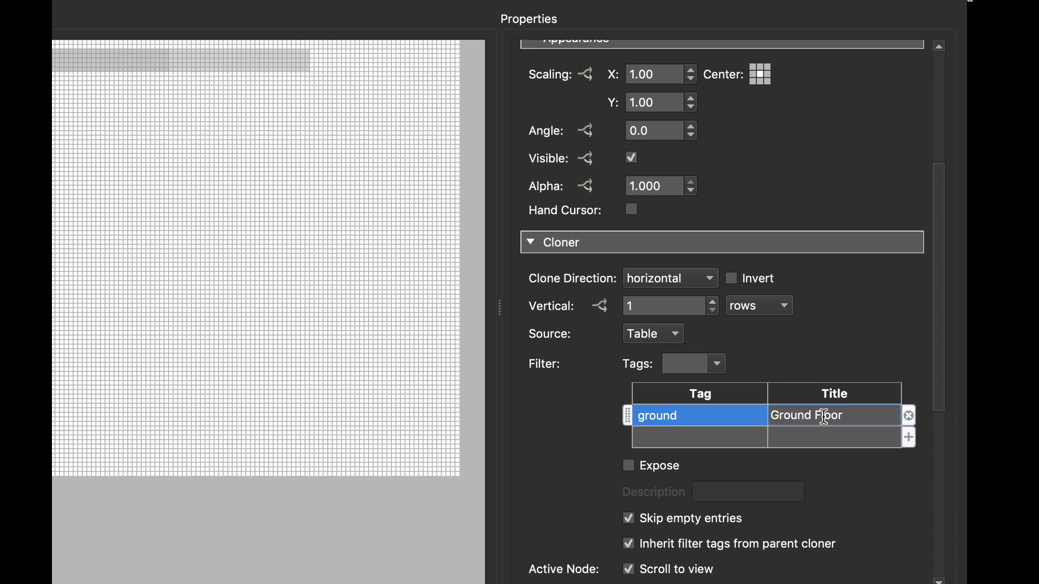
# Add a second table entry tagged first with title First floor
pyautogui.click(907, 437)
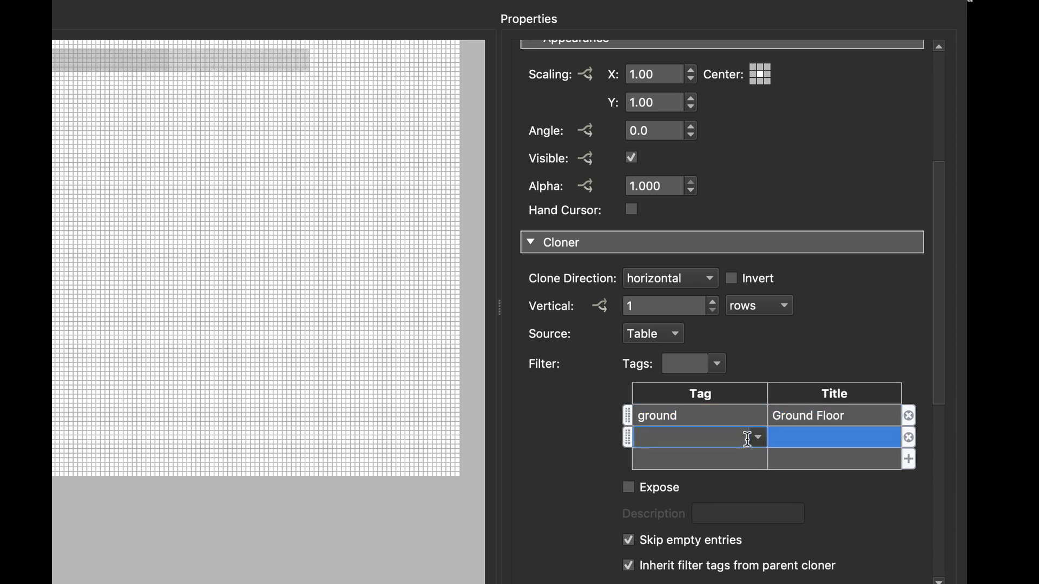
pyautogui.write('first')
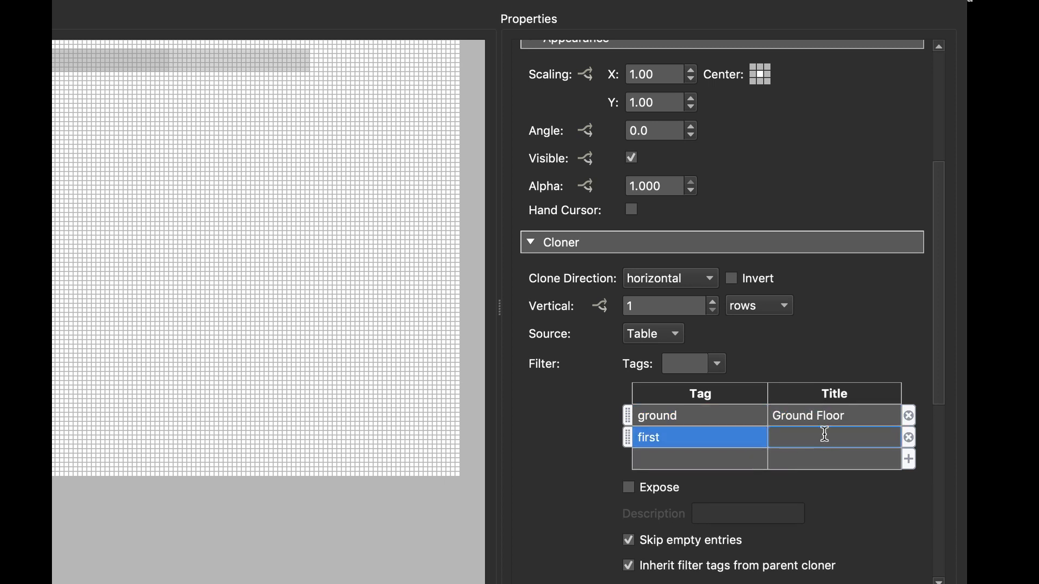
pyautogui.write('Fi')
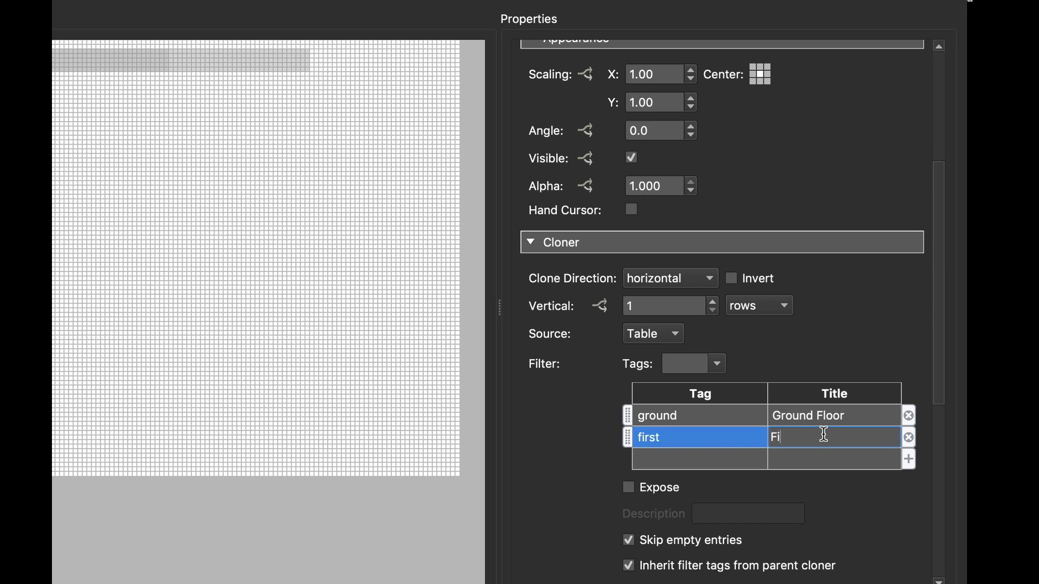
pyautogui.write('rst fl')
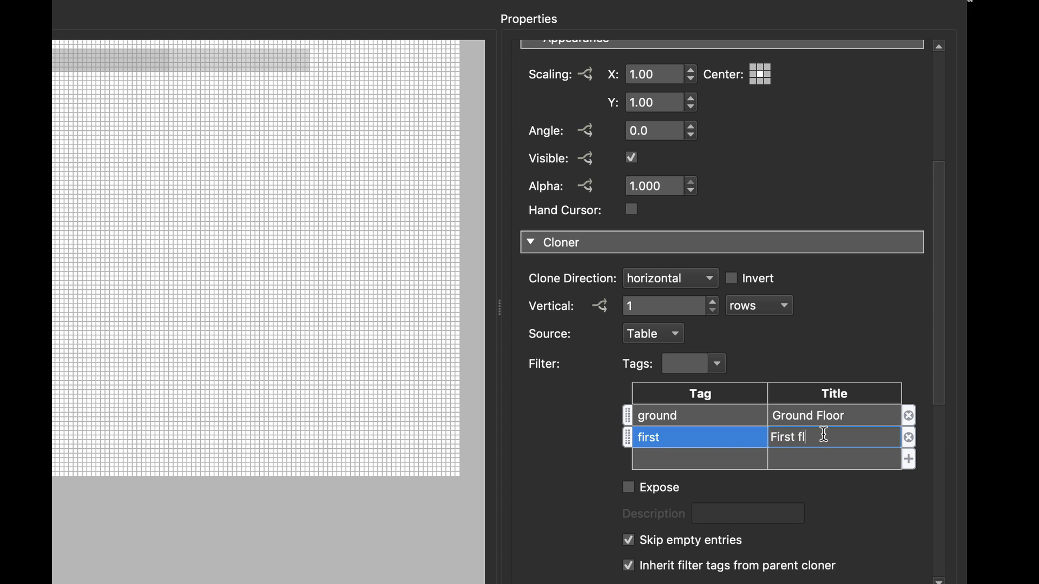
pyautogui.write('oor')
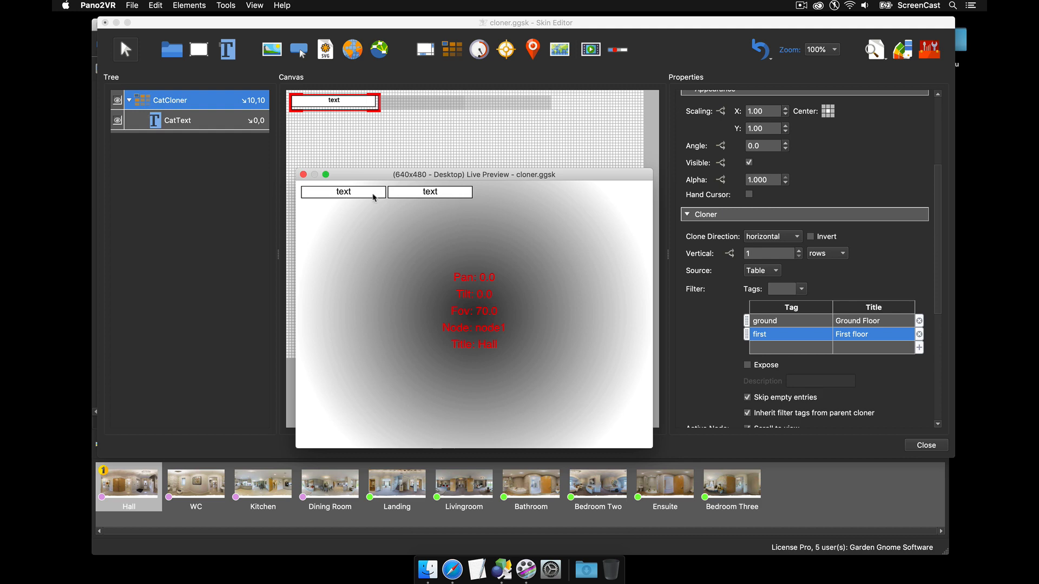
pyautogui.moveTo(871, 337)
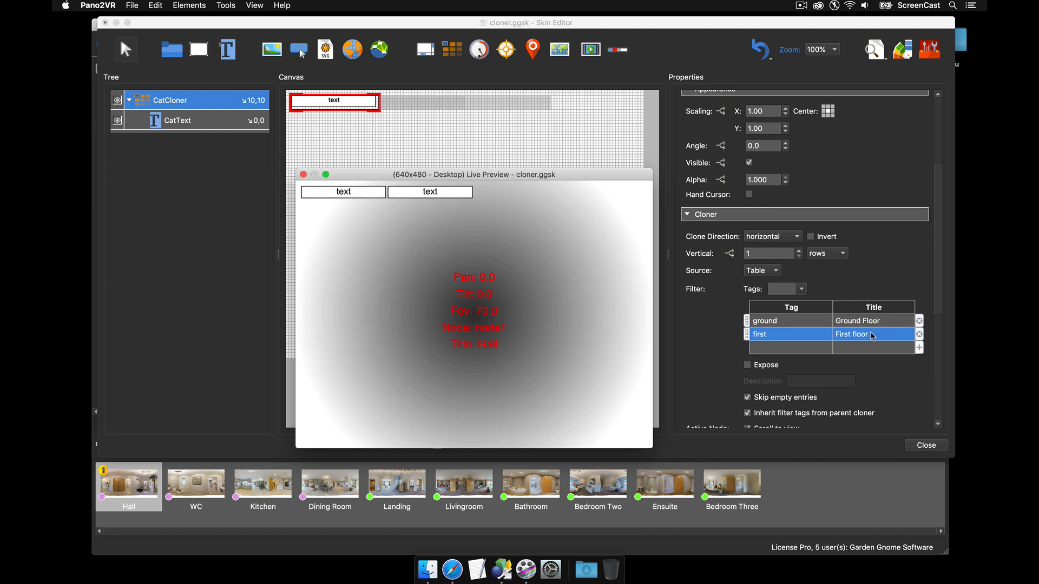
# Set CatText to the $(ctitle) cloner title placeholder and preview the floor buttons
pyautogui.click(303, 174)
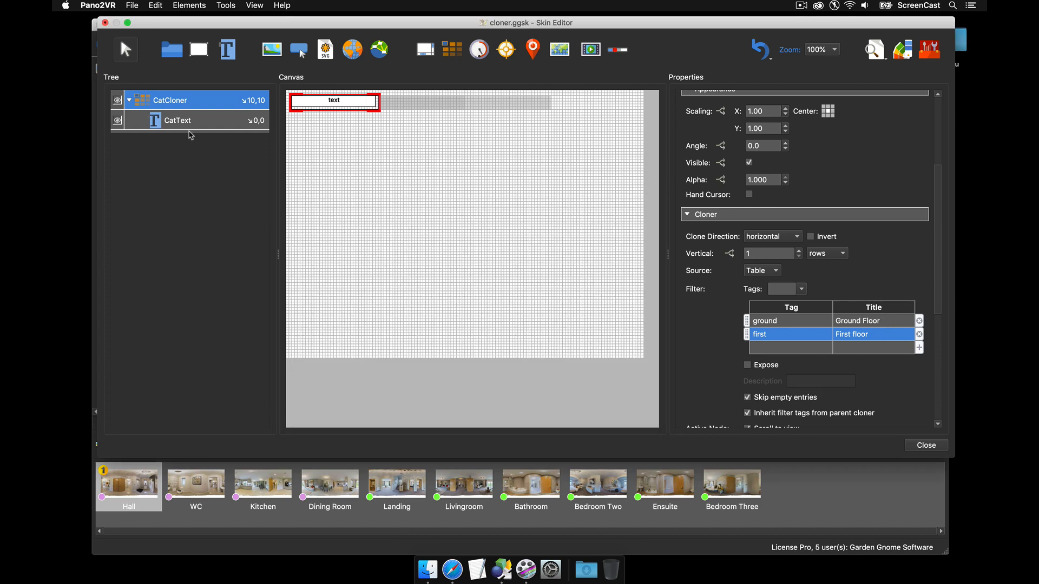
pyautogui.click(177, 120)
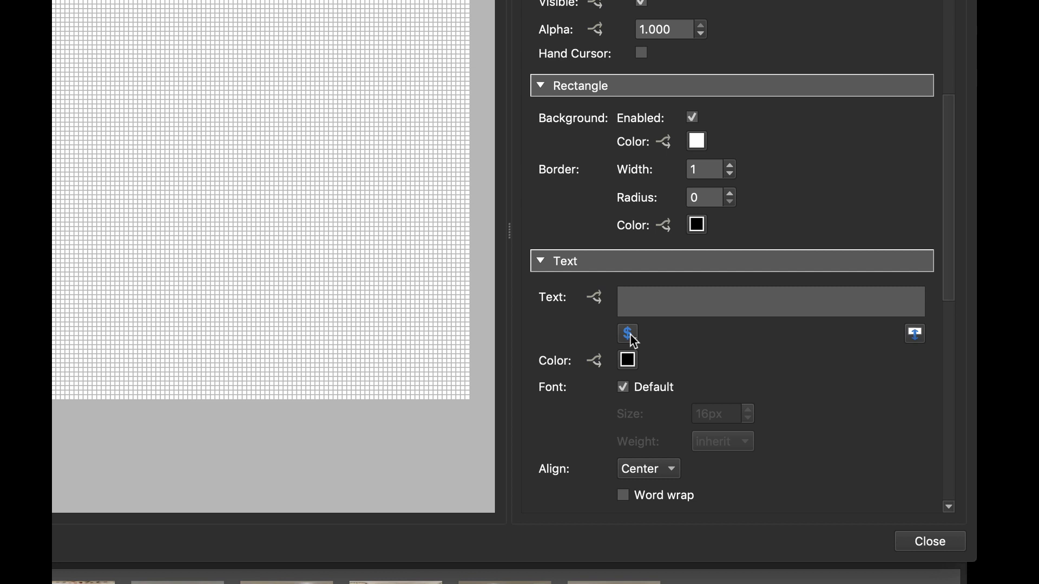
pyautogui.moveTo(627, 334)
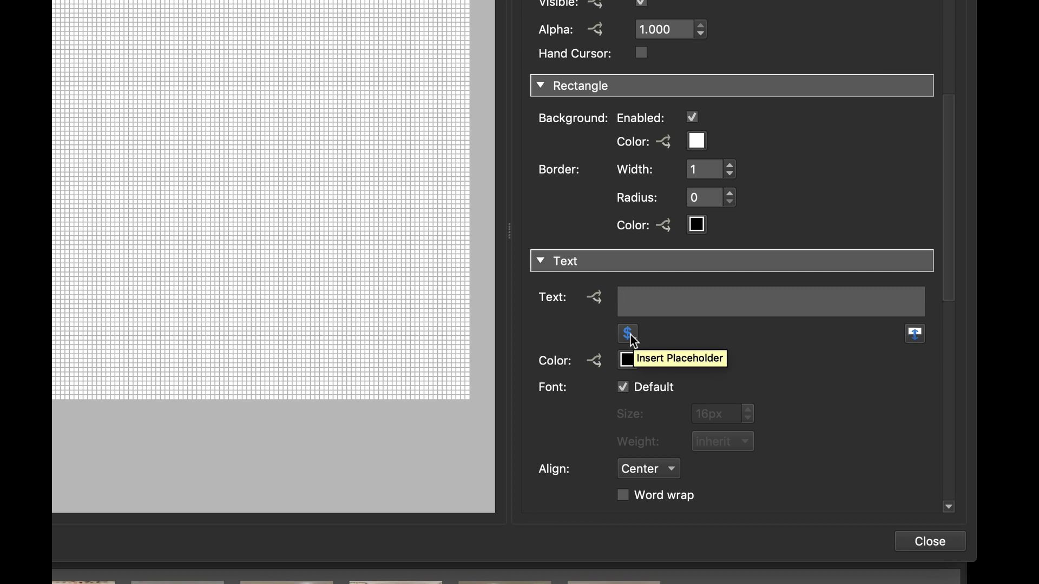
pyautogui.click(627, 333)
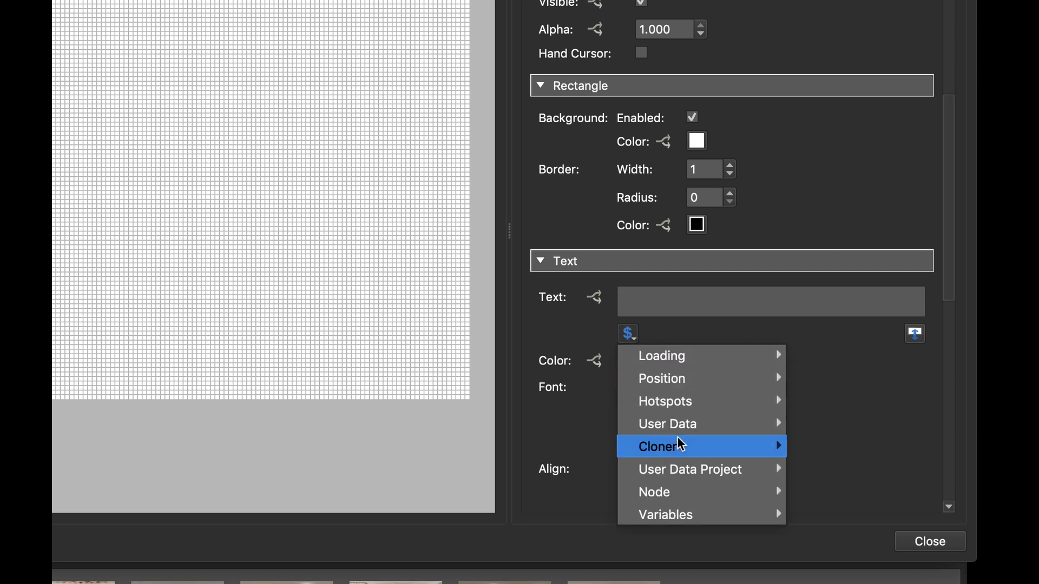
pyautogui.moveTo(683, 446)
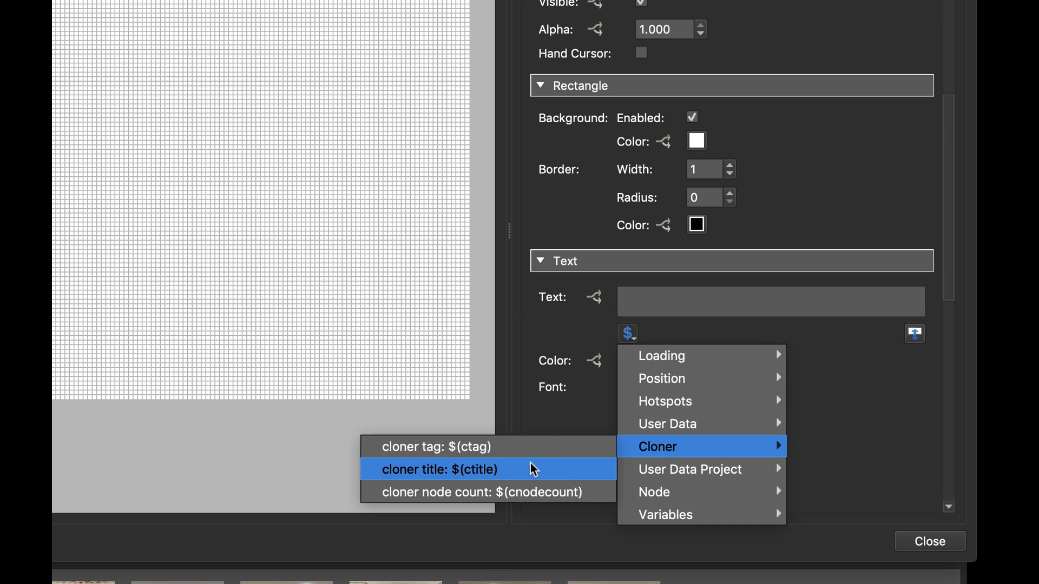
pyautogui.click(438, 470)
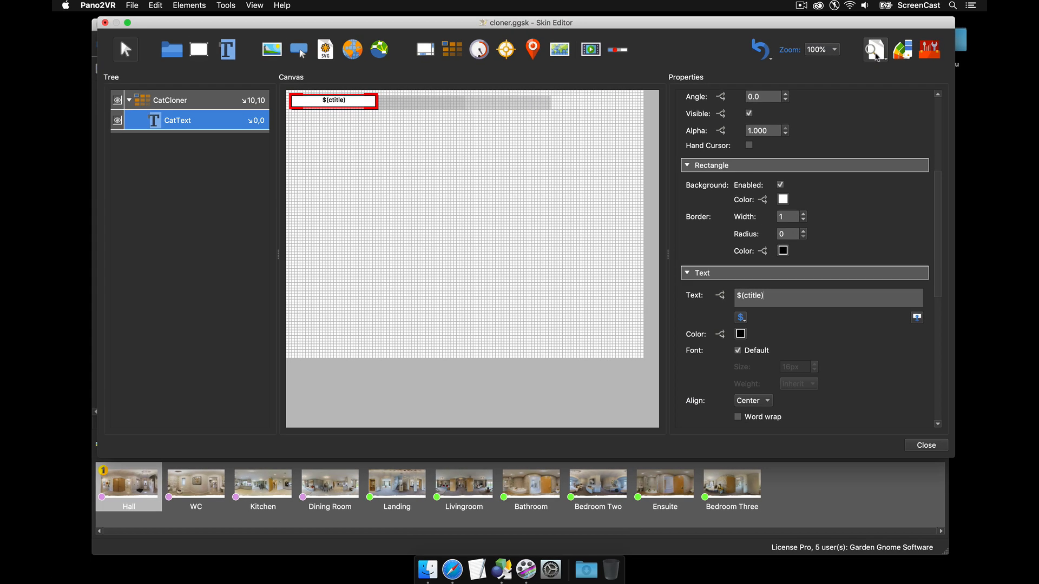
pyautogui.click(874, 50)
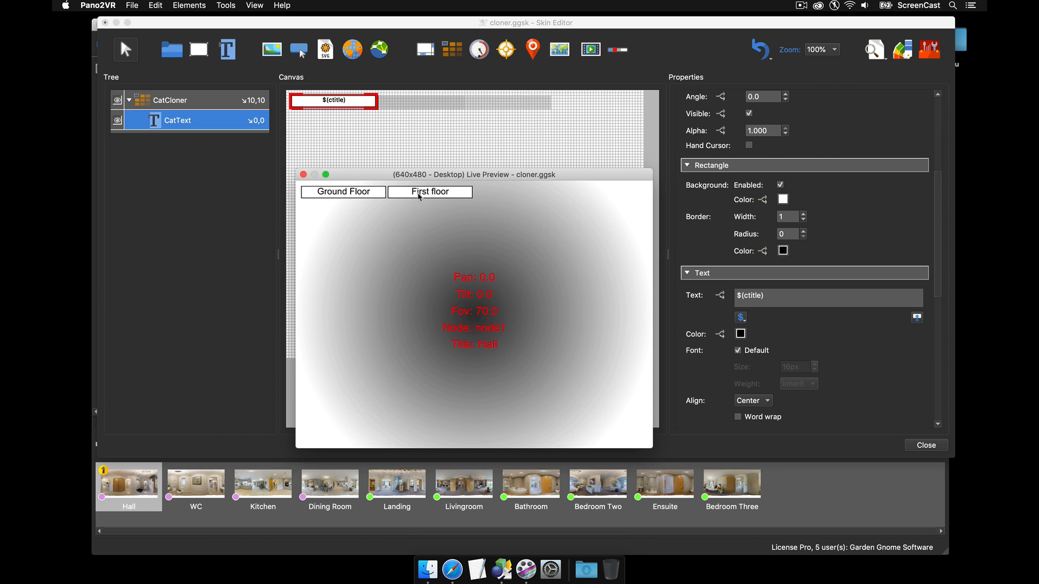
pyautogui.moveTo(430, 240)
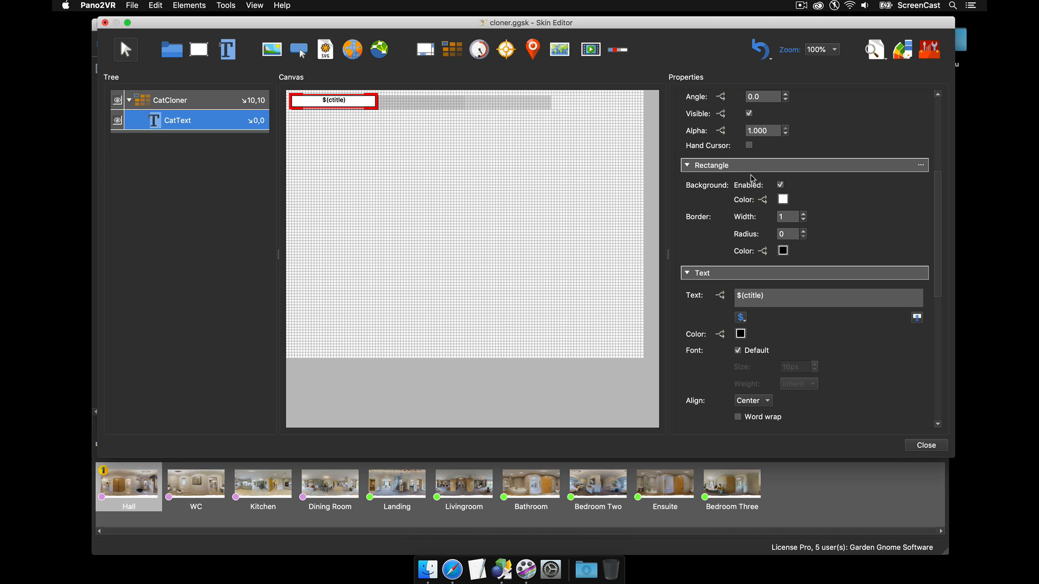
pyautogui.moveTo(779, 318)
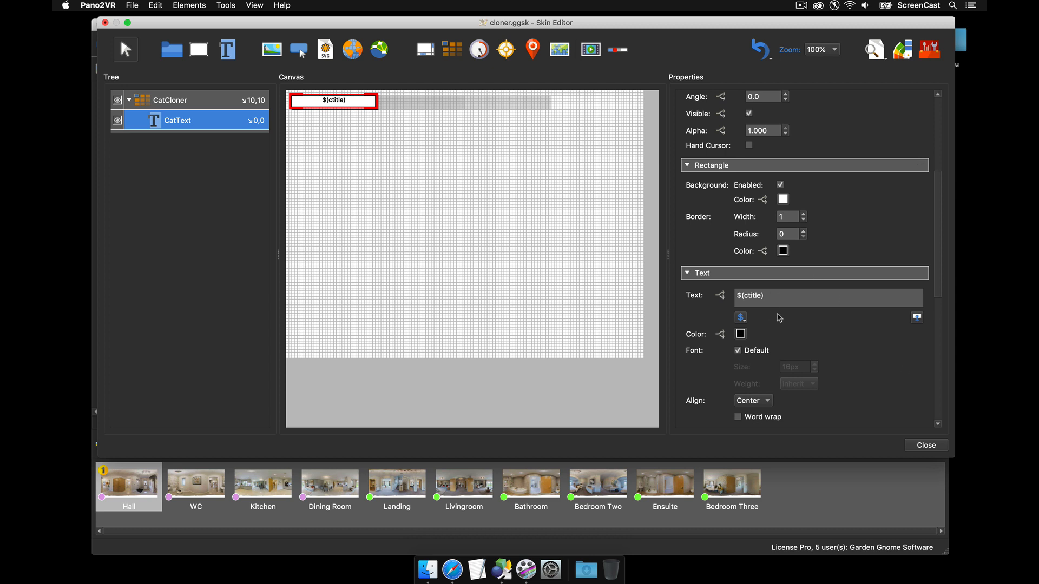
pyautogui.click(740, 317)
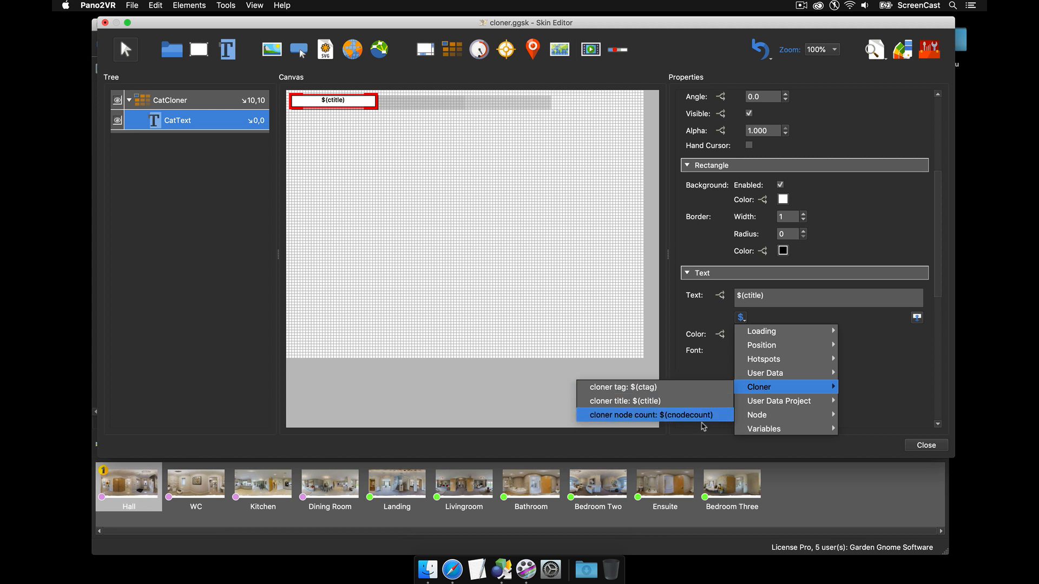
pyautogui.click(651, 415)
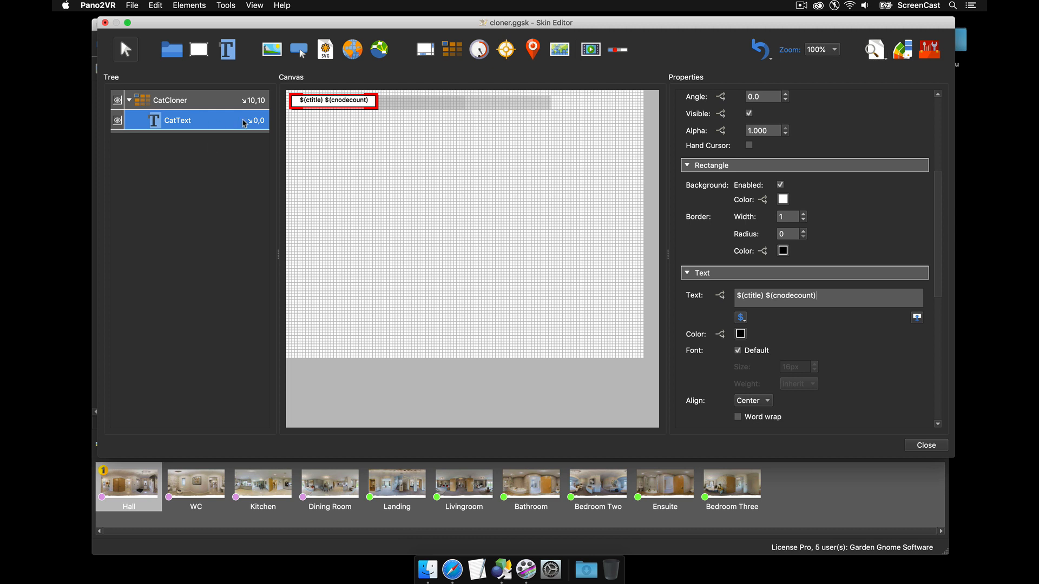
pyautogui.moveTo(851, 81)
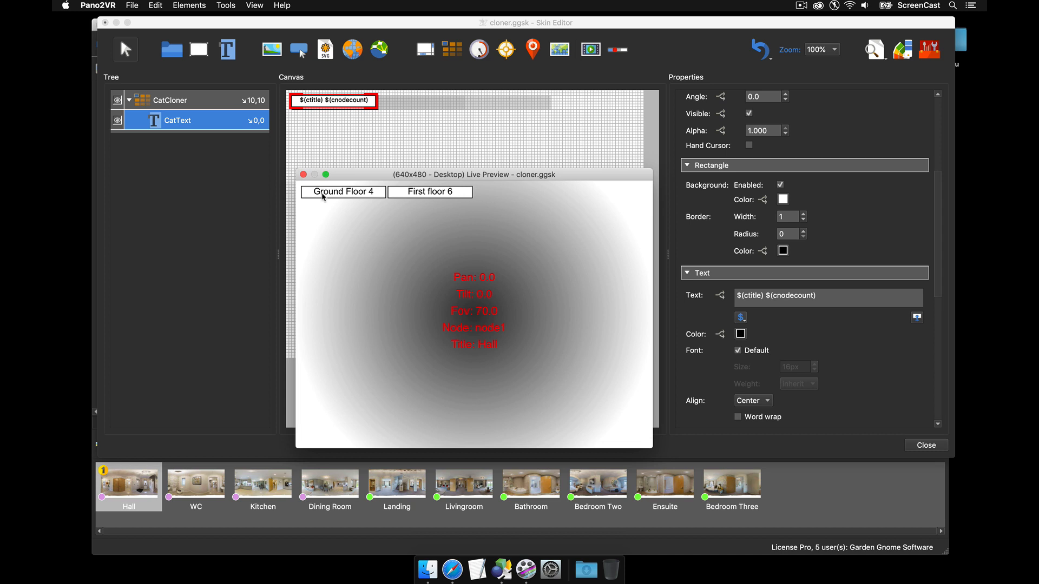
pyautogui.moveTo(369, 243)
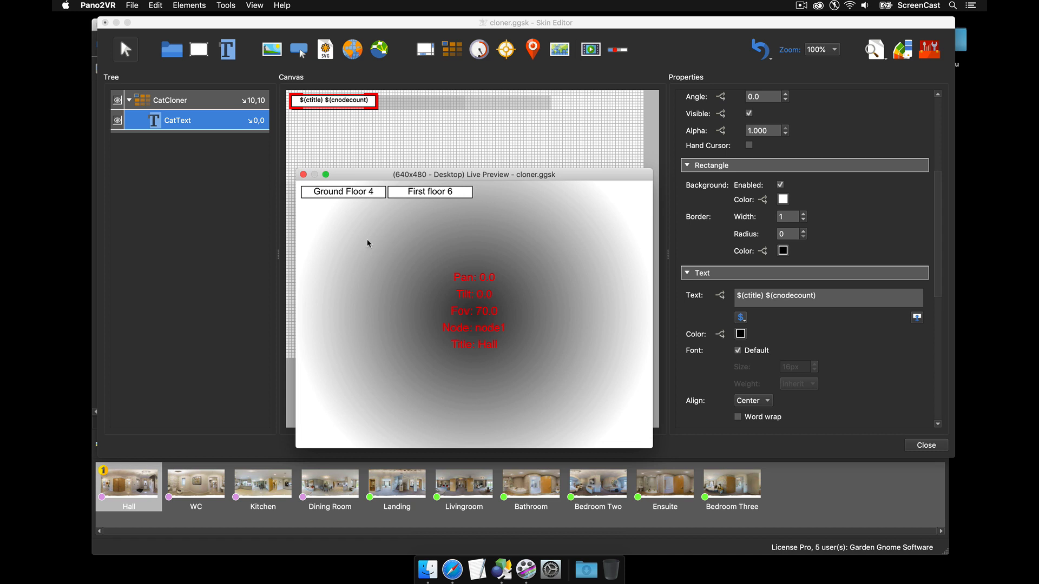
pyautogui.moveTo(446, 238)
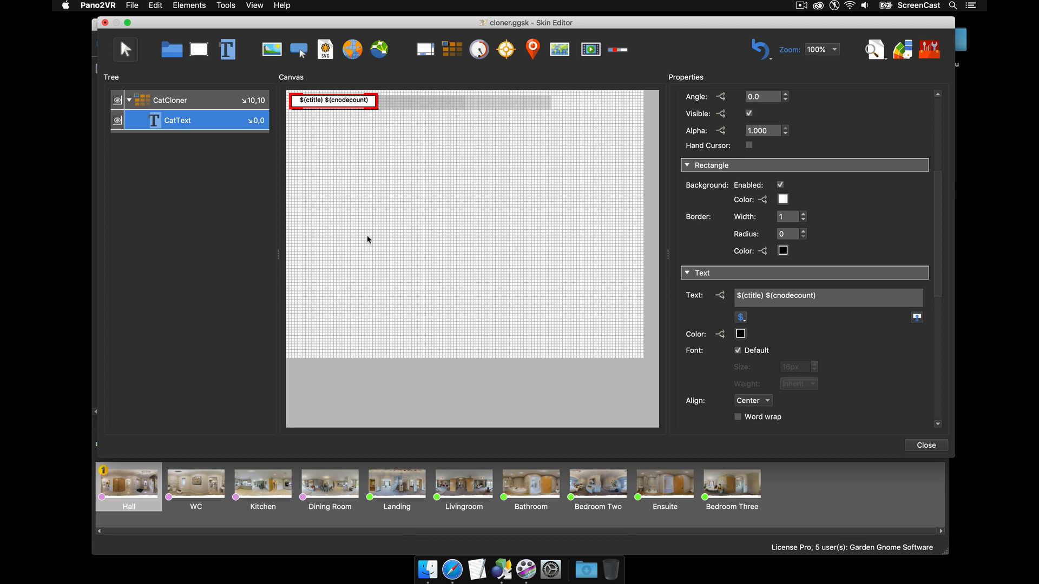
pyautogui.moveTo(130, 100)
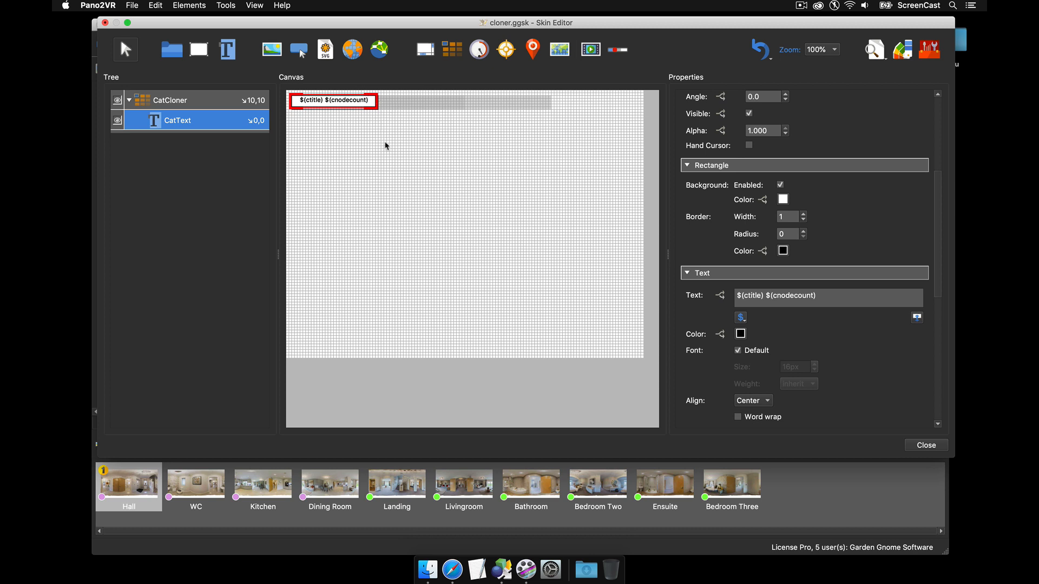
pyautogui.moveTo(380, 162)
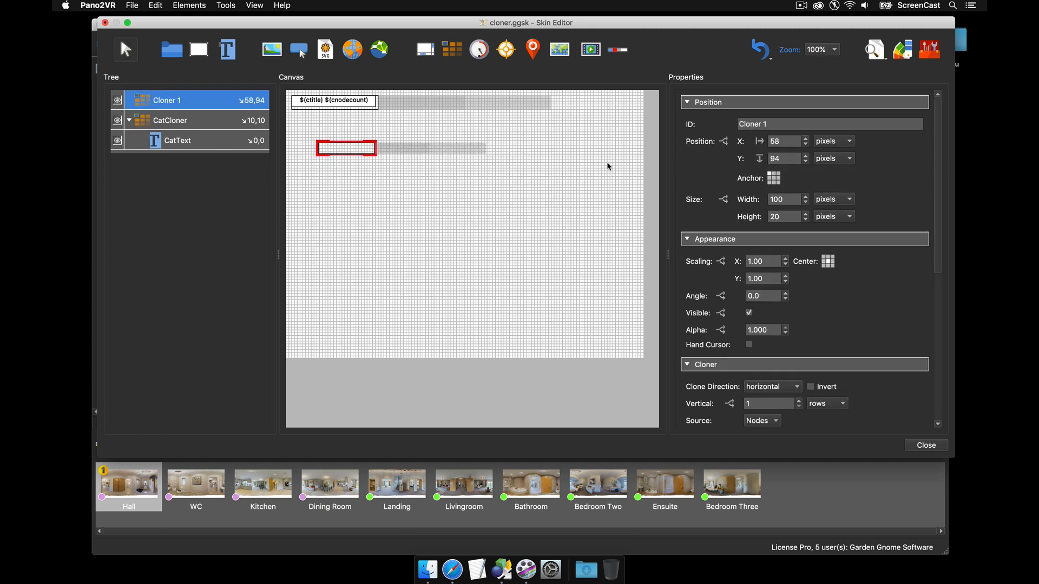
# Size the new cloner 155 by 25 and place it at 10,40
pyautogui.click(782, 199)
pyautogui.write('155')
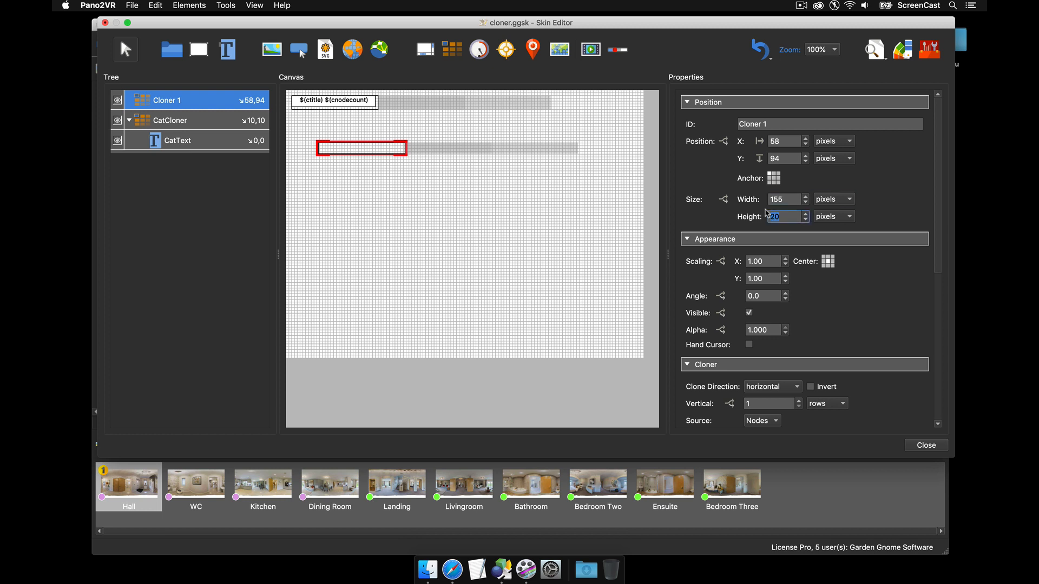
pyautogui.write('25')
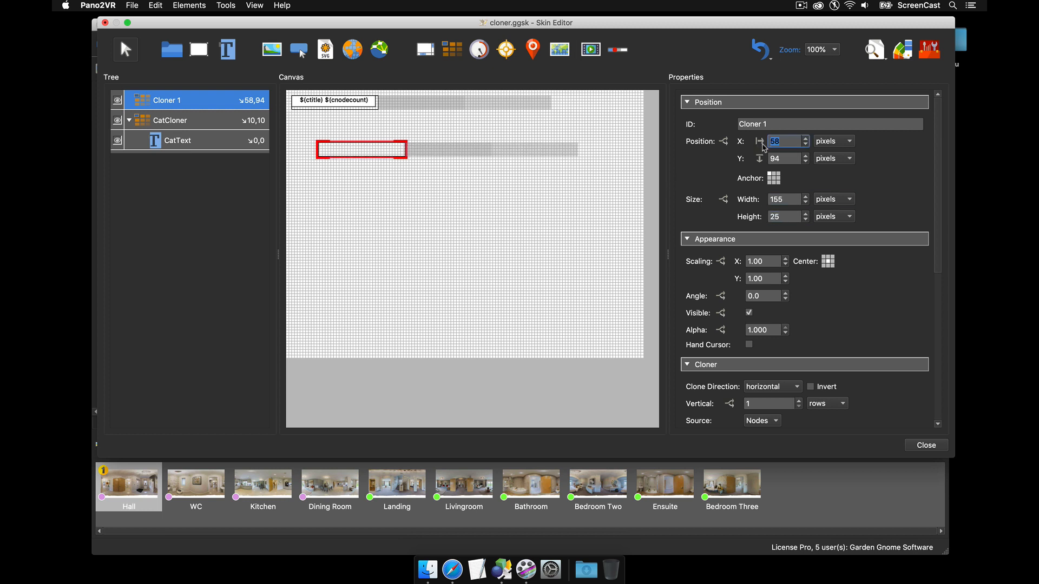
pyautogui.write('100')
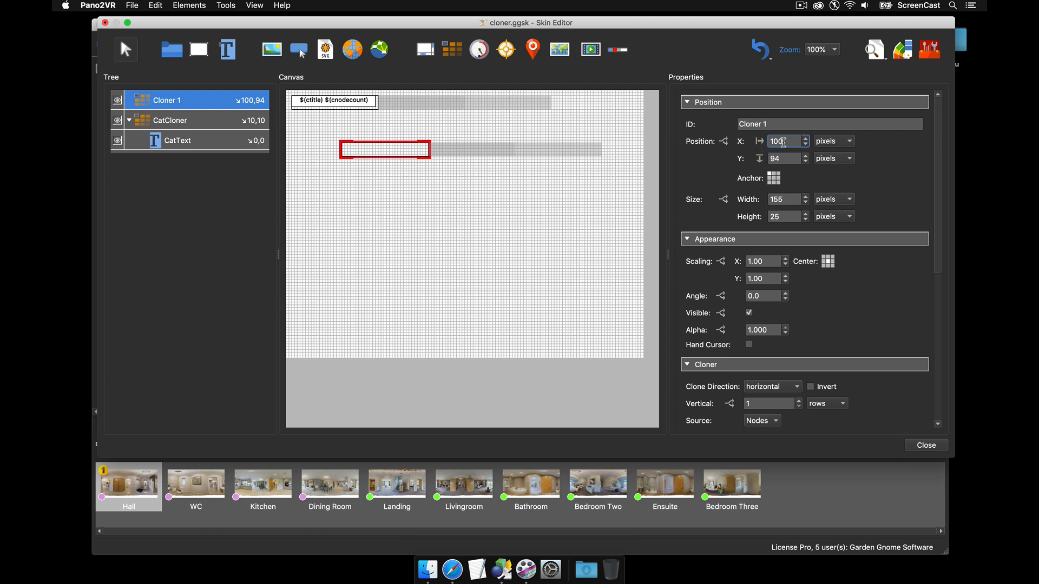
pyautogui.write('10')
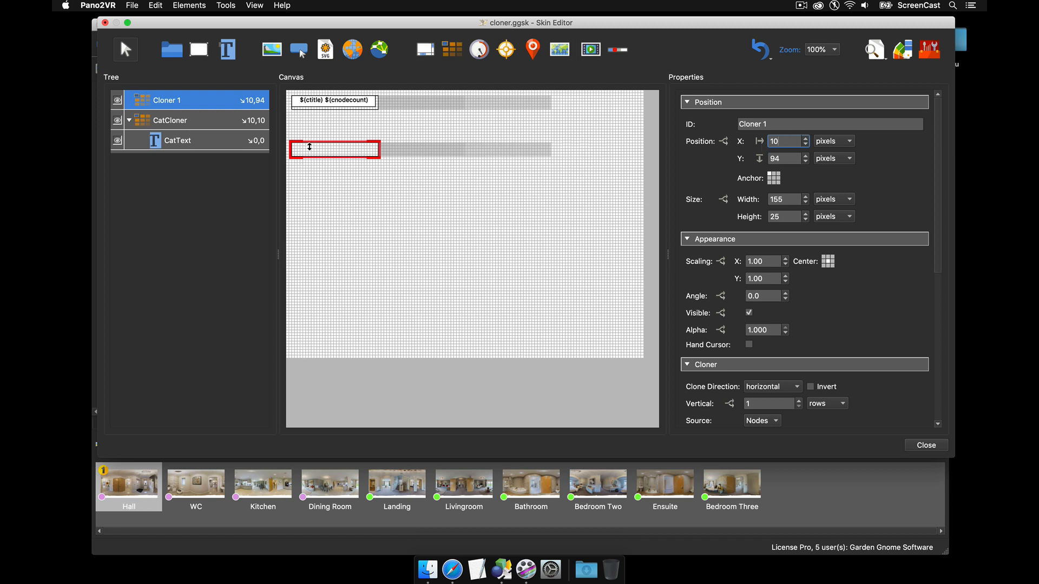
pyautogui.click(780, 158)
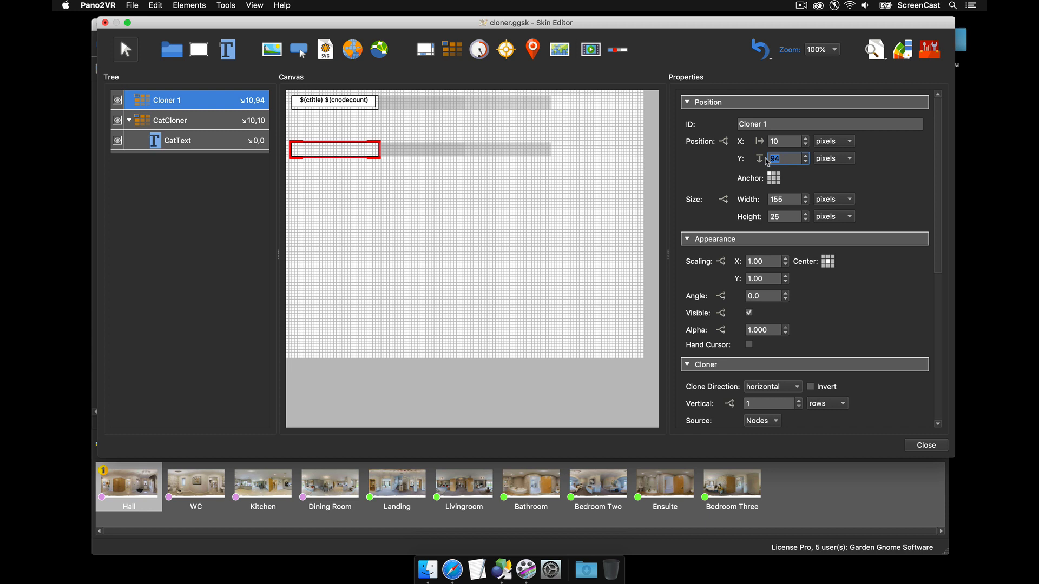
pyautogui.write('40')
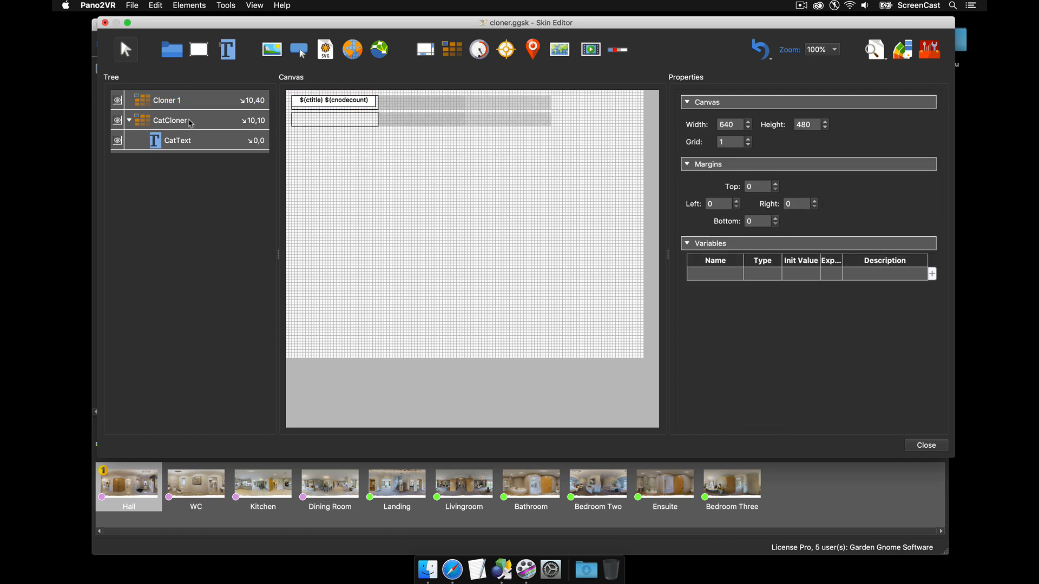
# Rename the new cloner NodeCloner
pyautogui.click(167, 100)
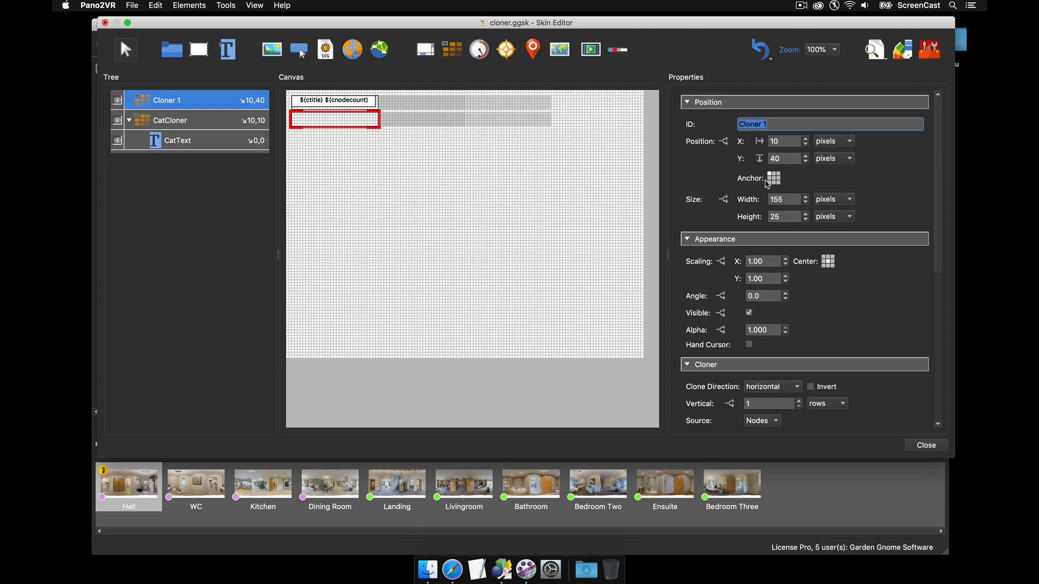
pyautogui.write('Node')
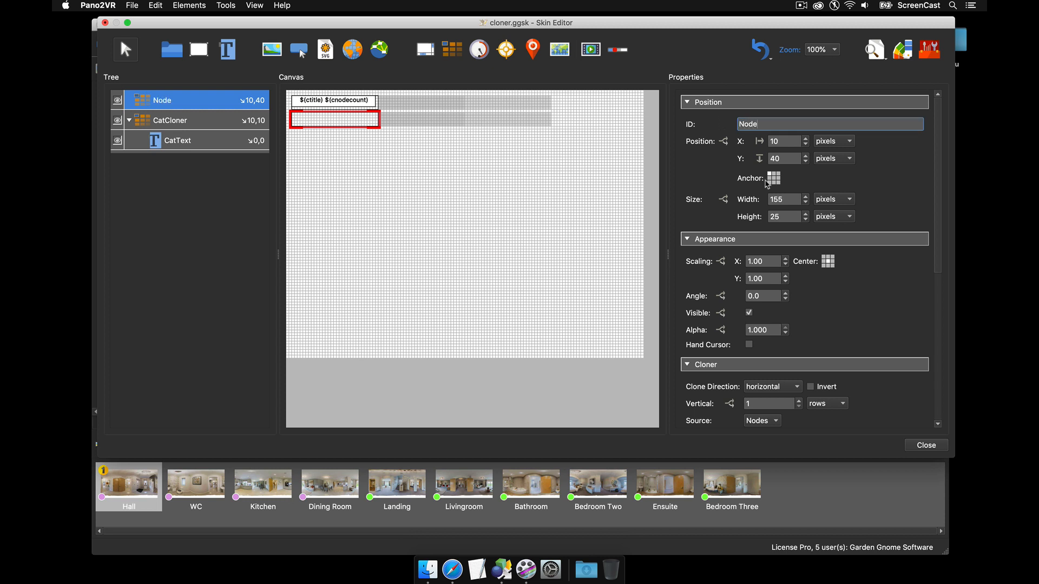
pyautogui.write('C')
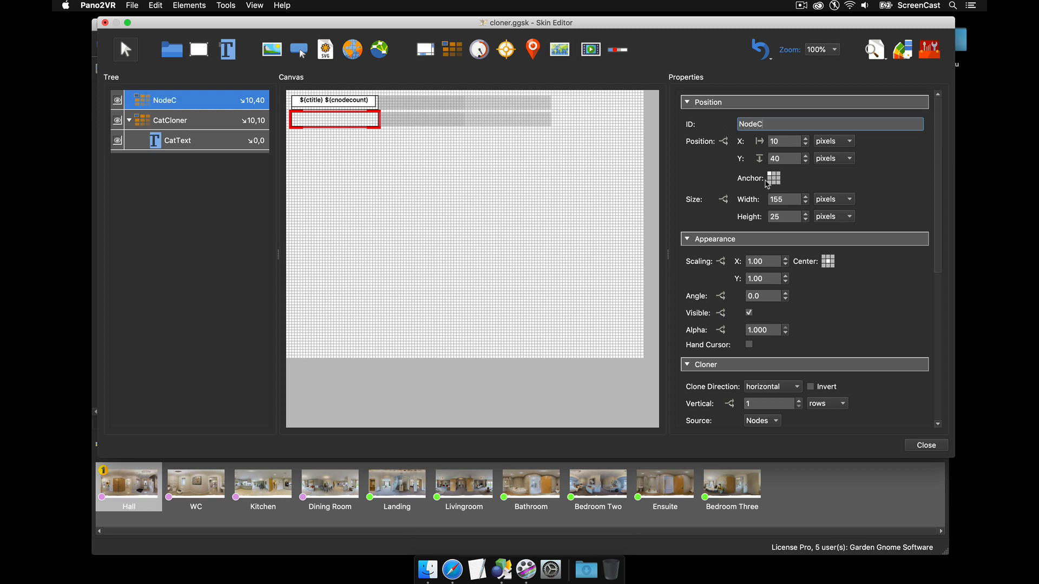
pyautogui.write('Cloner')
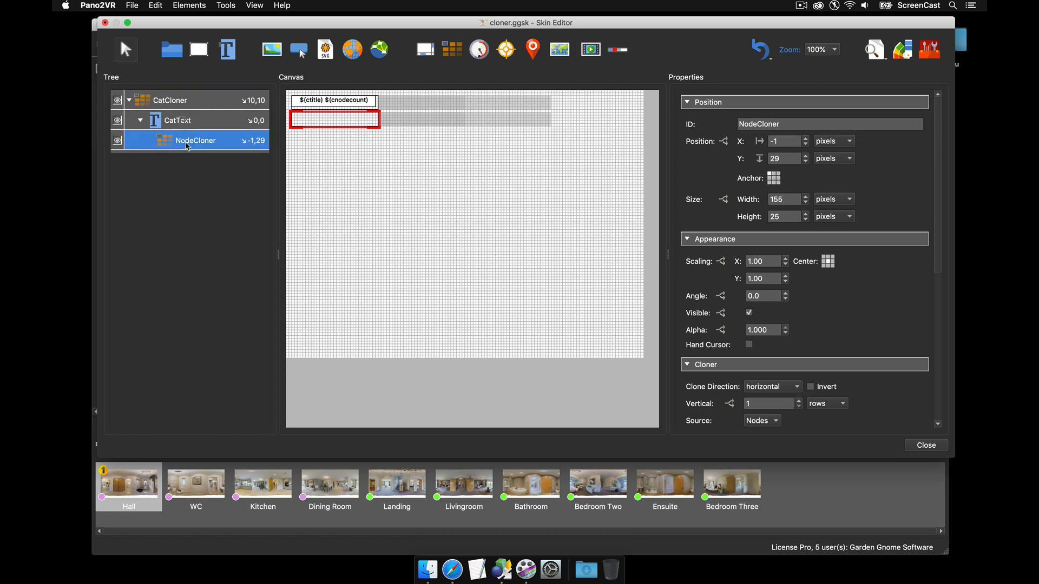
pyautogui.moveTo(853, 52)
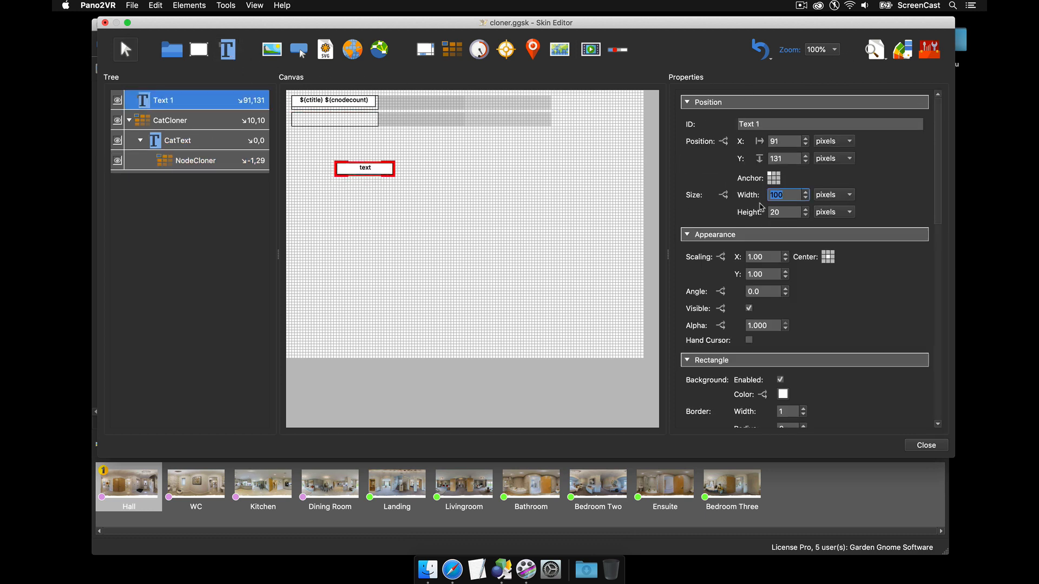
# Make the new text element 150 wide, named NodeText, positioned at 0,0
pyautogui.write('150')
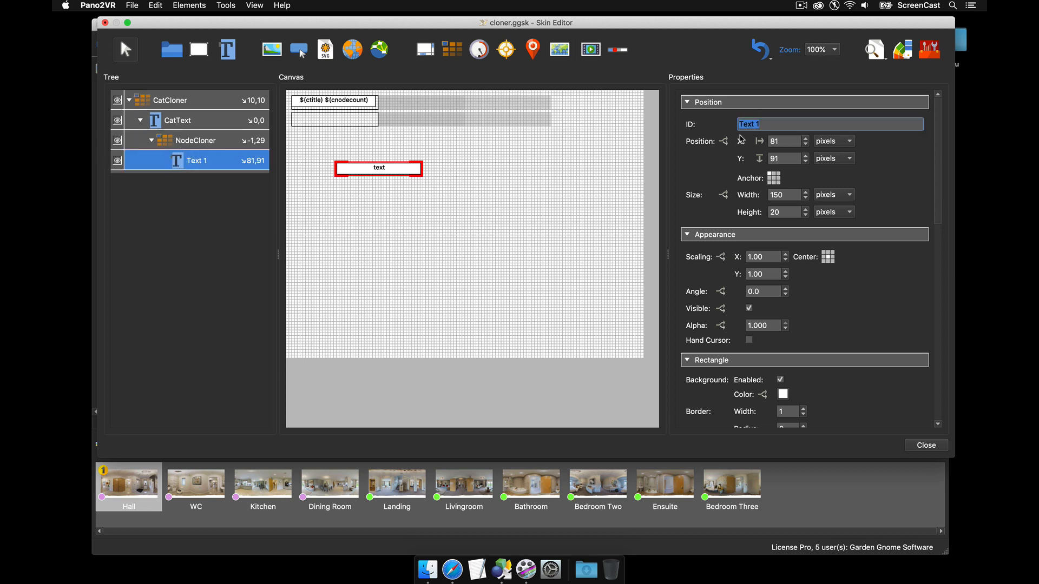
pyautogui.write('Node')
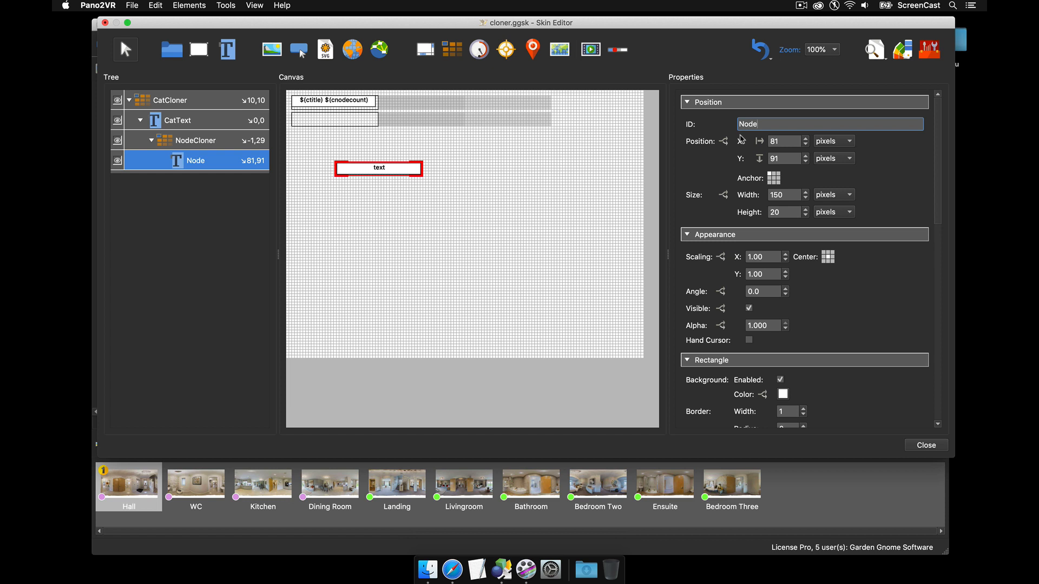
pyautogui.write('NodeText')
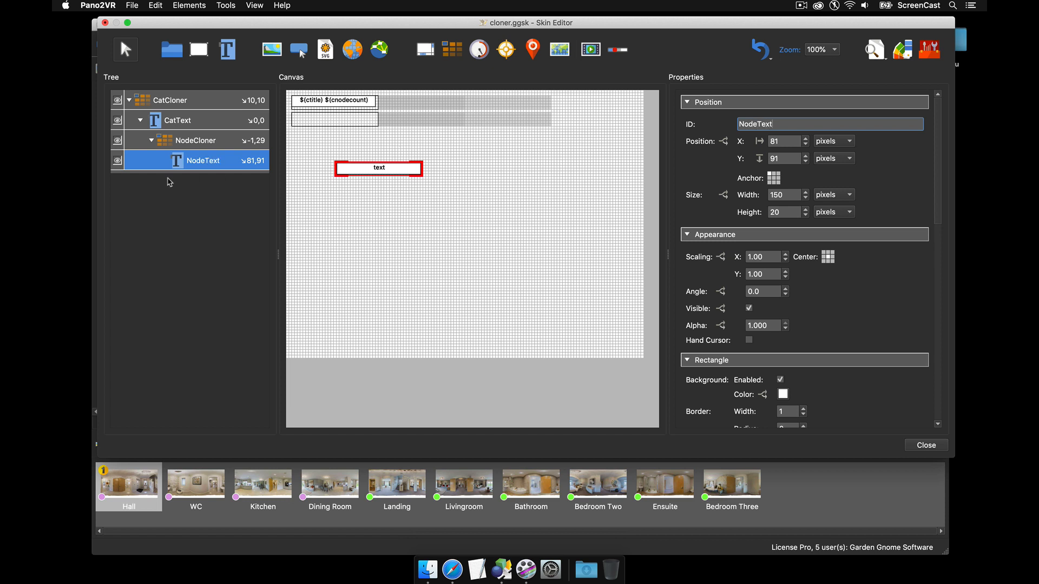
pyautogui.click(781, 141)
pyautogui.write('0')
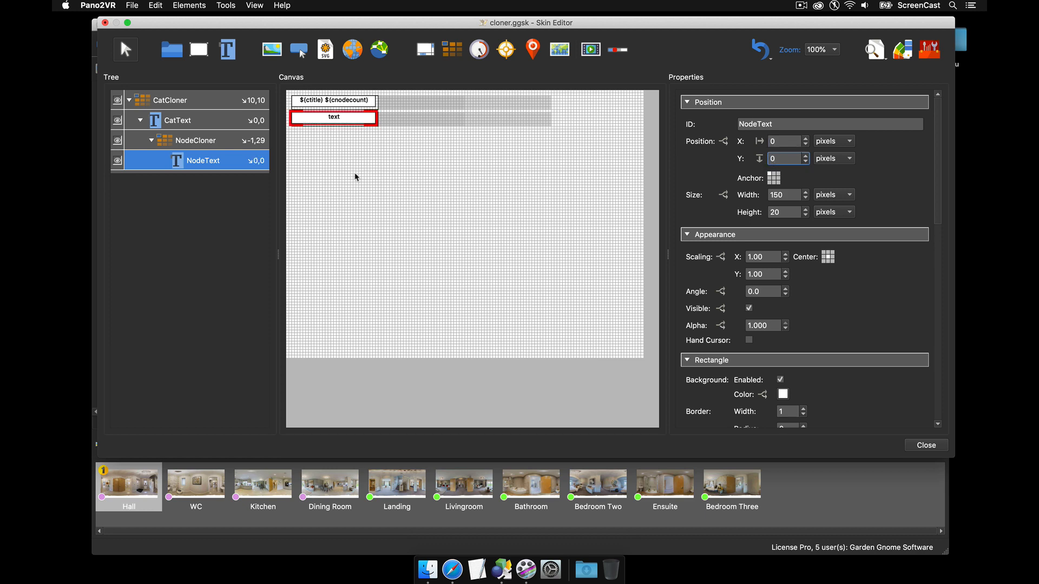
pyautogui.click(875, 50)
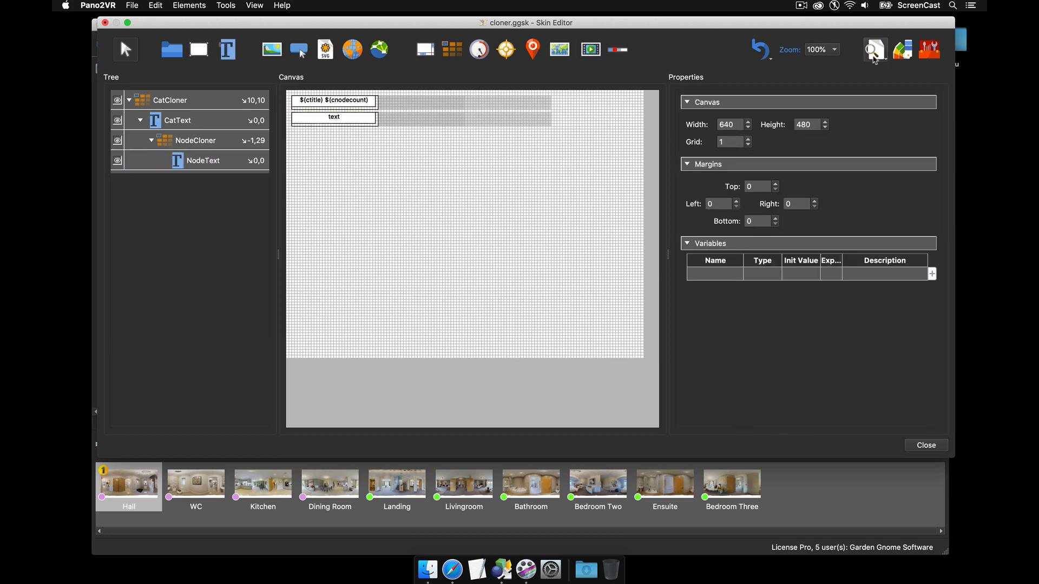
pyautogui.click(875, 49)
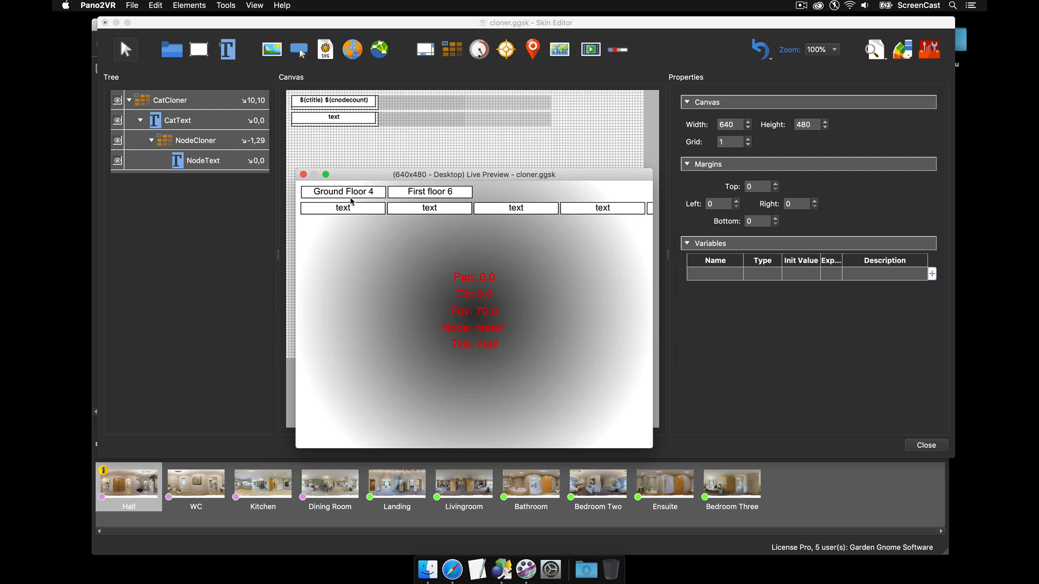
pyautogui.moveTo(335, 208)
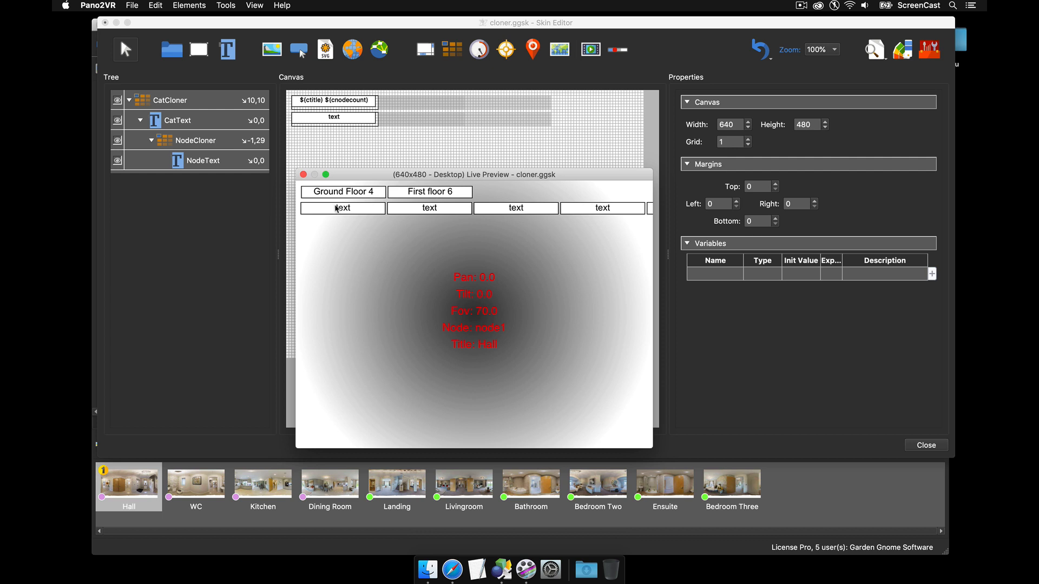
pyautogui.moveTo(513, 217)
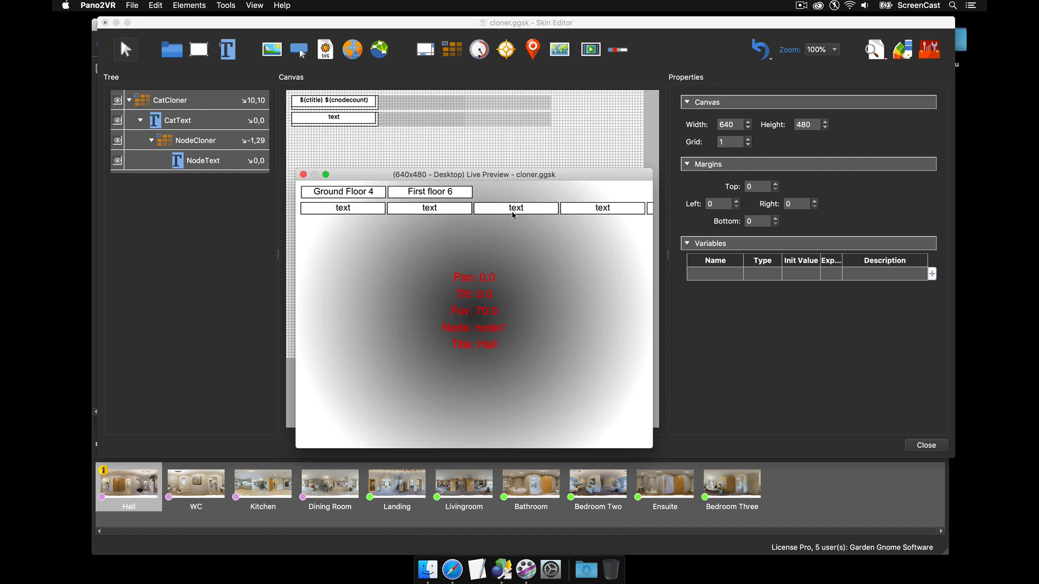
pyautogui.moveTo(305, 191)
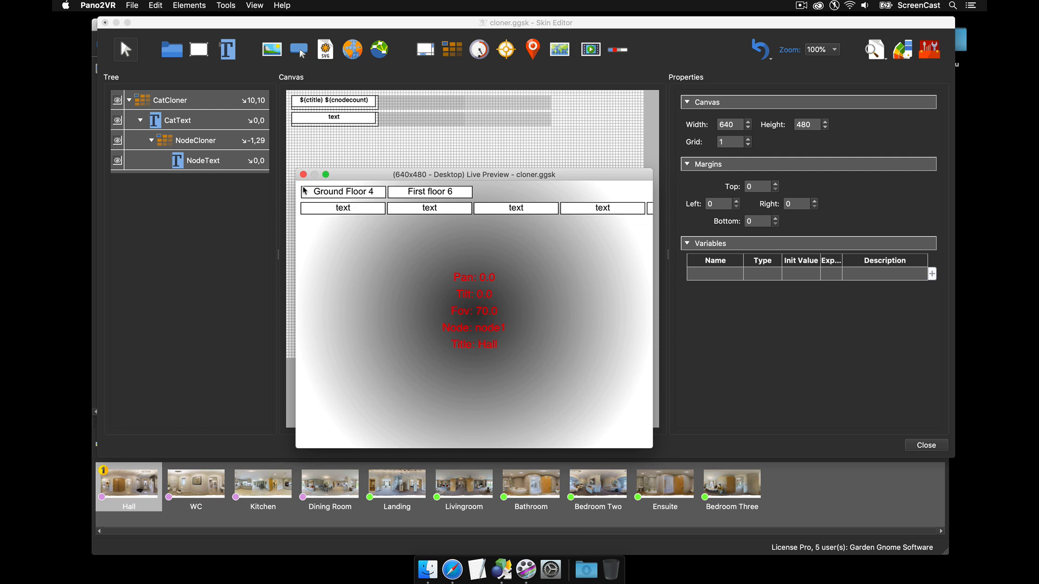
pyautogui.click(303, 174)
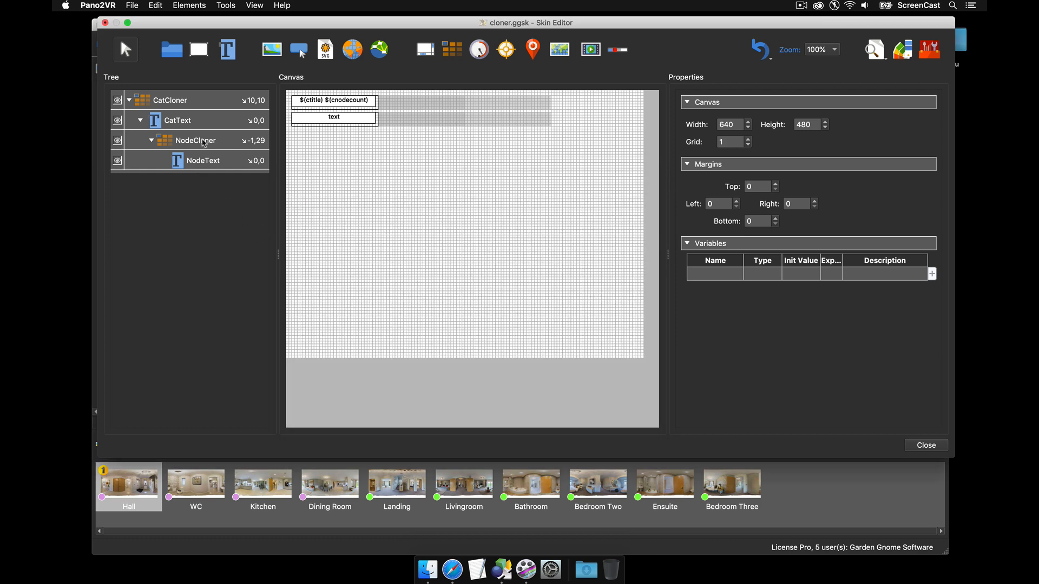
# Set NodeCloner to clone vertically, review the stacked node lists, then select NodeText
pyautogui.click(195, 140)
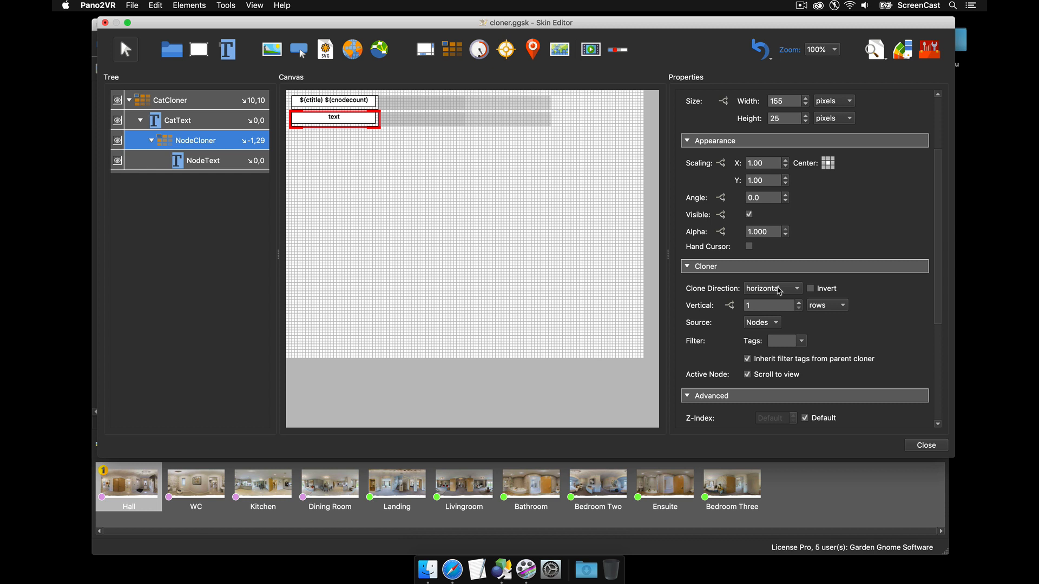
pyautogui.click(772, 289)
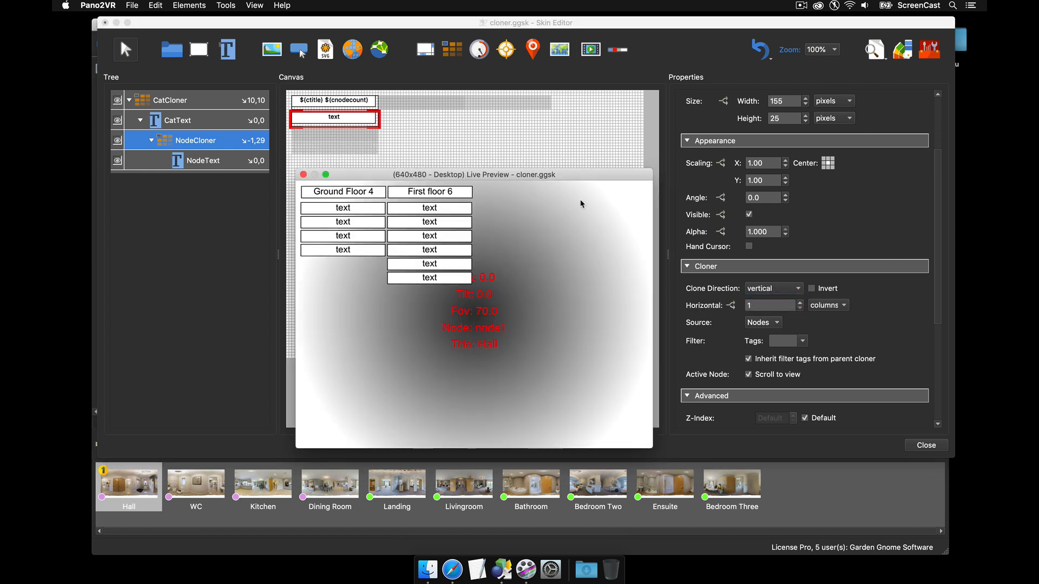
pyautogui.moveTo(348, 203)
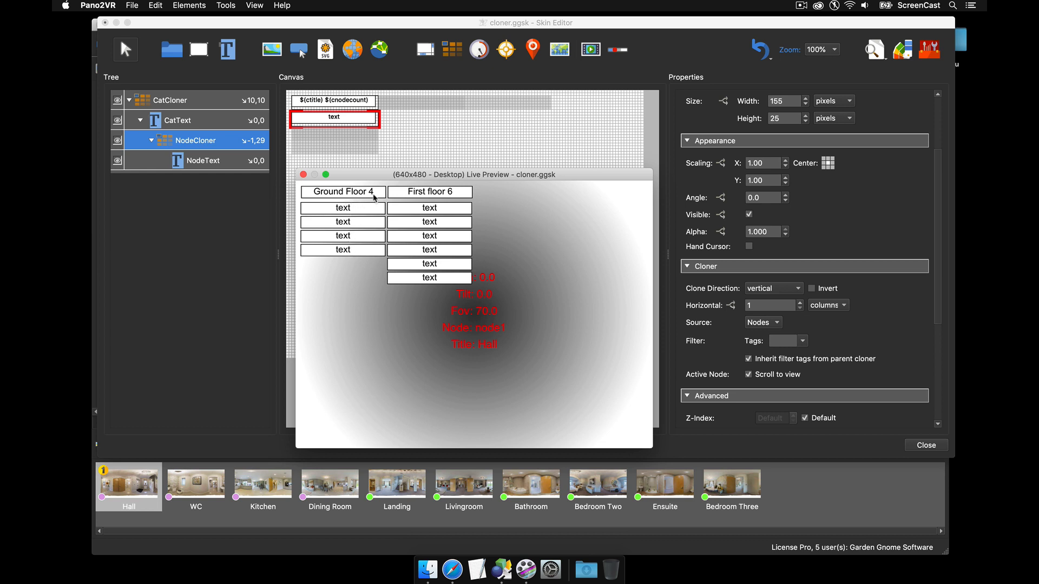
pyautogui.moveTo(447, 249)
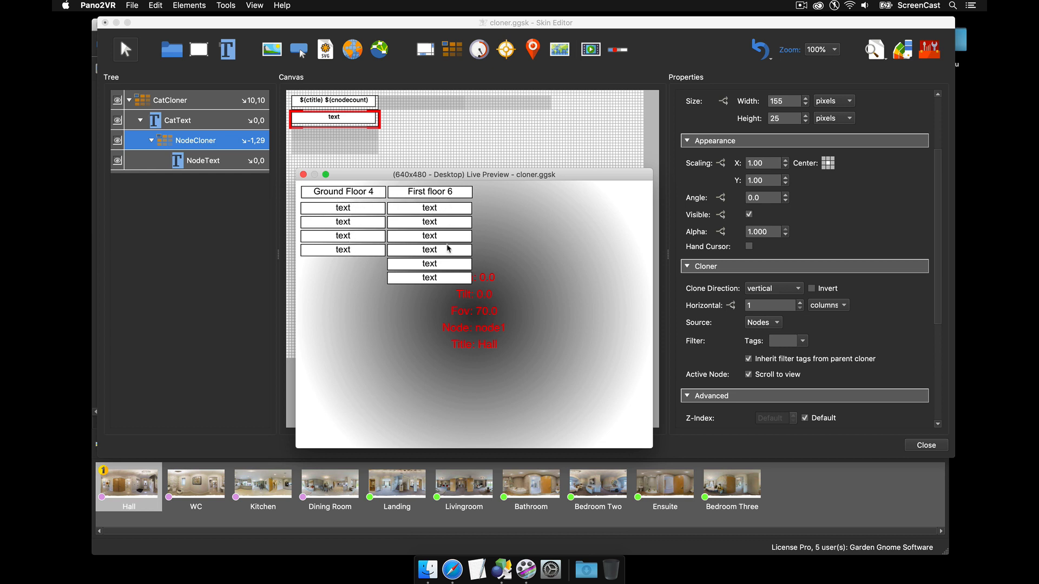
pyautogui.moveTo(433, 245)
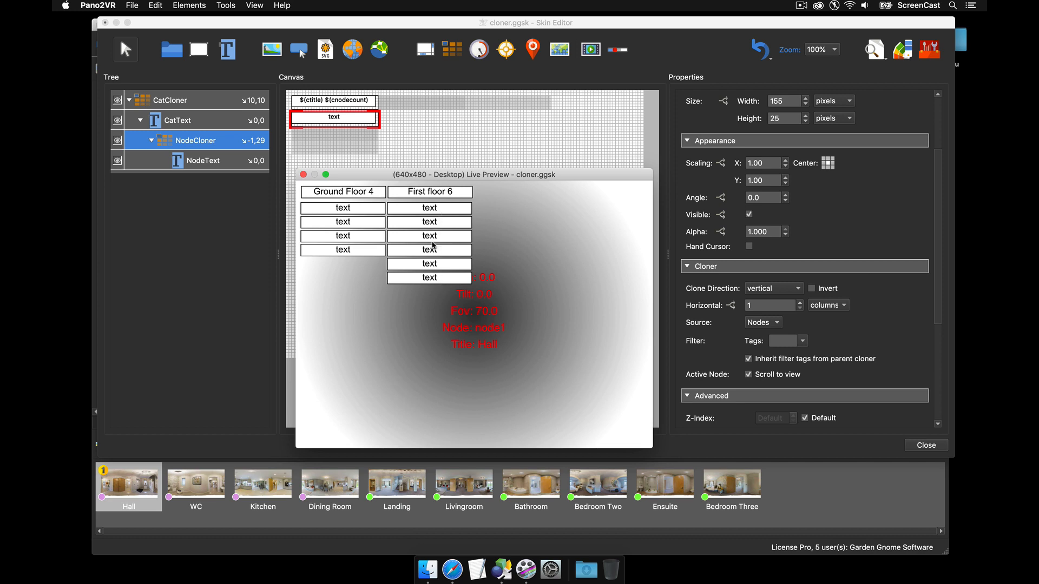
pyautogui.moveTo(636, 156)
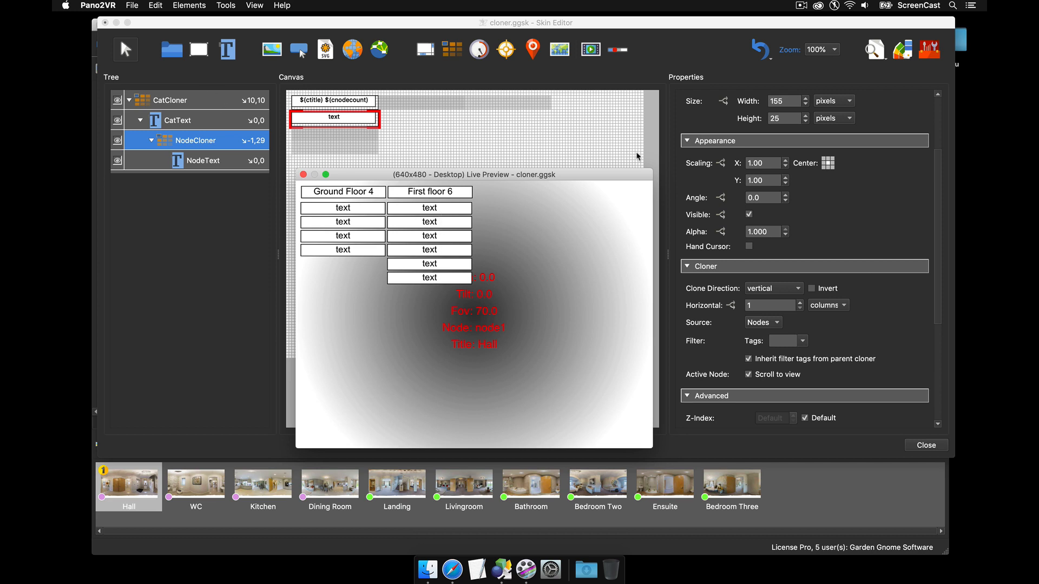
pyautogui.click(303, 174)
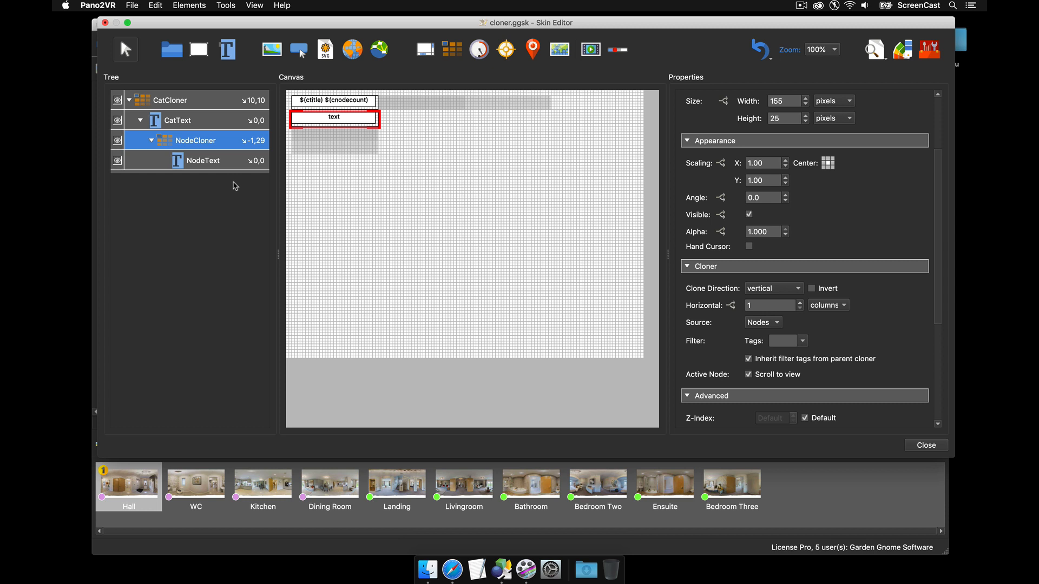
pyautogui.click(203, 160)
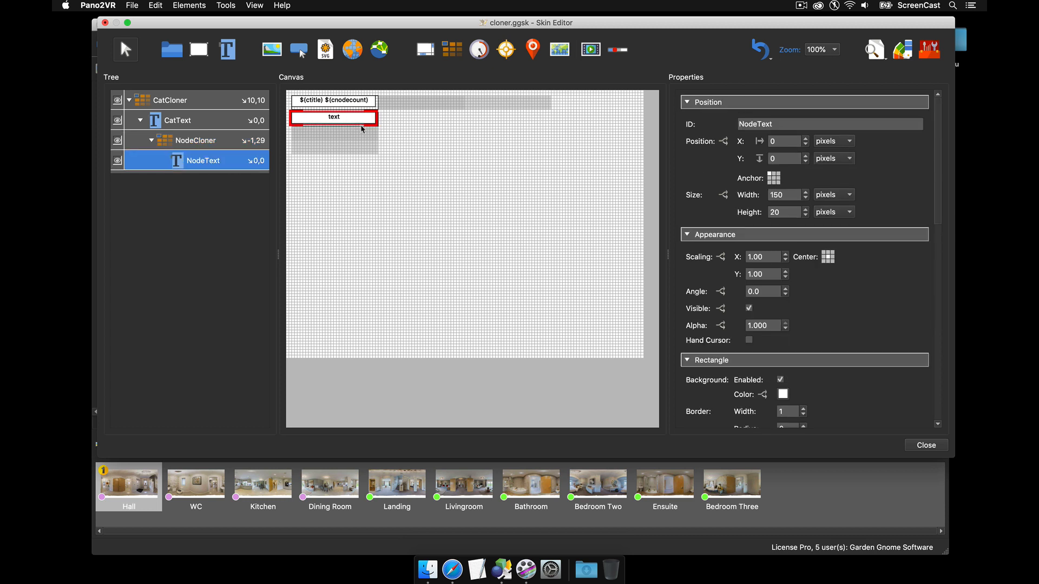
# Replace NodeText's label with the $(ut) user data title placeholder and preview it
pyautogui.scroll(-3)
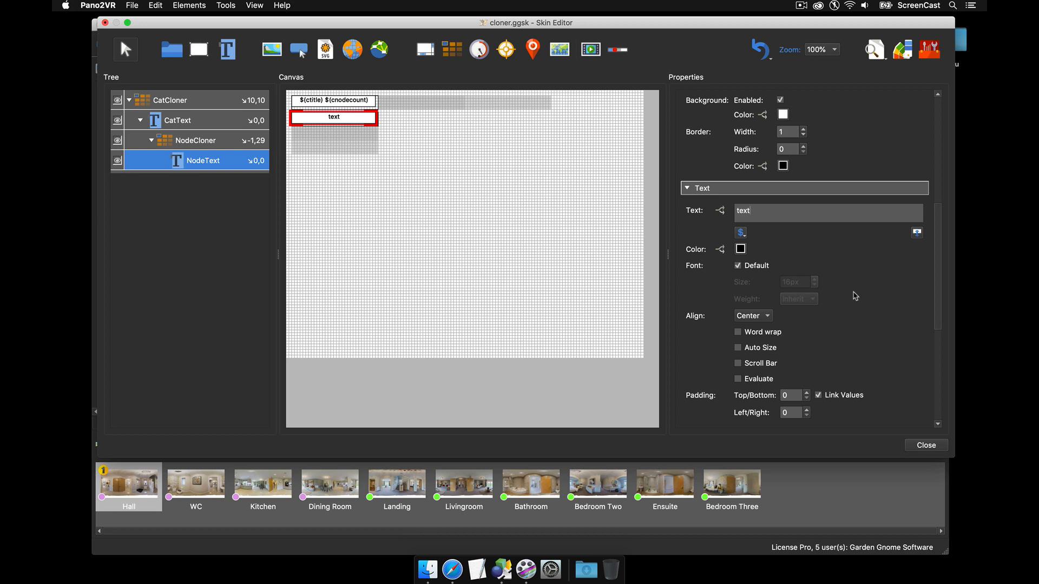
pyautogui.click(828, 213)
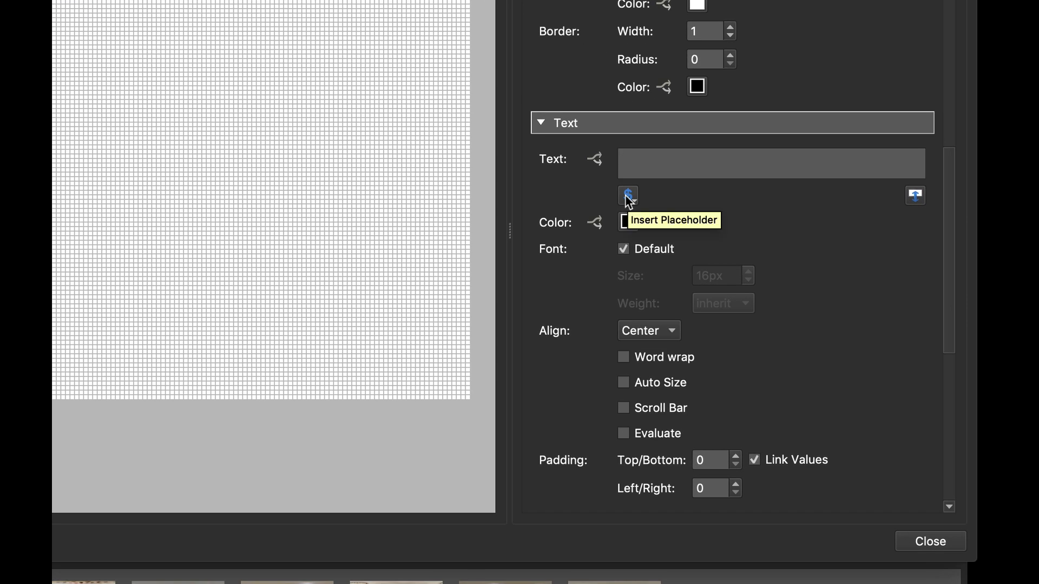
pyautogui.click(628, 195)
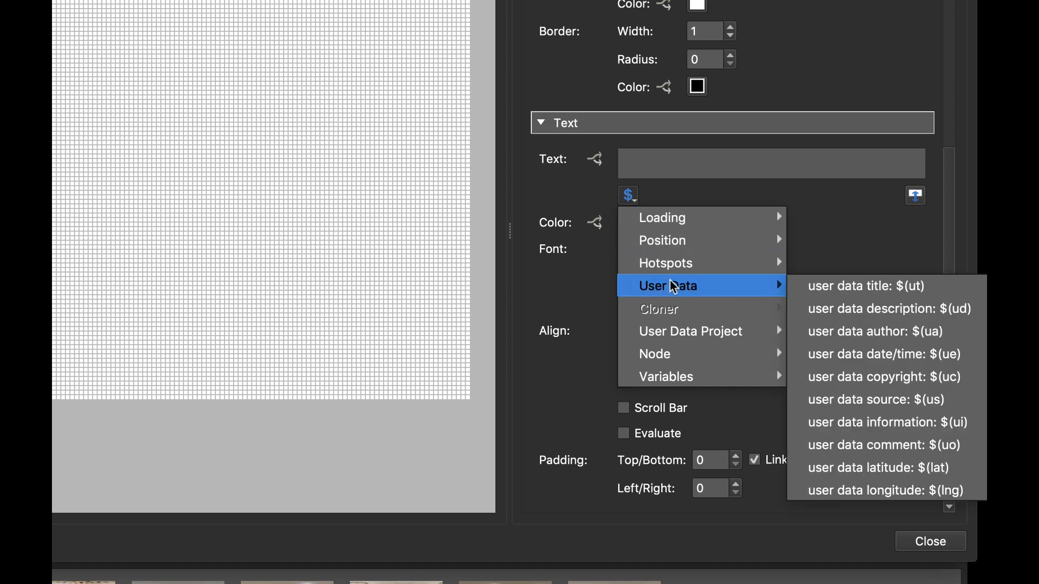
pyautogui.moveTo(855, 289)
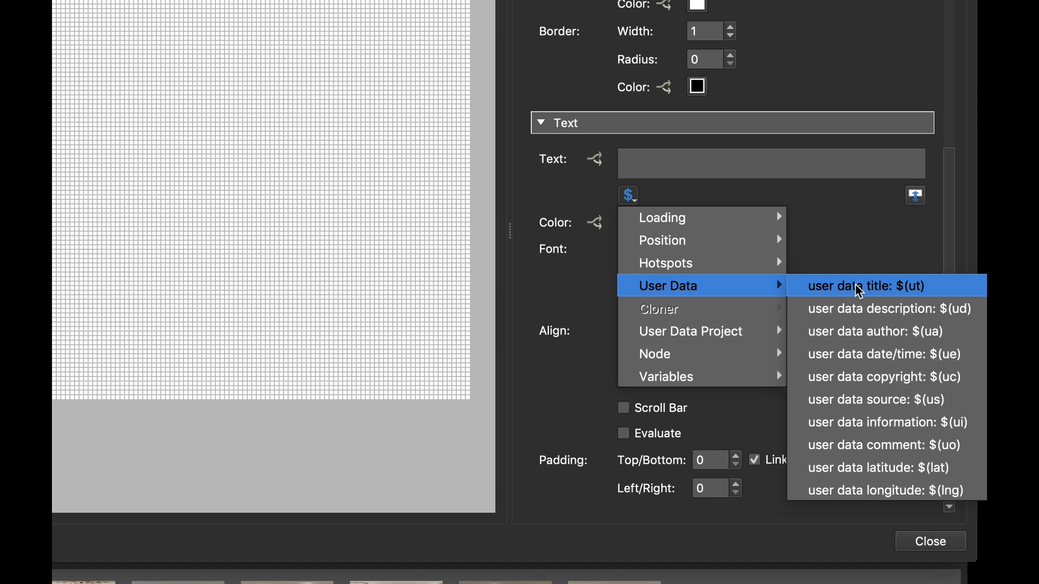
pyautogui.click(857, 286)
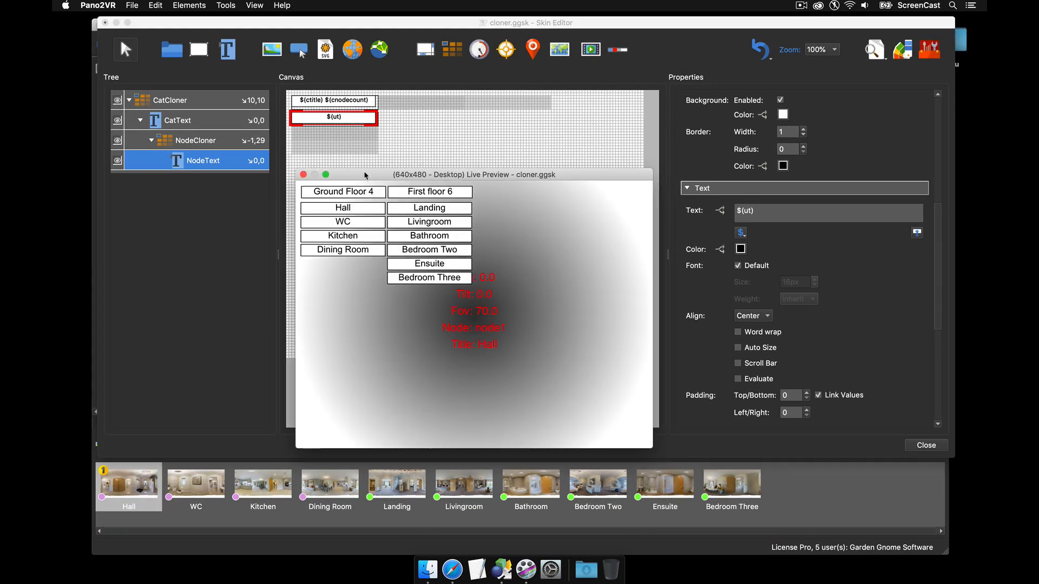
pyautogui.moveTo(430, 277)
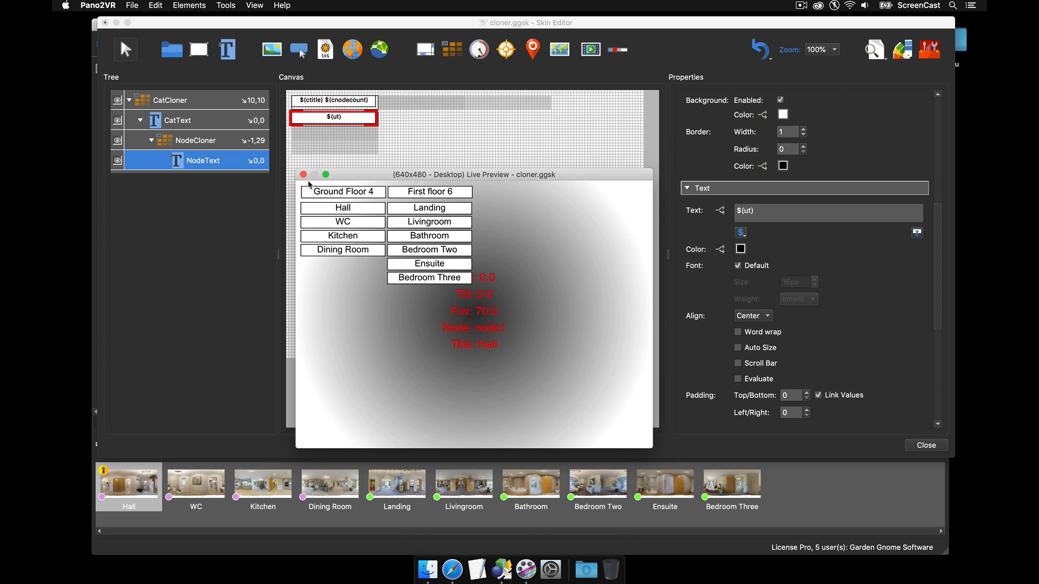
pyautogui.click(196, 140)
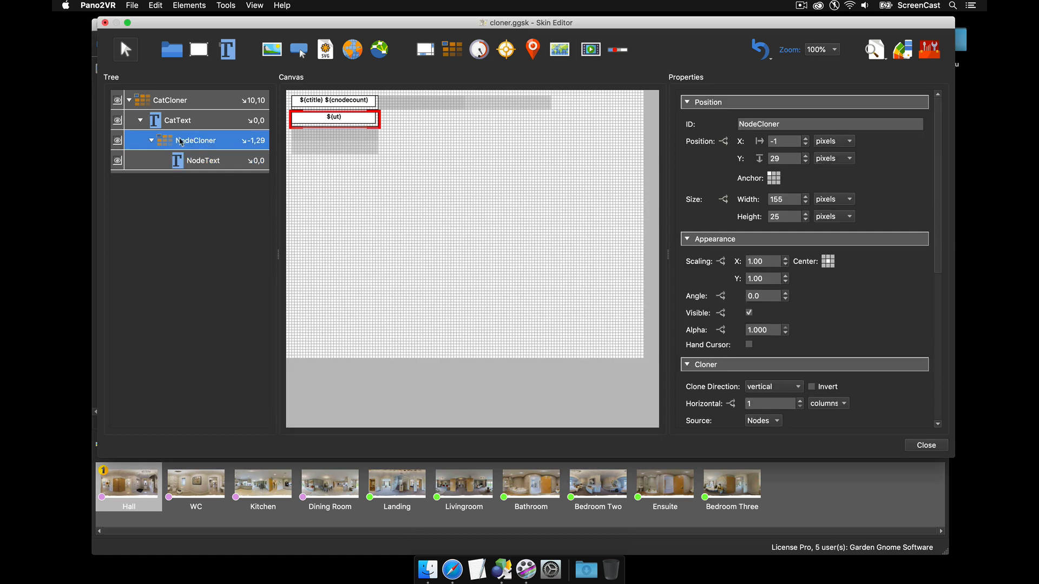
pyautogui.moveTo(323, 158)
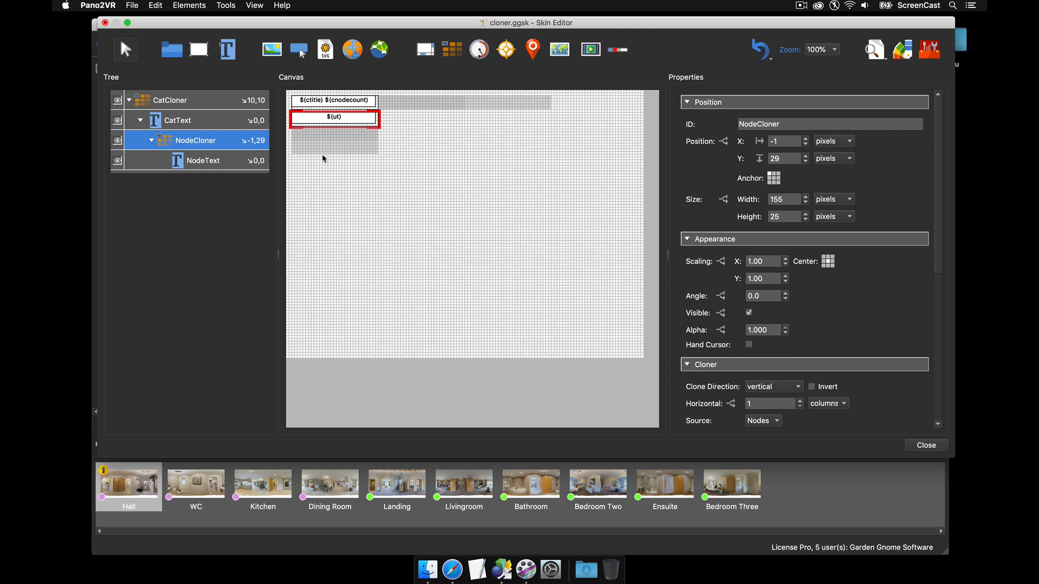
pyautogui.moveTo(813, 171)
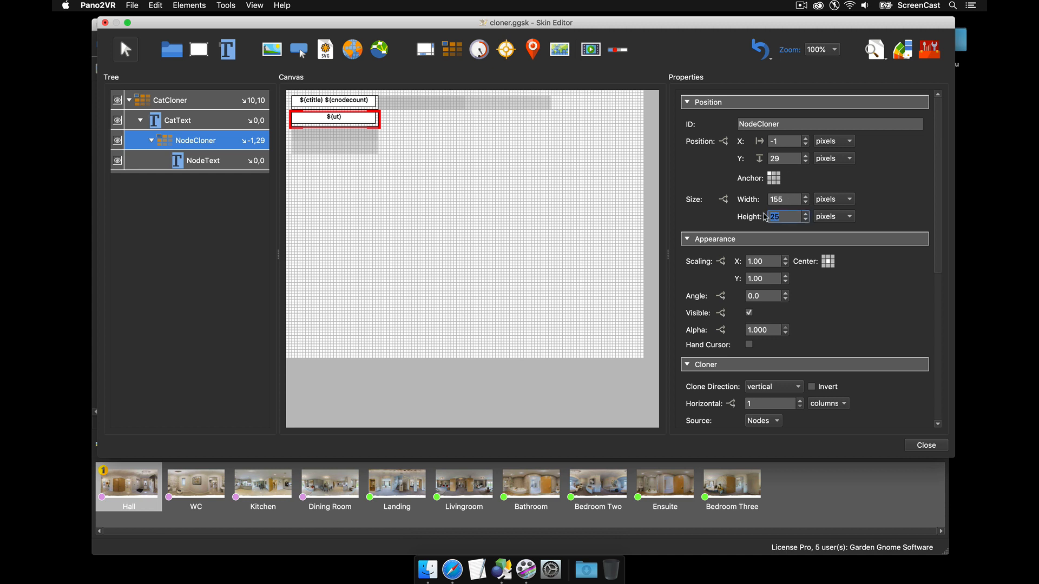
# Set NodeCloner's height to 30 pixels and check the wider entry spacing in Live Preview
pyautogui.click(804, 213)
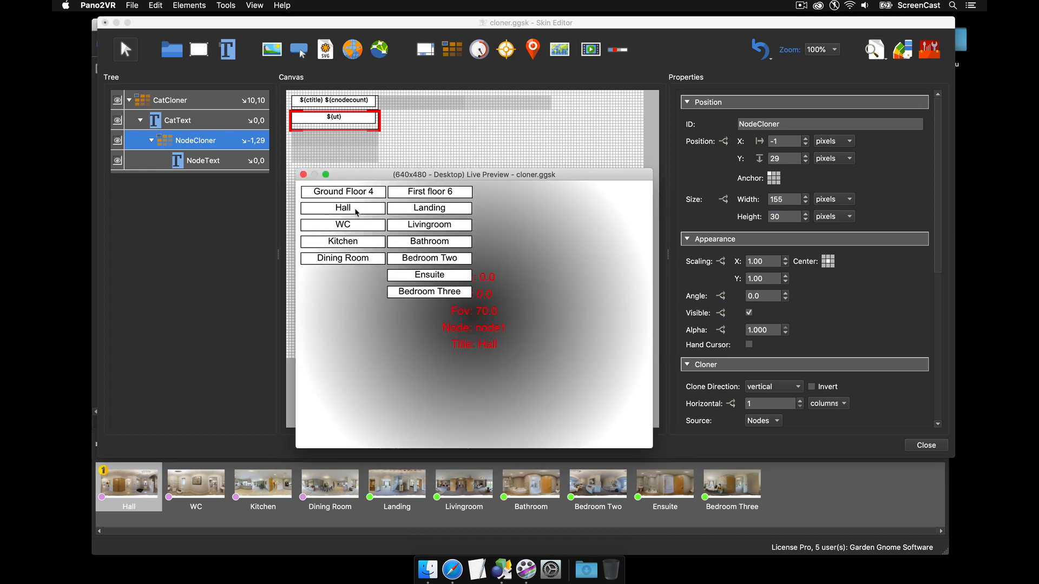
pyautogui.click(303, 174)
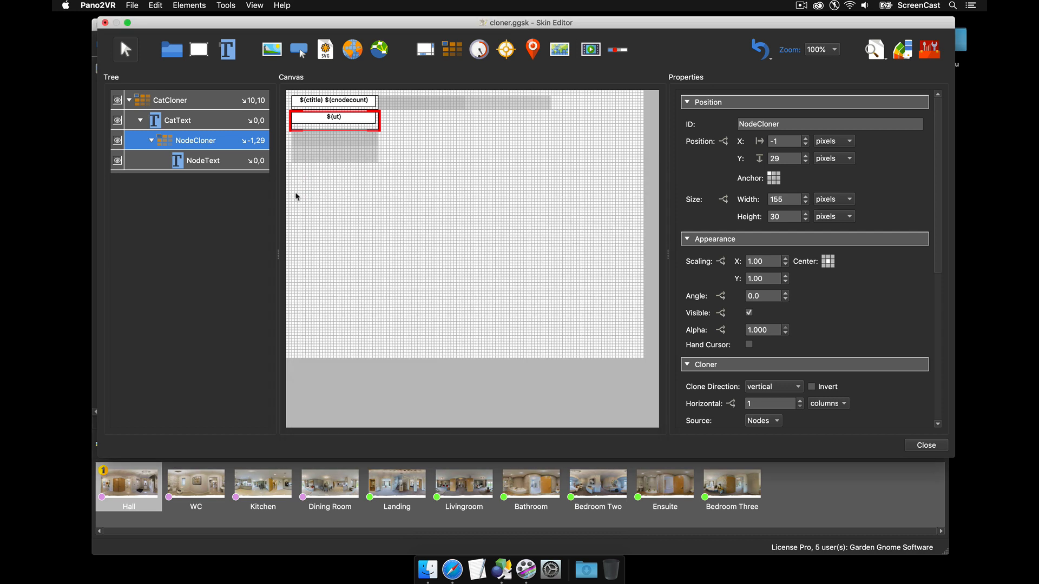
pyautogui.click(179, 120)
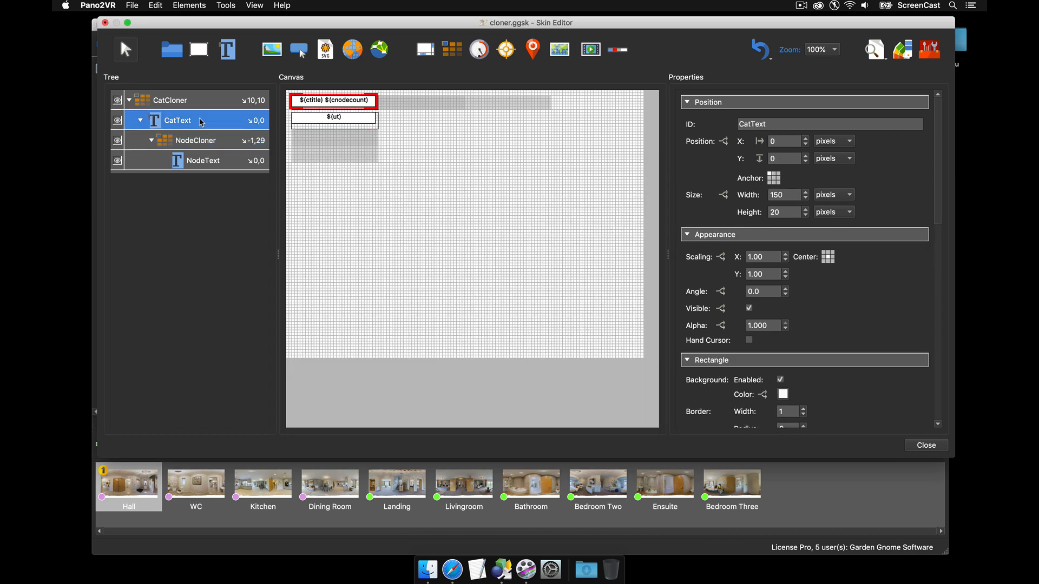
# Enable Hand Cursor on CatText so floor labels show a hand on hover
pyautogui.click(204, 161)
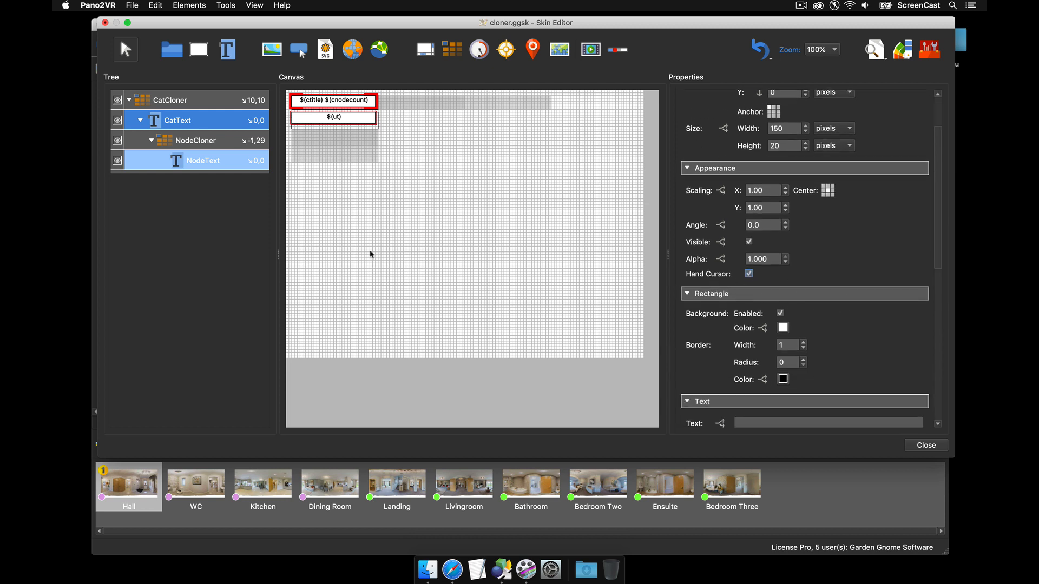
pyautogui.click(369, 178)
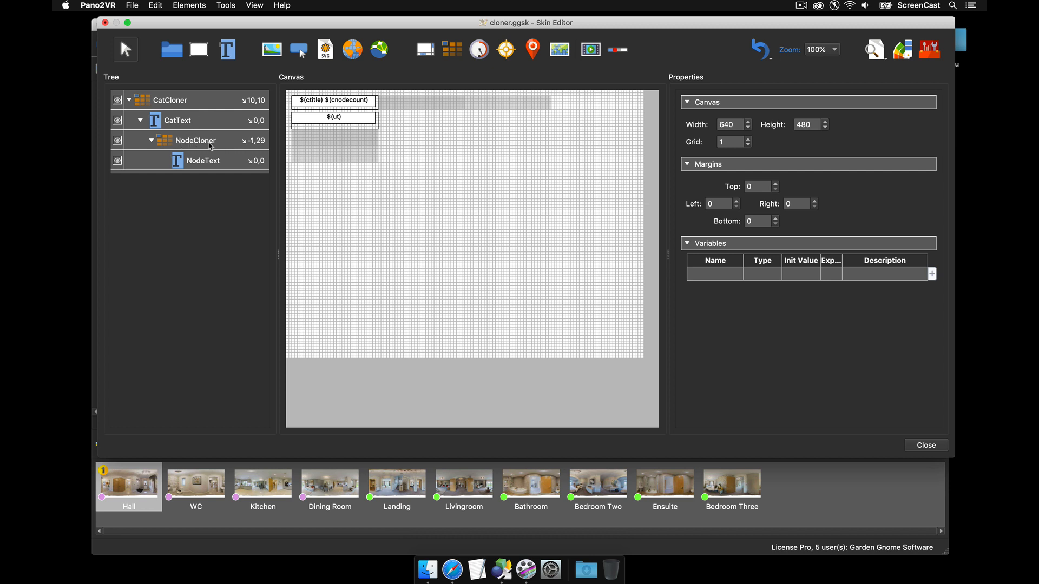
pyautogui.moveTo(170, 126)
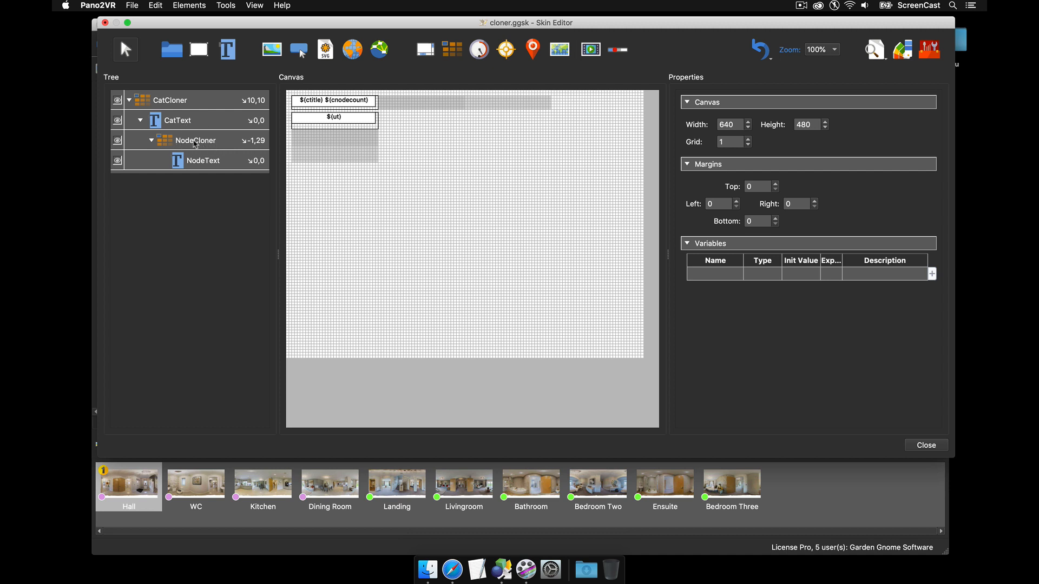
# Add visibility logic so NodeCloner appears only when its parent floor category is hovered
pyautogui.click(195, 140)
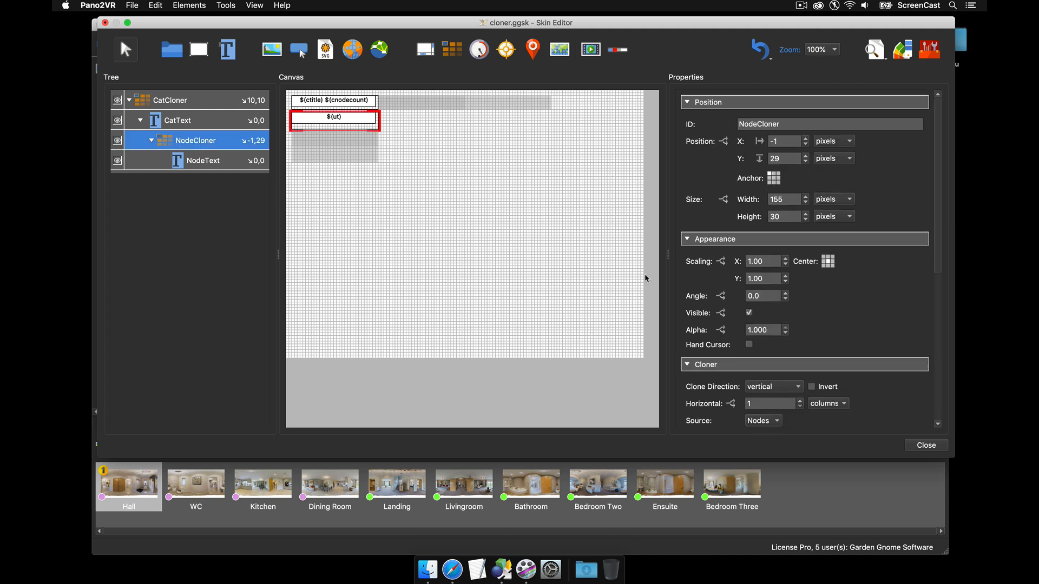
pyautogui.click(749, 312)
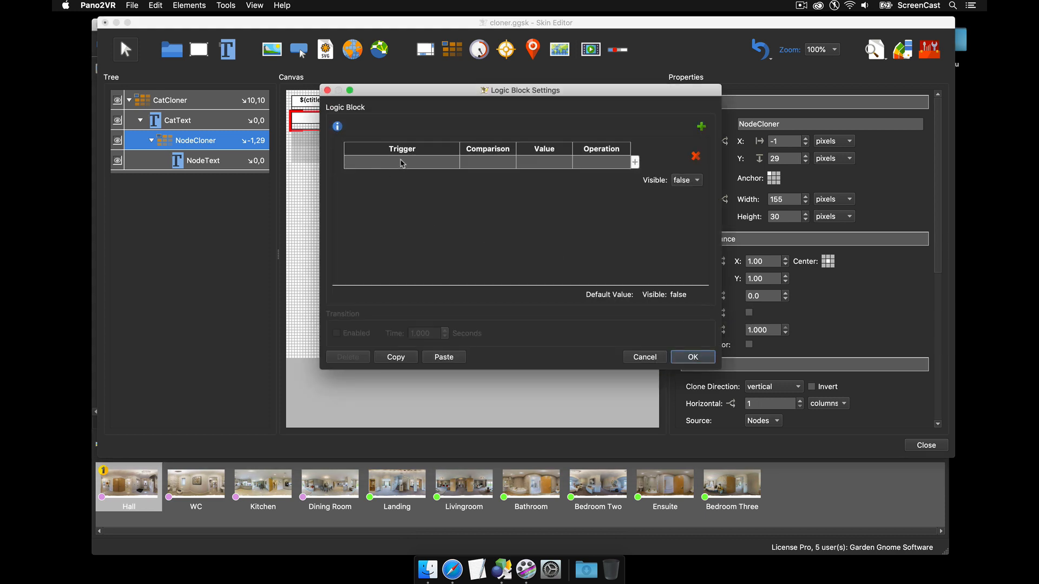
pyautogui.click(401, 162)
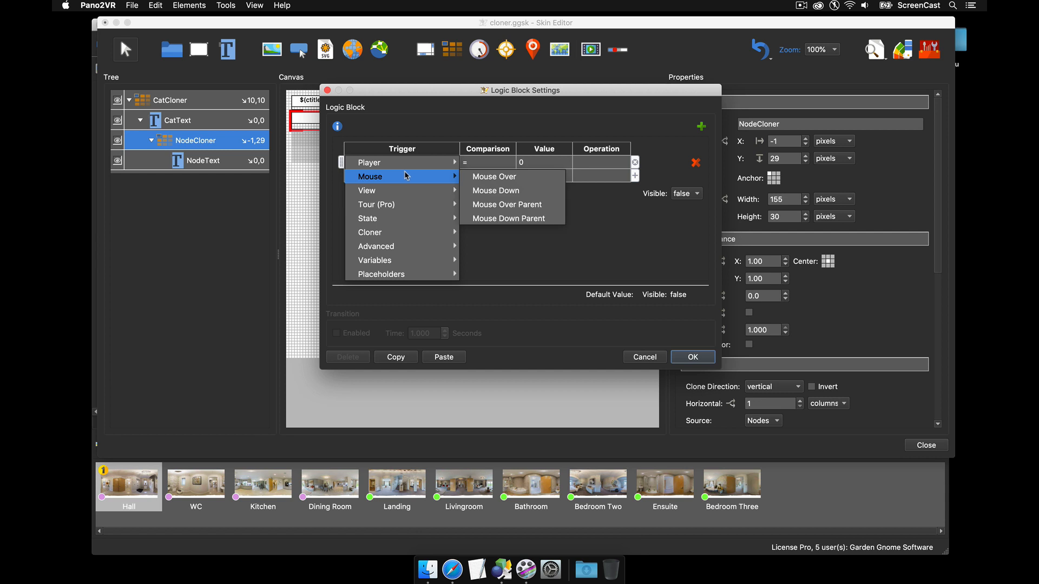
pyautogui.click(506, 205)
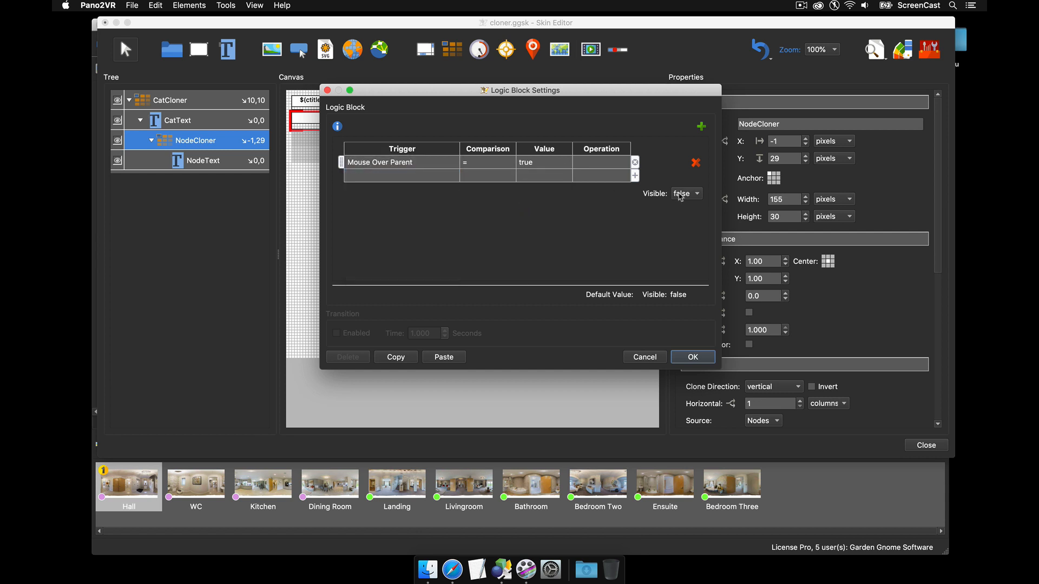
pyautogui.click(685, 193)
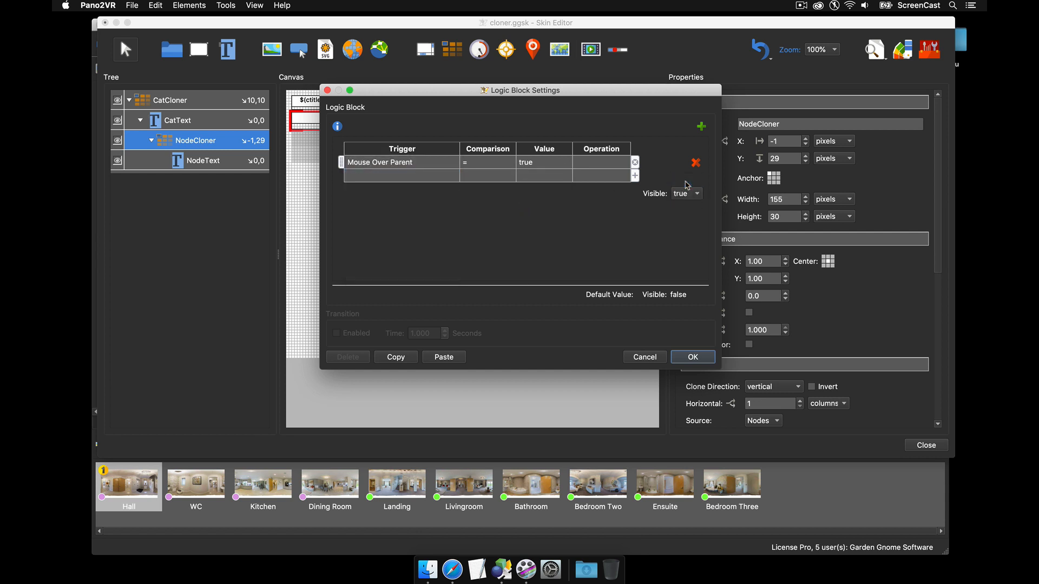
pyautogui.click(692, 357)
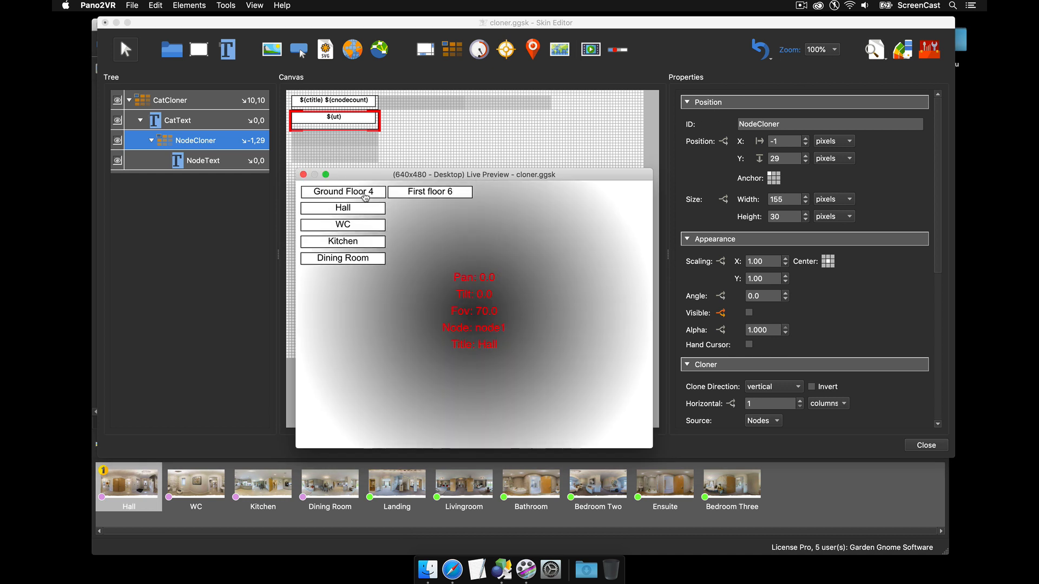
pyautogui.moveTo(360, 195)
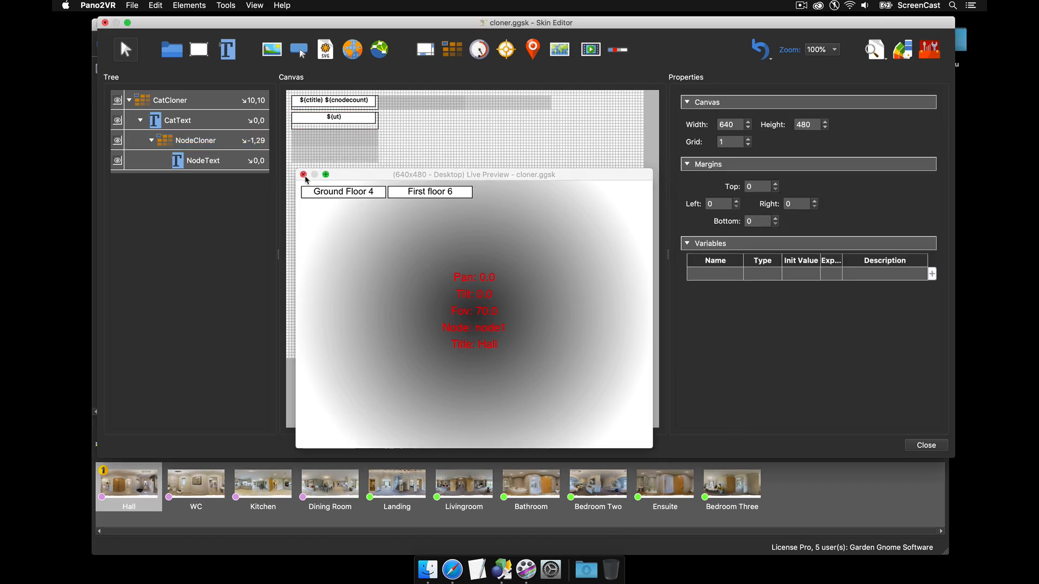
# Add and position Container 1, untick Permeable, and size it 150 by 10
pyautogui.click(304, 175)
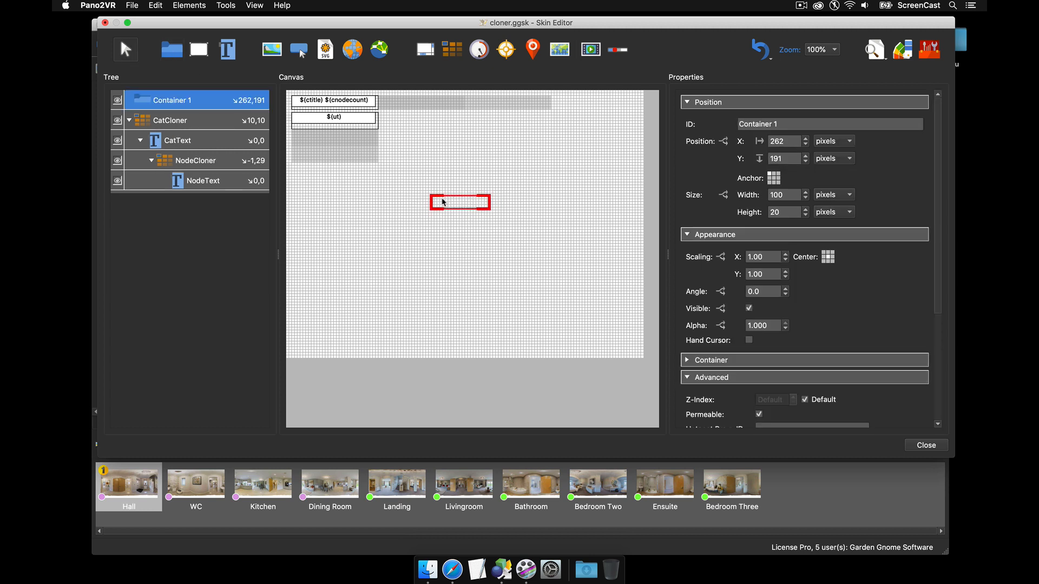
pyautogui.moveTo(457, 205)
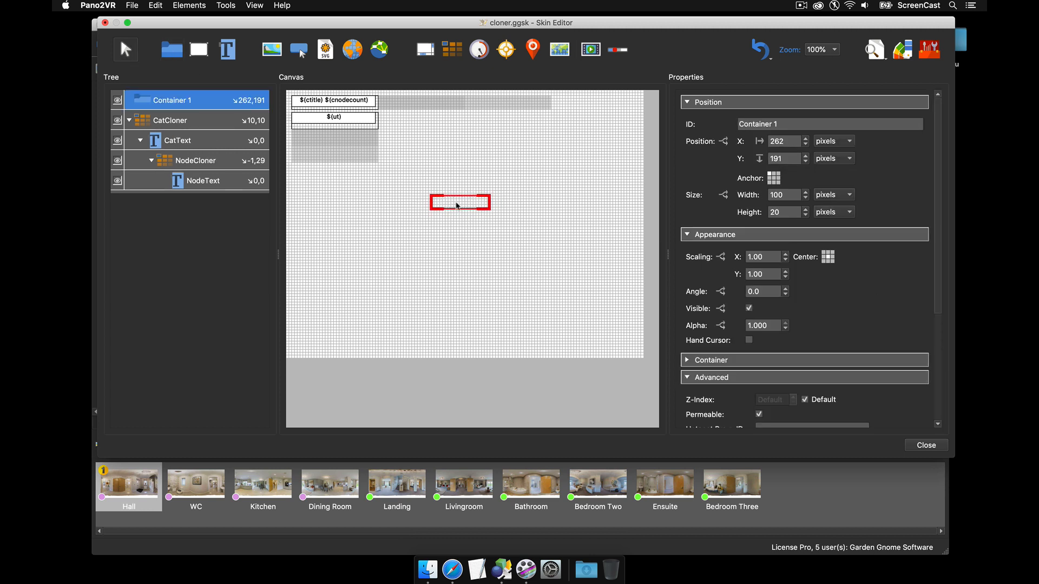
pyautogui.moveTo(459, 201); pyautogui.dragTo(475, 189)
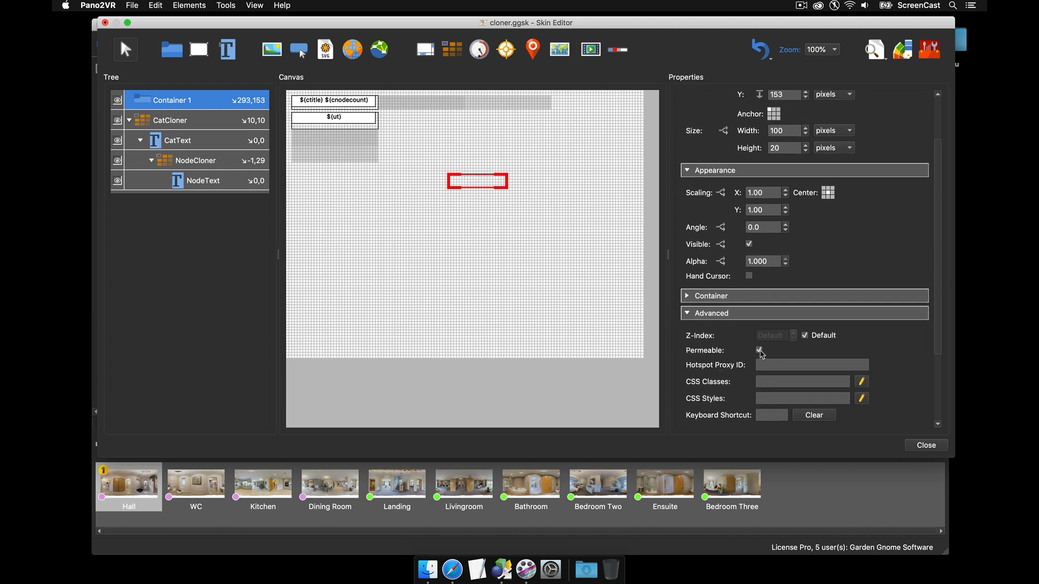
pyautogui.click(758, 350)
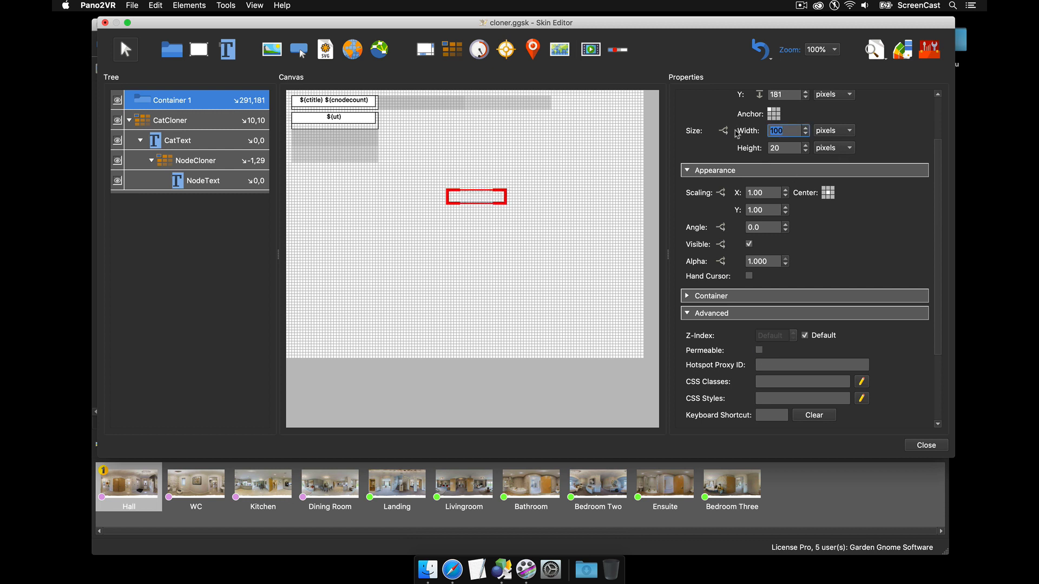
pyautogui.write('15')
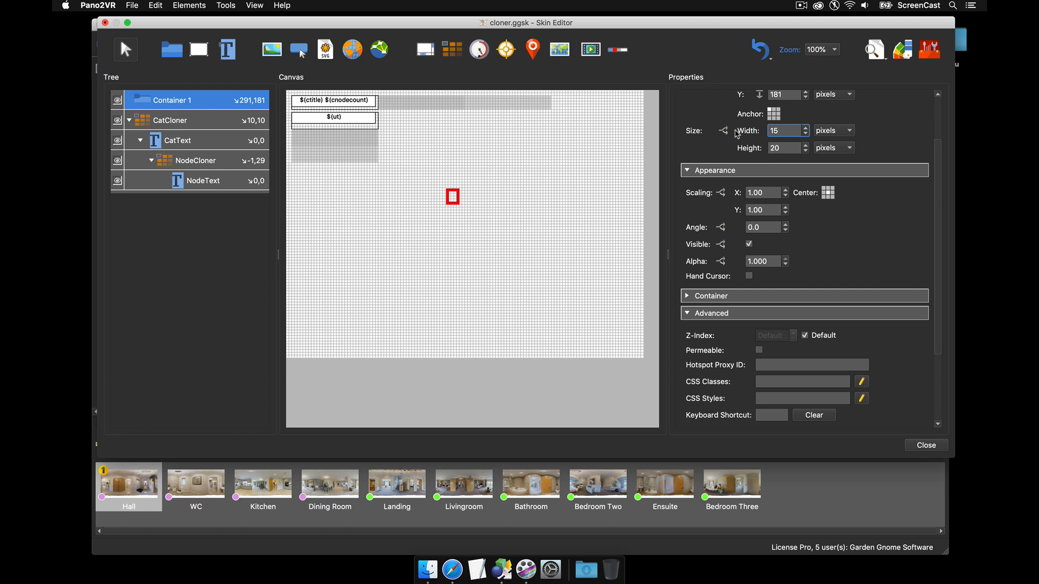
pyautogui.write('150')
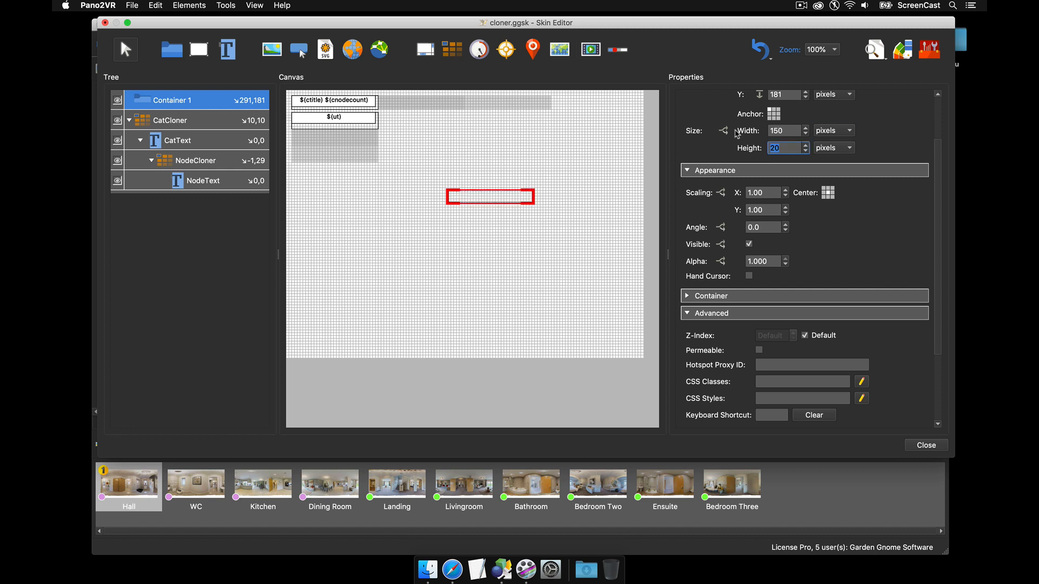
pyautogui.write('10')
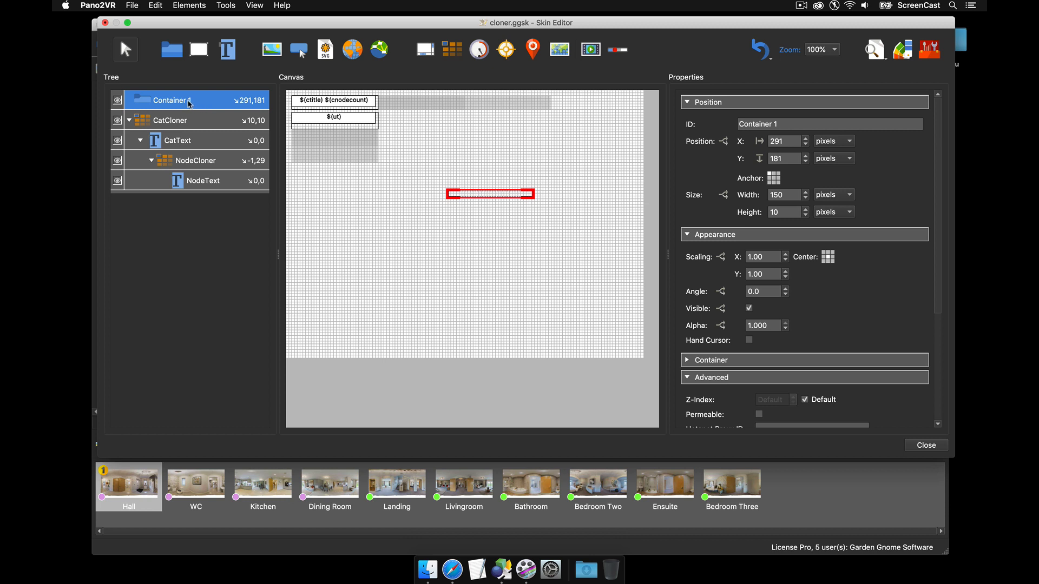
pyautogui.moveTo(201, 163)
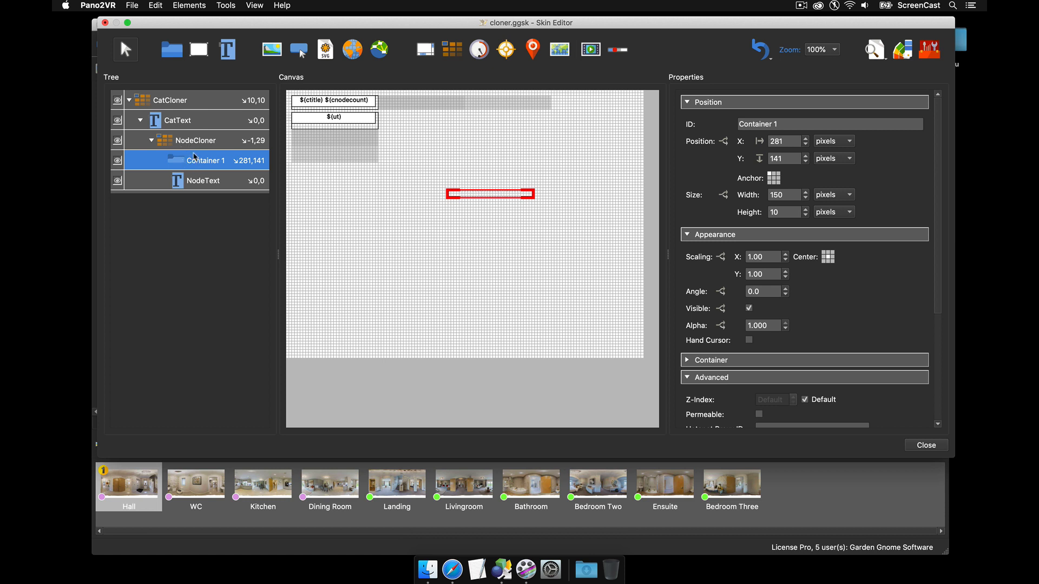
pyautogui.moveTo(181, 125)
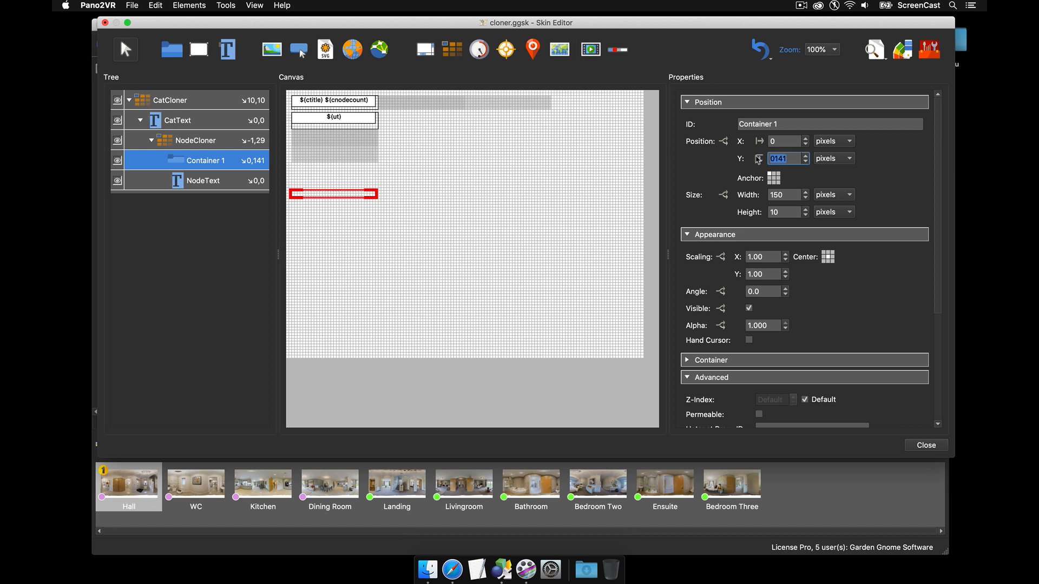
# Nest Container 1 under NodeCloner at X 0, Y -8 and test hover in Live Preview
pyautogui.write('0')
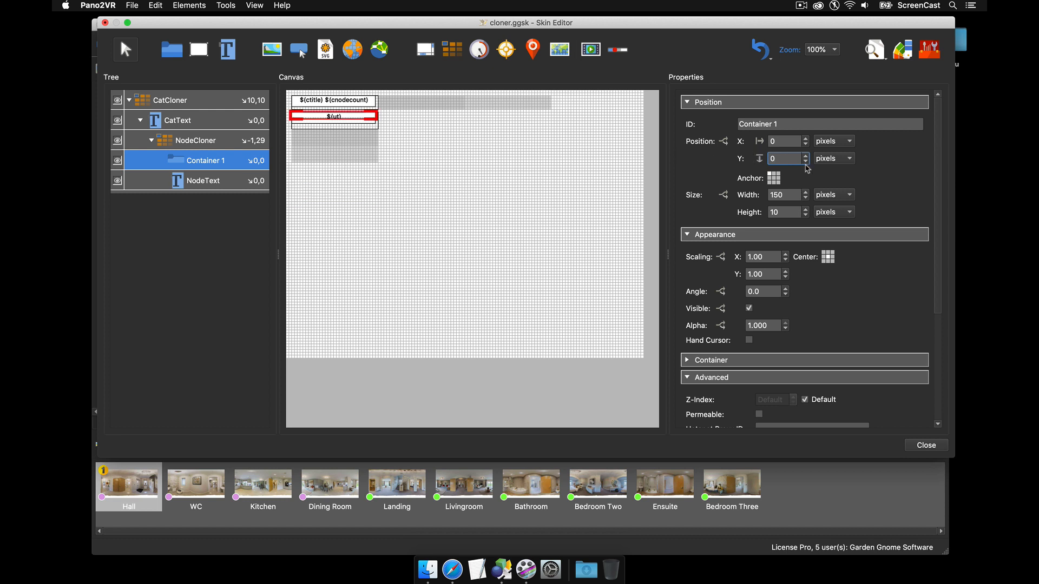
pyautogui.click(804, 162)
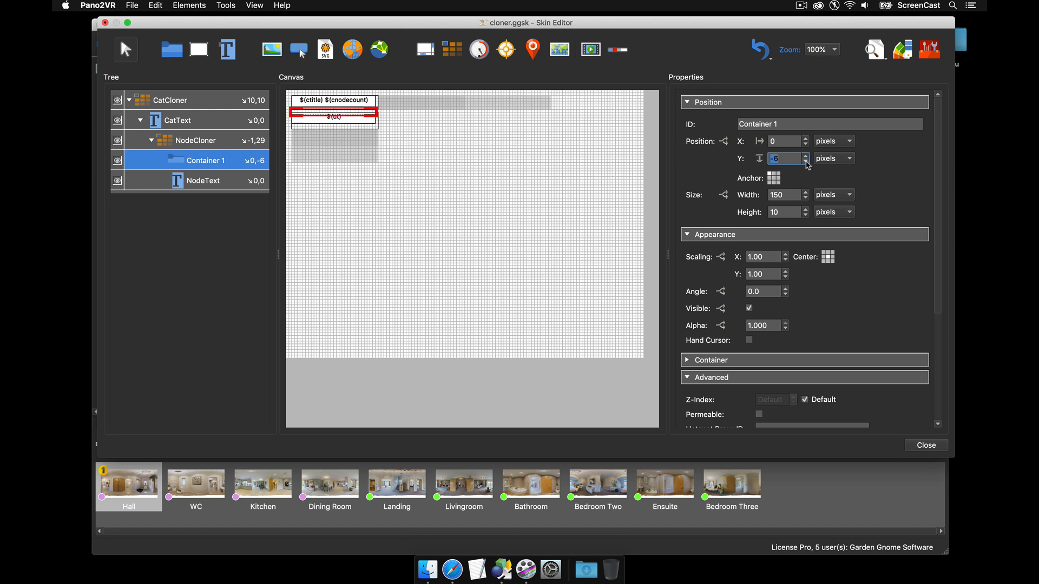
pyautogui.click(803, 161)
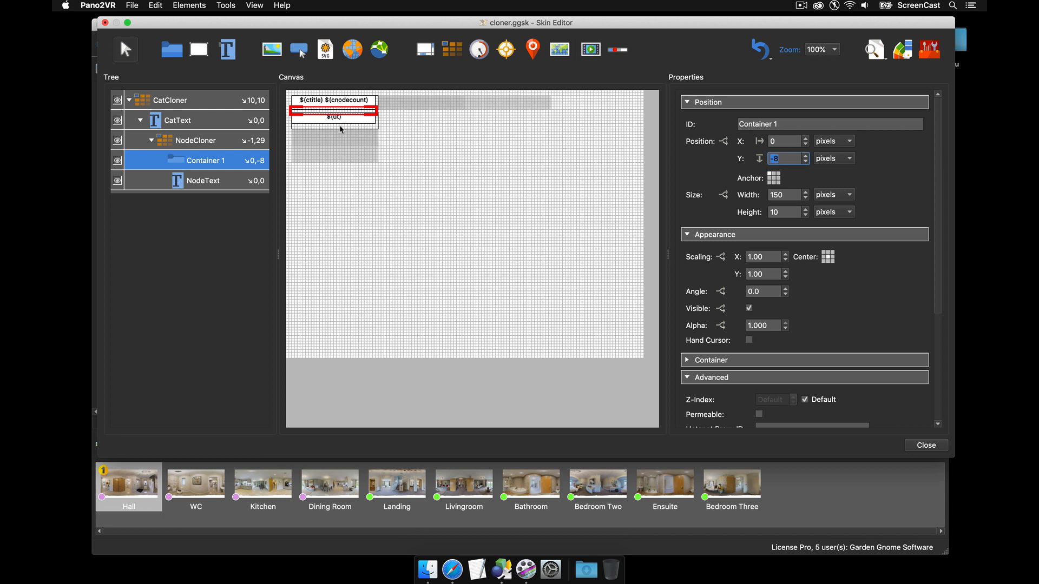
pyautogui.click(873, 49)
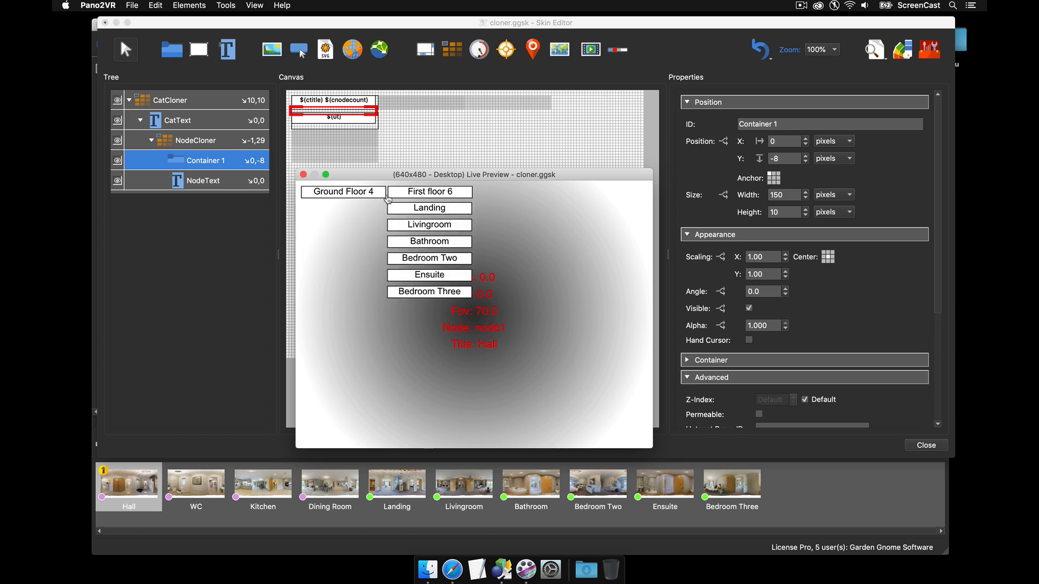
pyautogui.click(302, 174)
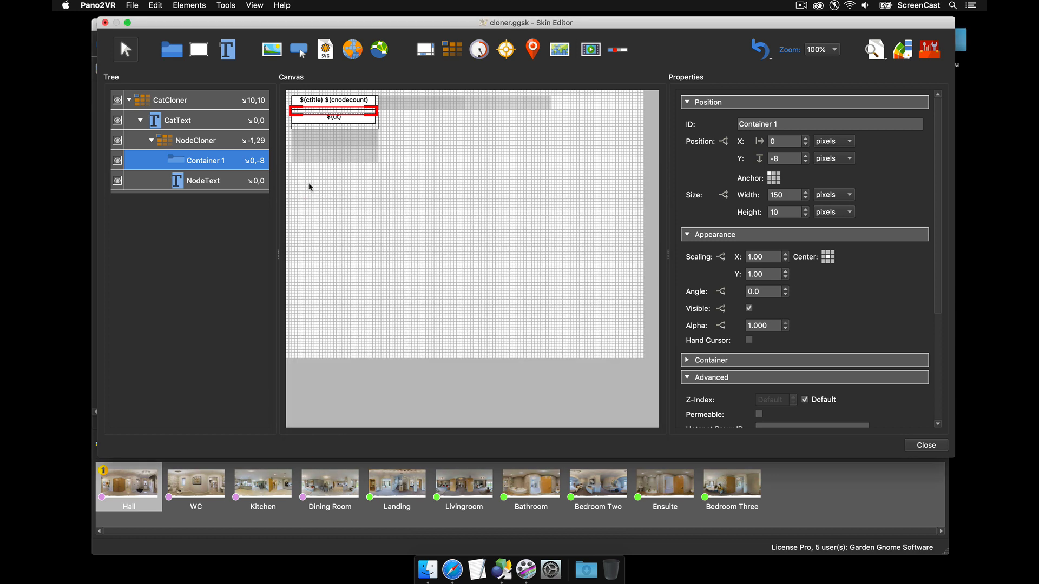
# Give NodeText a Mouse Click action opening the hotspot URL panorama at its default view
pyautogui.click(202, 180)
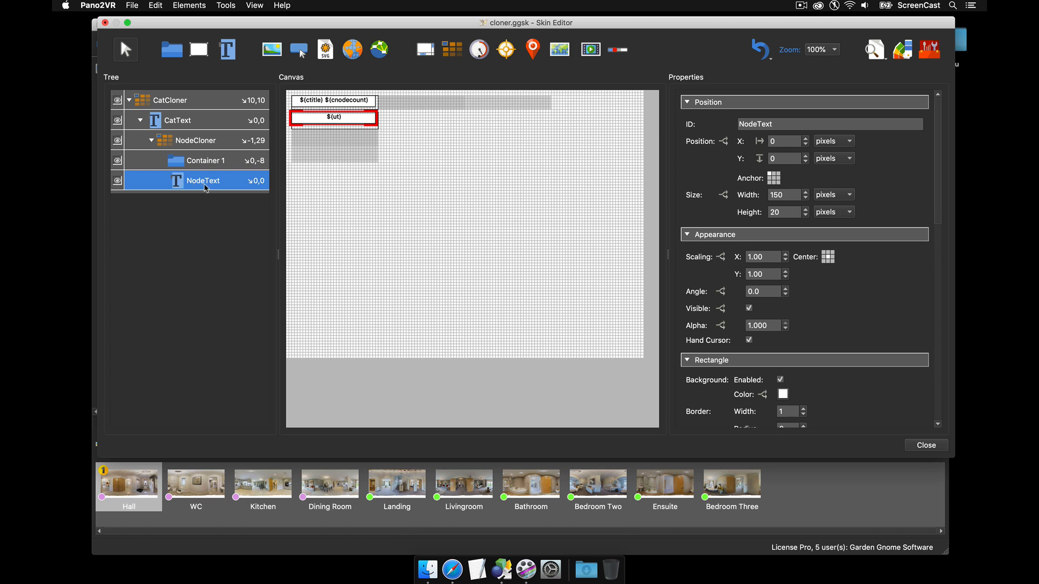
pyautogui.scroll(-3)
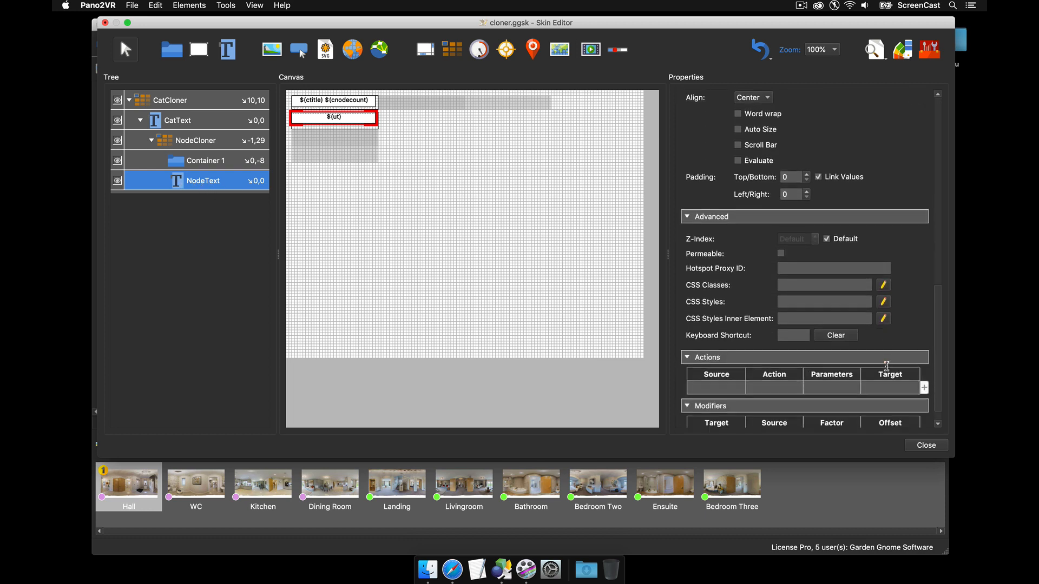
pyautogui.click(924, 388)
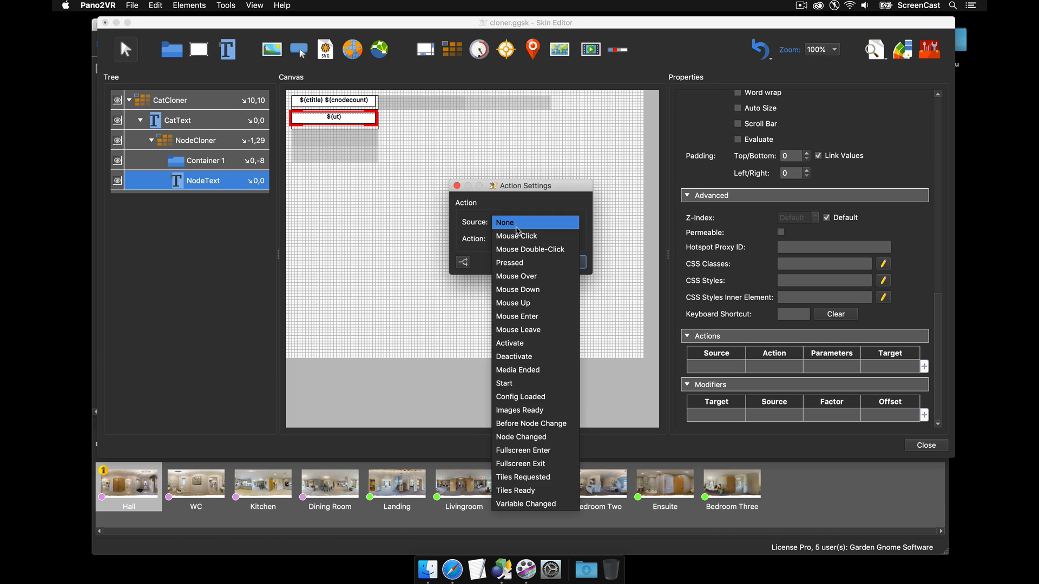
pyautogui.click(516, 236)
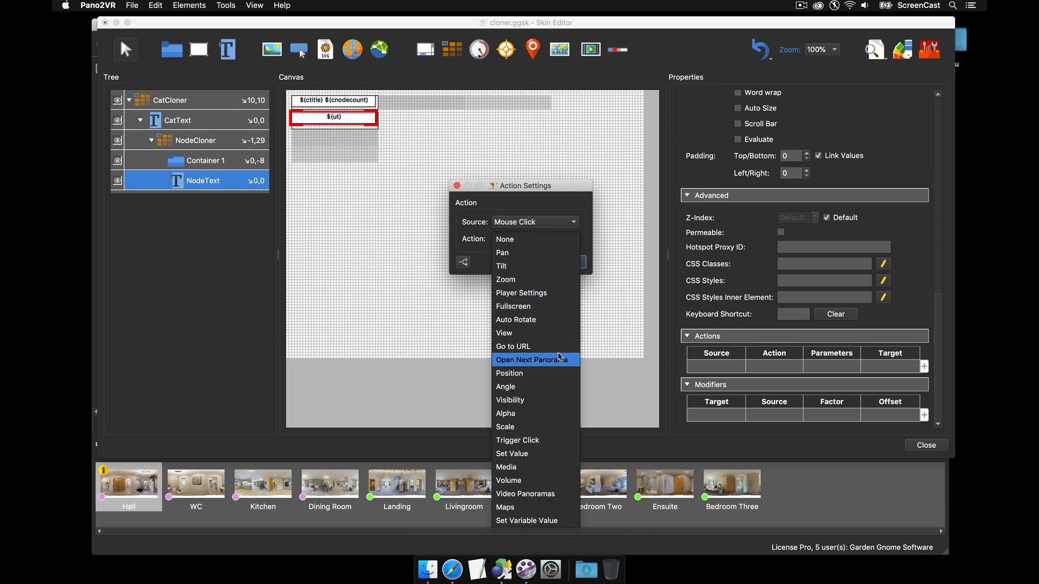
pyautogui.click(536, 360)
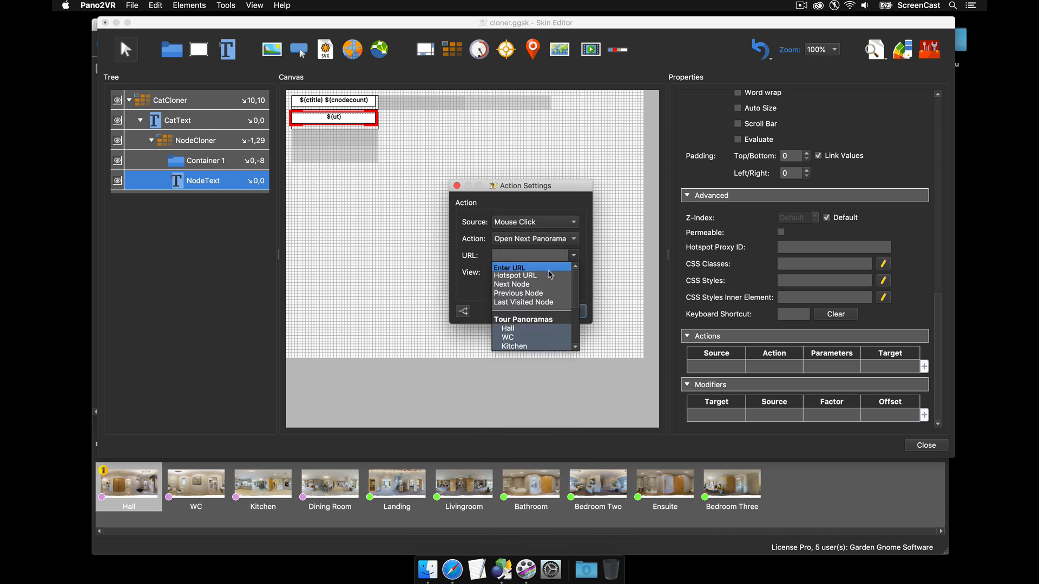
pyautogui.click(515, 276)
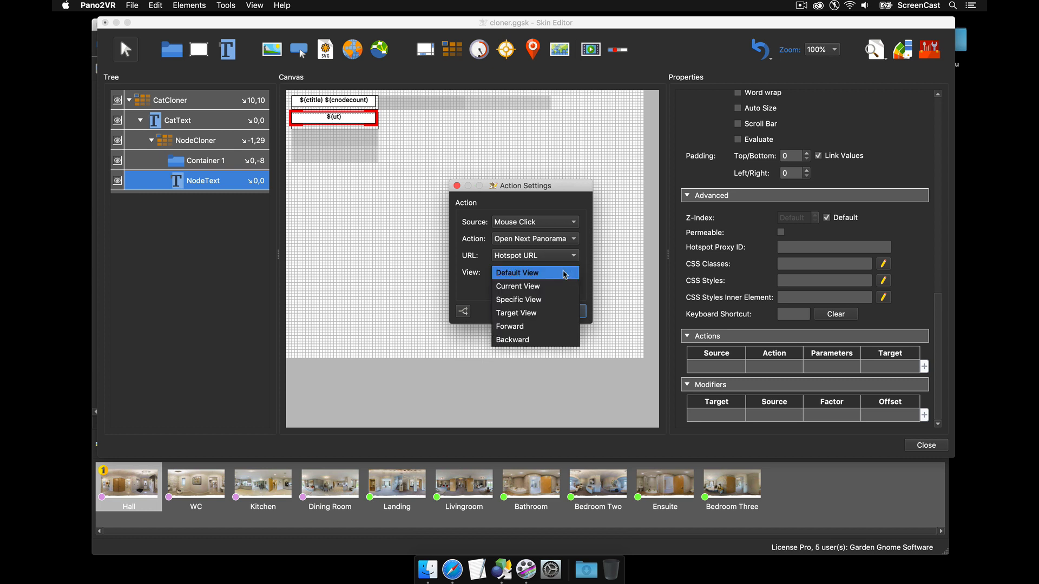
pyautogui.click(535, 272)
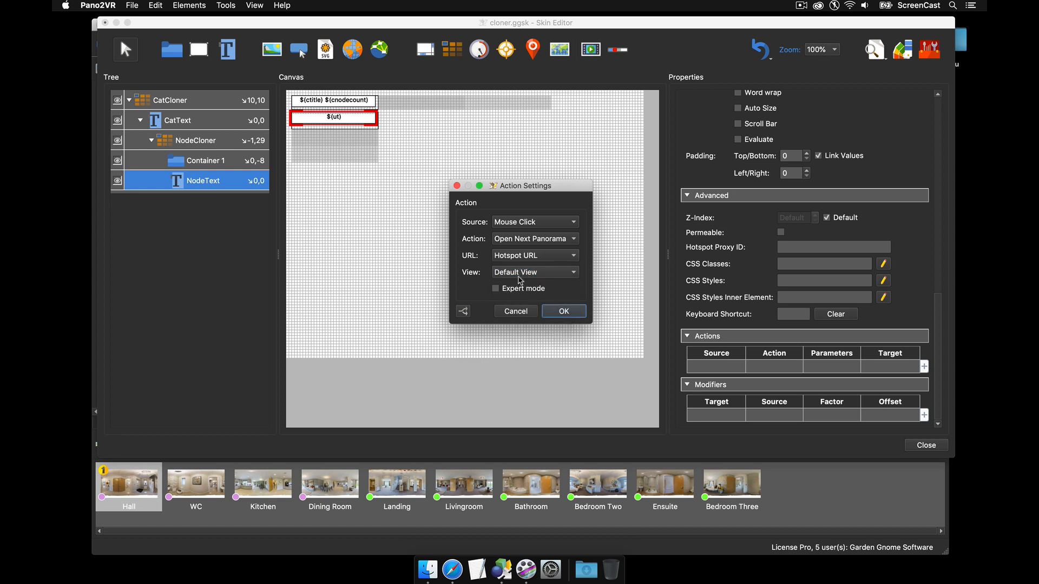
pyautogui.click(563, 311)
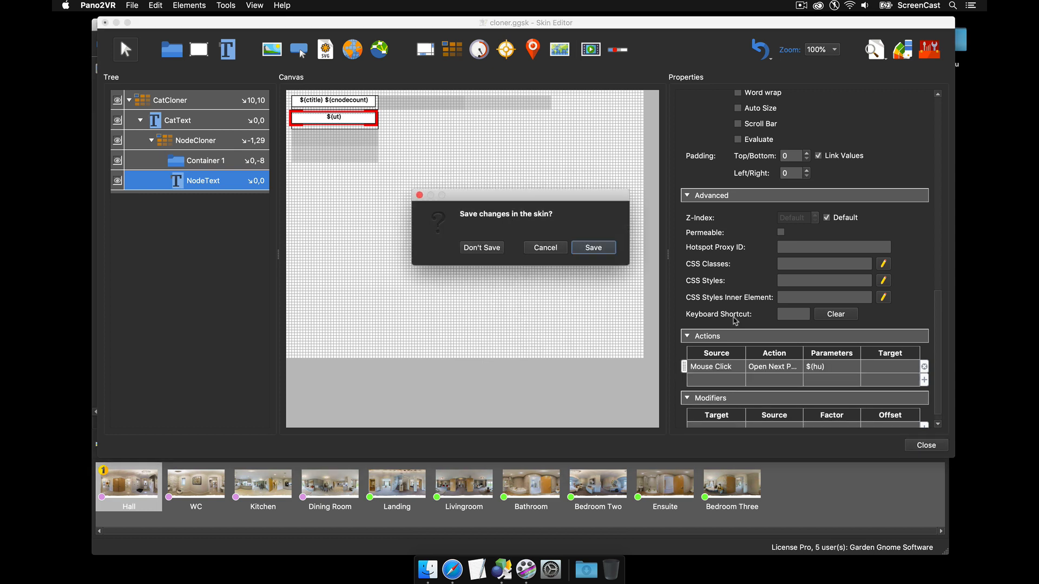
# Save the skin changes and try the published tour's floor buttons in Safari
pyautogui.click(482, 247)
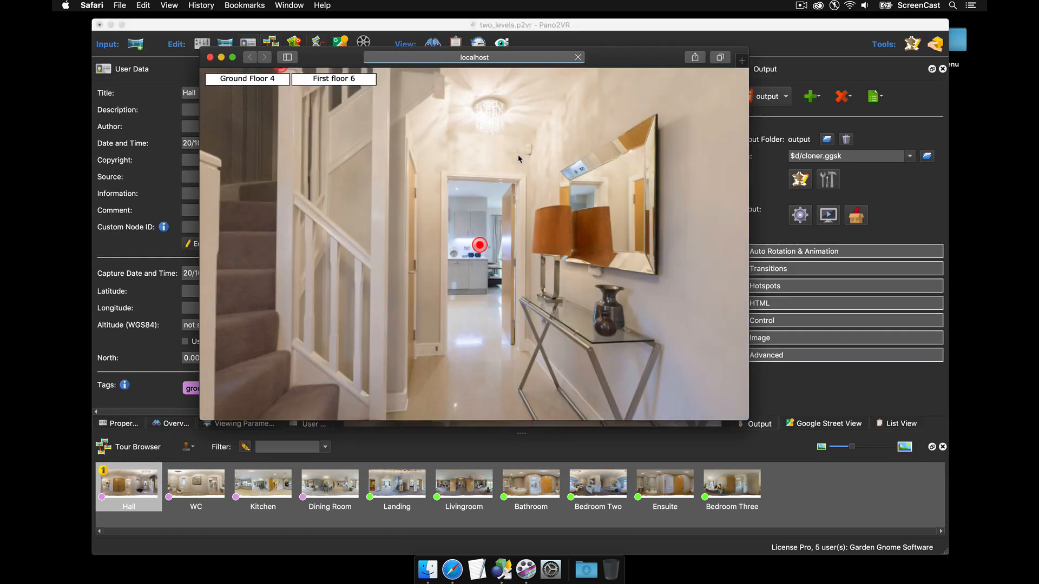
pyautogui.click(247, 78)
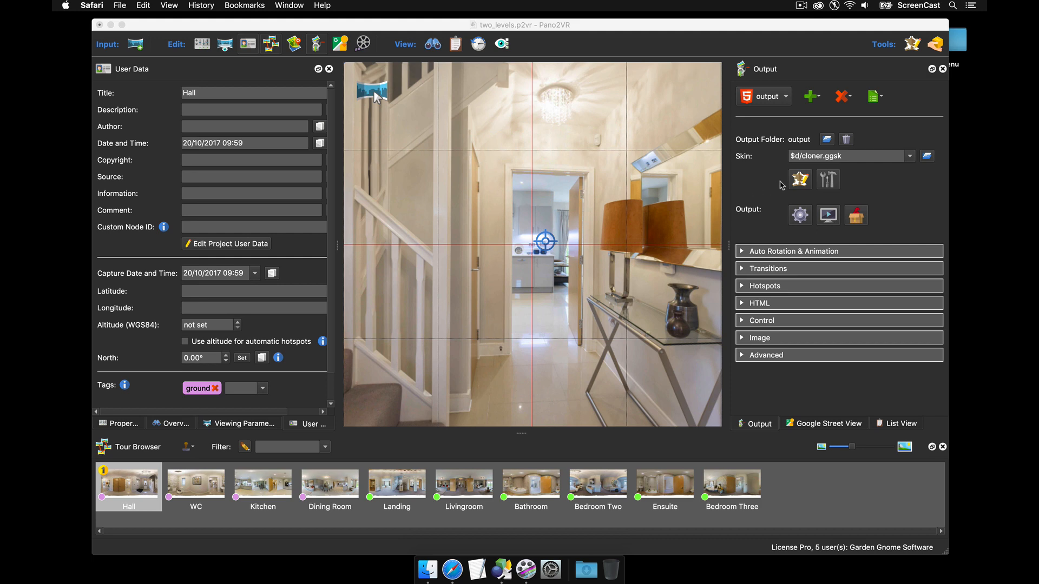
# Reopen the Skin Editor, widen CatCloner from 155 to 160 pixels, and check Live Preview
pyautogui.click(799, 179)
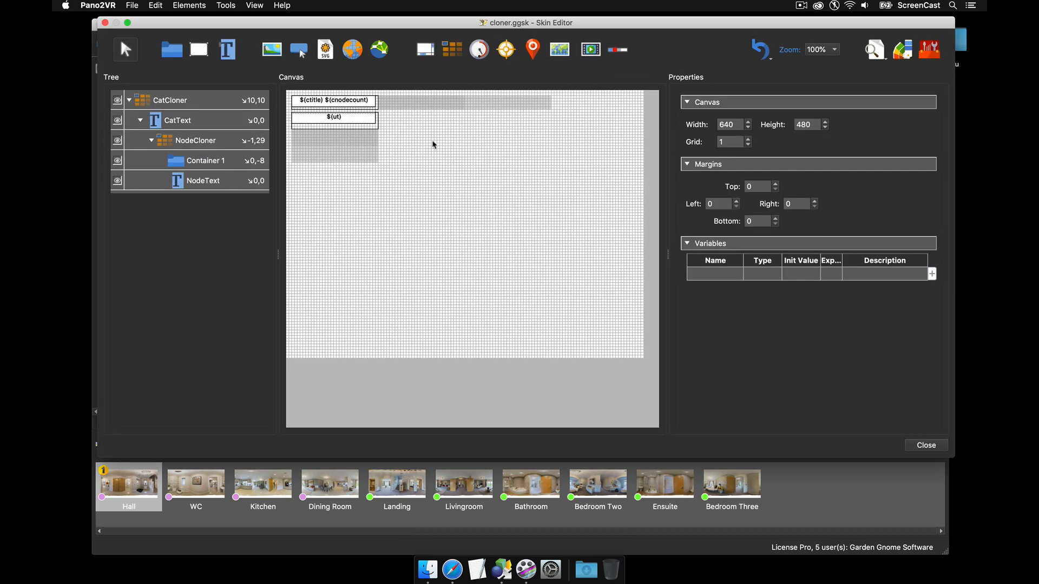
pyautogui.moveTo(365, 118)
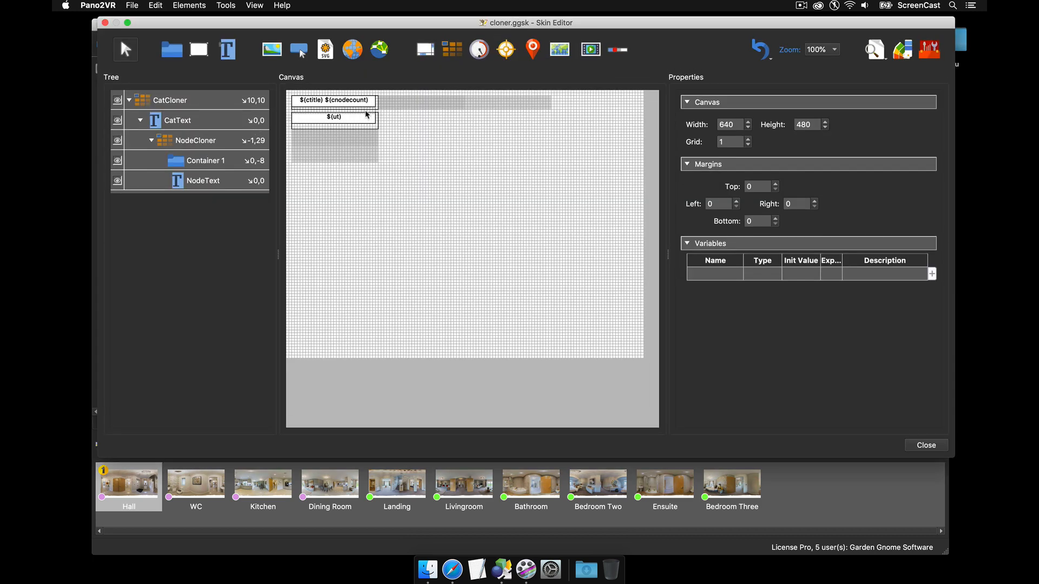
pyautogui.click(171, 100)
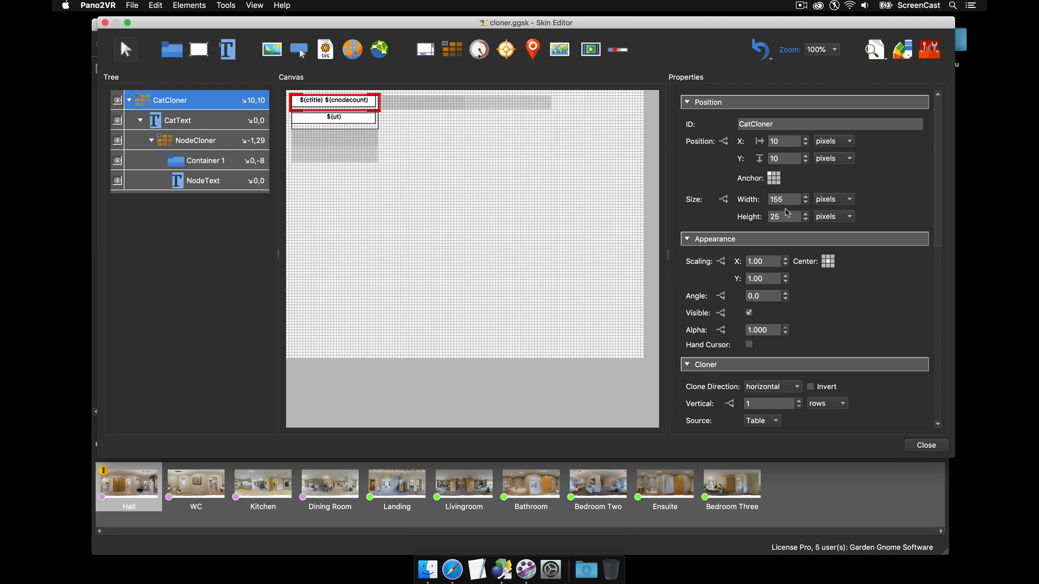
pyautogui.moveTo(805, 203)
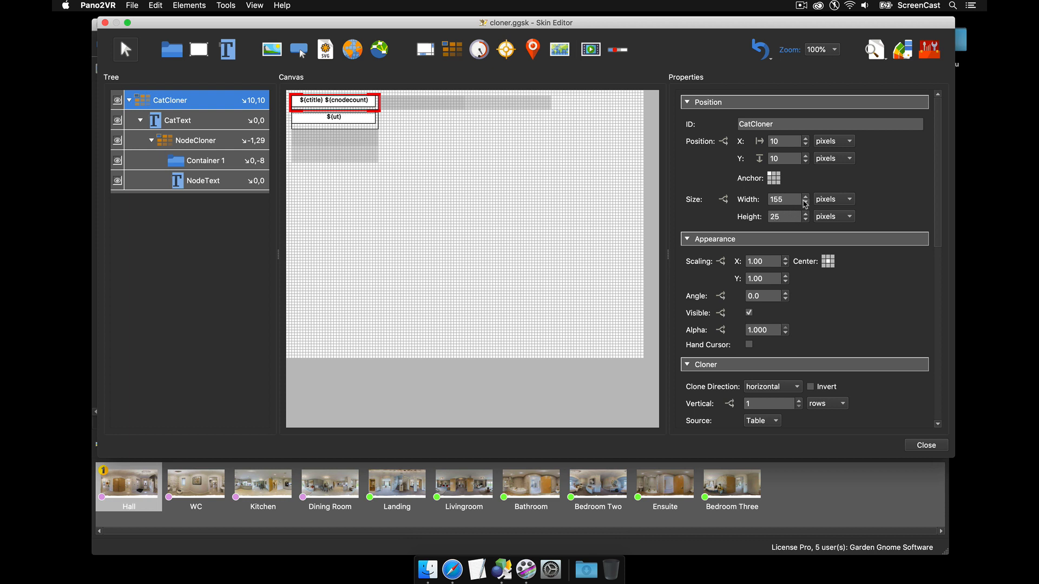
pyautogui.click(805, 196)
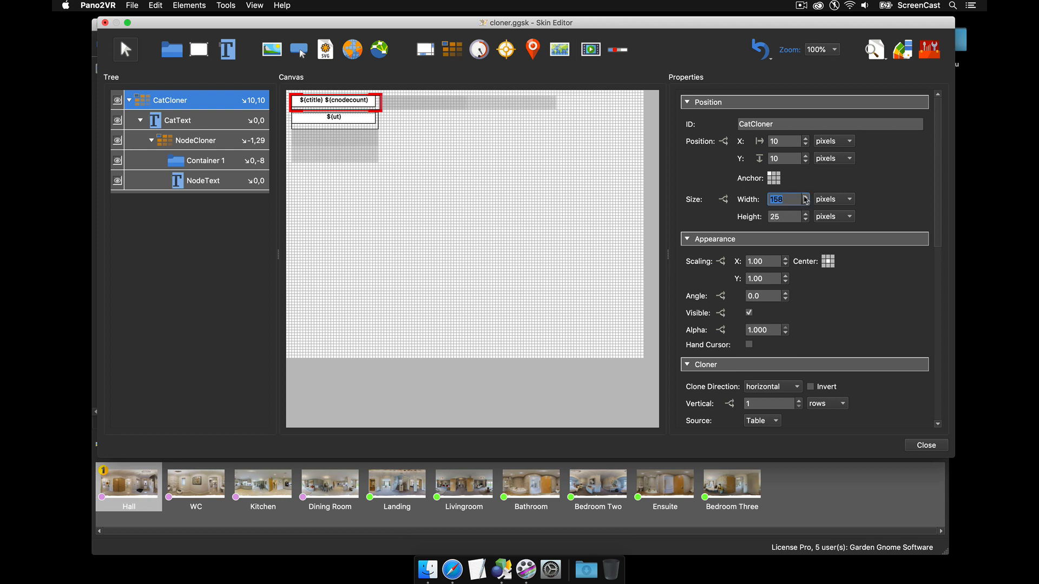
pyautogui.click(805, 197)
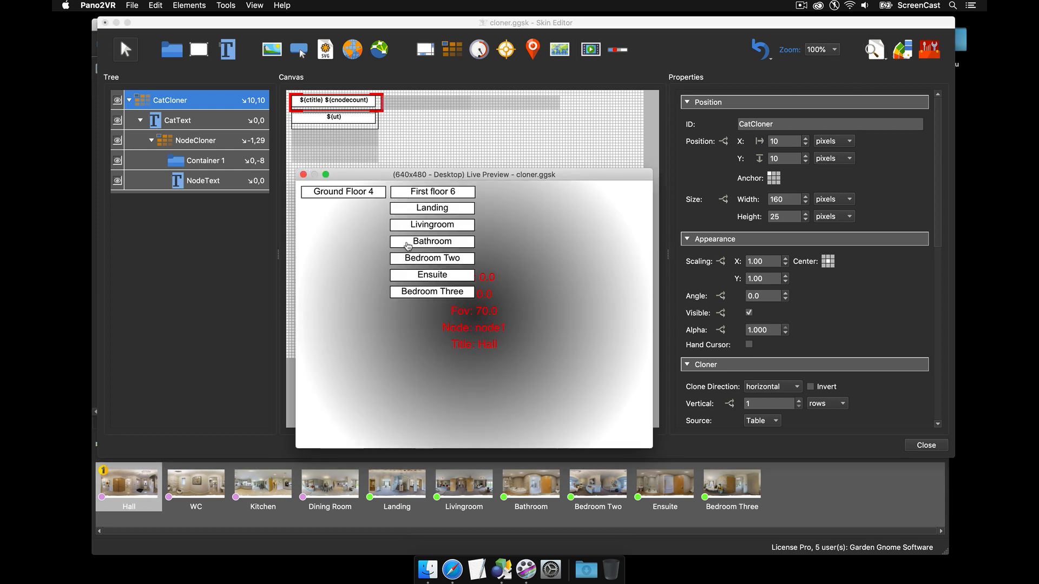
pyautogui.click(343, 192)
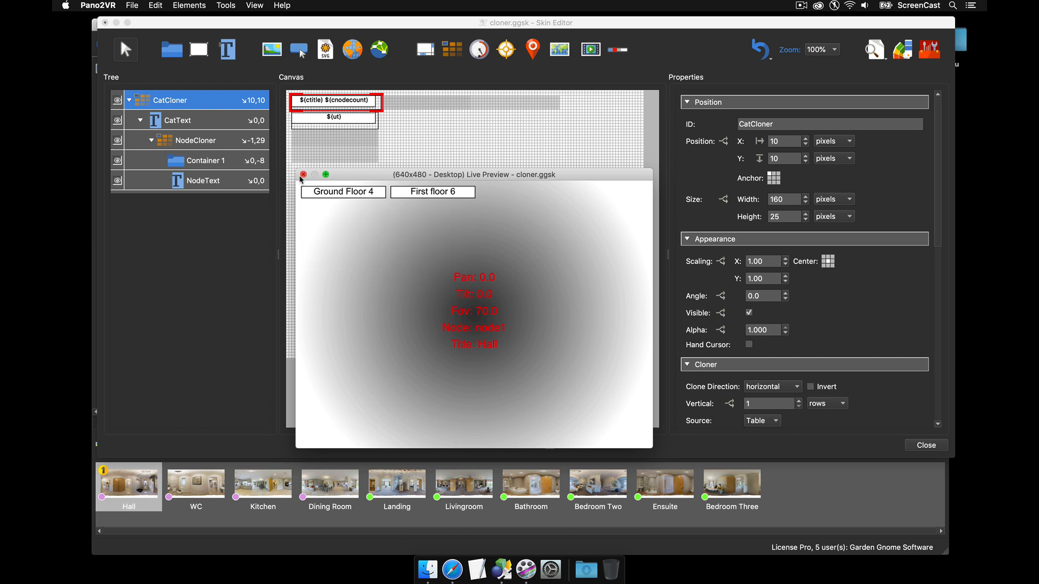
pyautogui.click(303, 174)
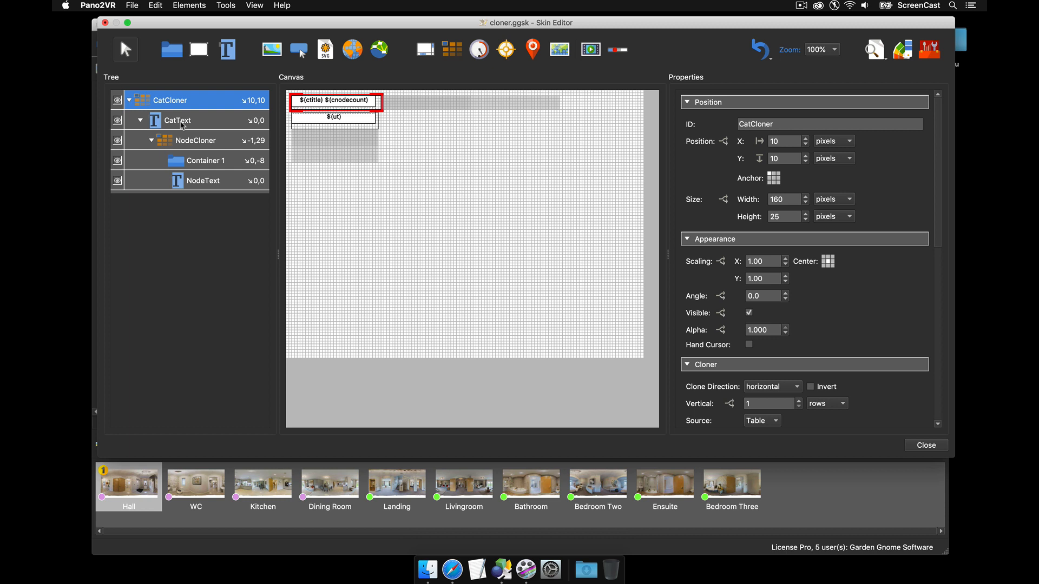
# Give CatText and NodeText a #dddddd background while their panorama is active
pyautogui.click(177, 120)
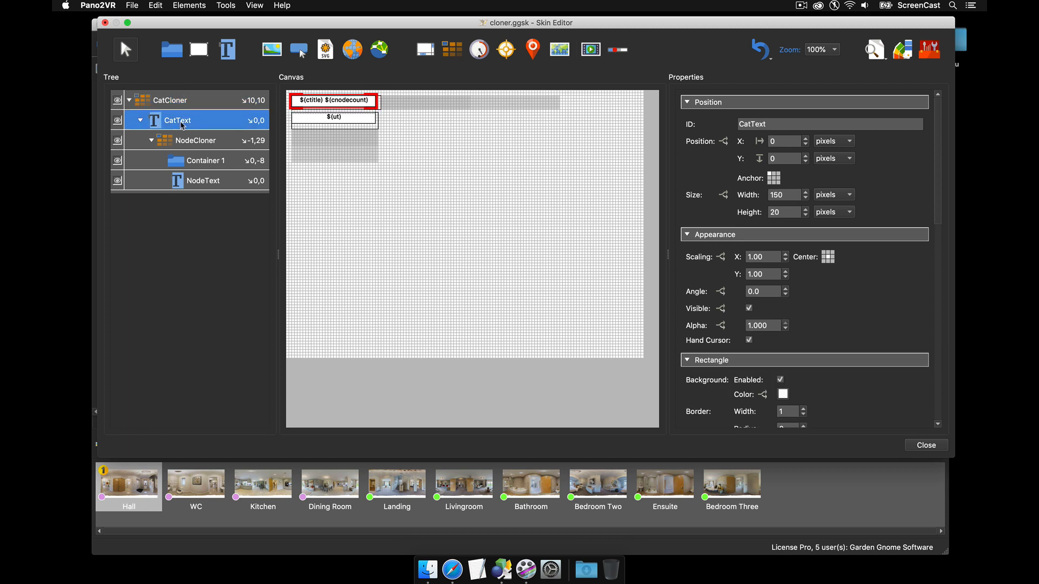
pyautogui.click(203, 180)
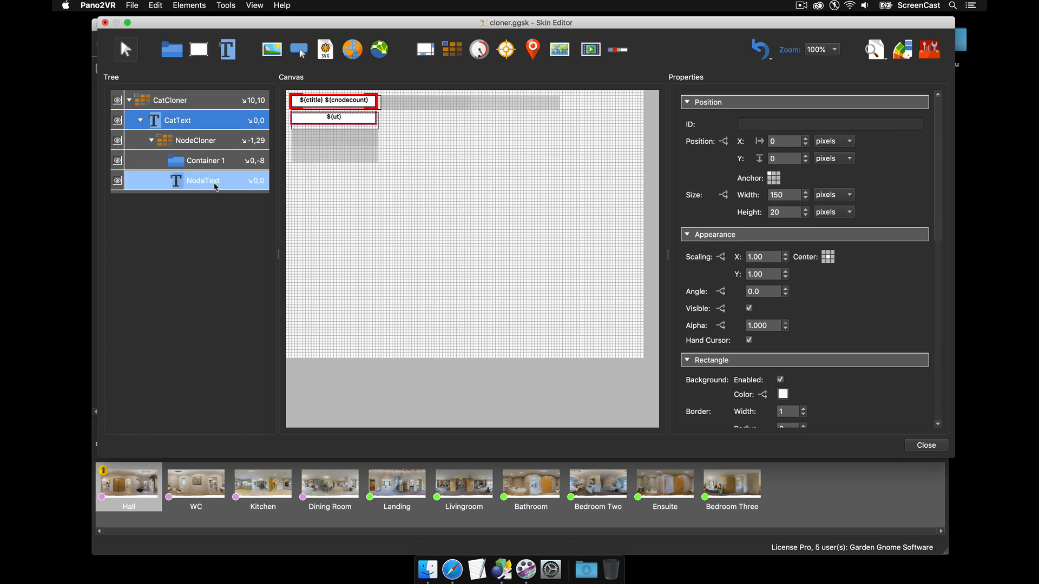
pyautogui.scroll(-3)
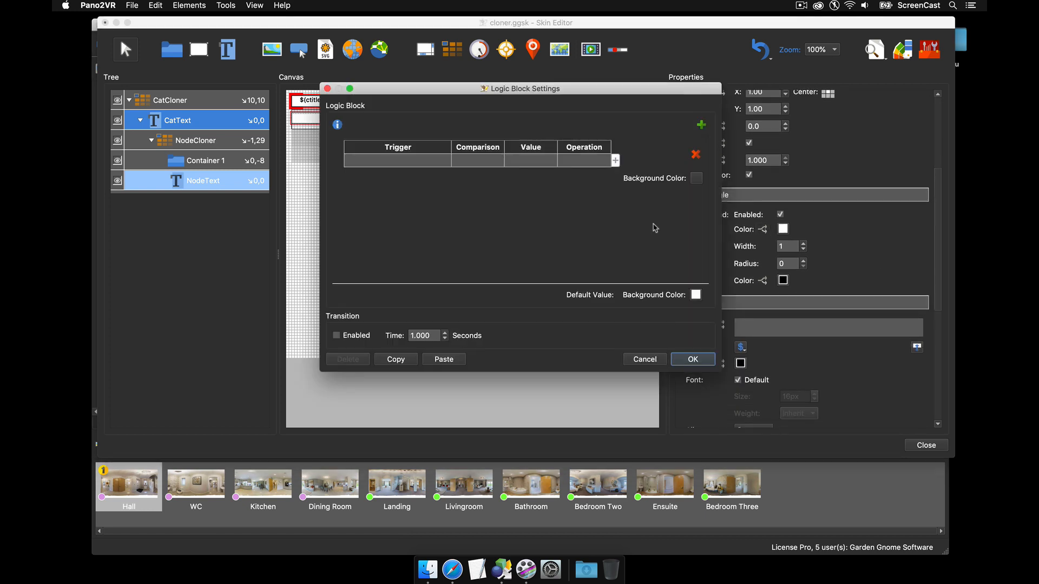
pyautogui.click(397, 158)
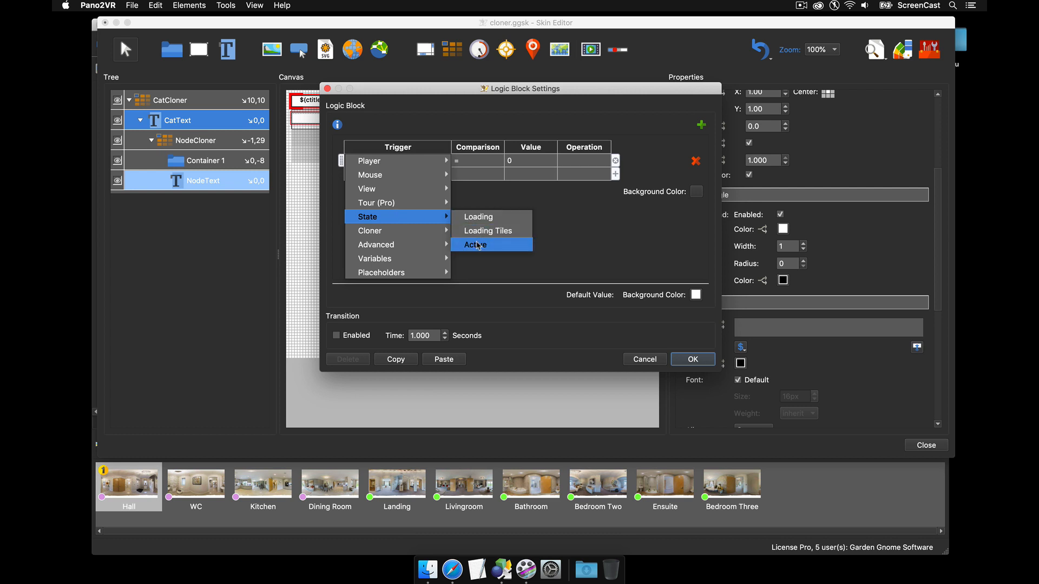
pyautogui.click(474, 244)
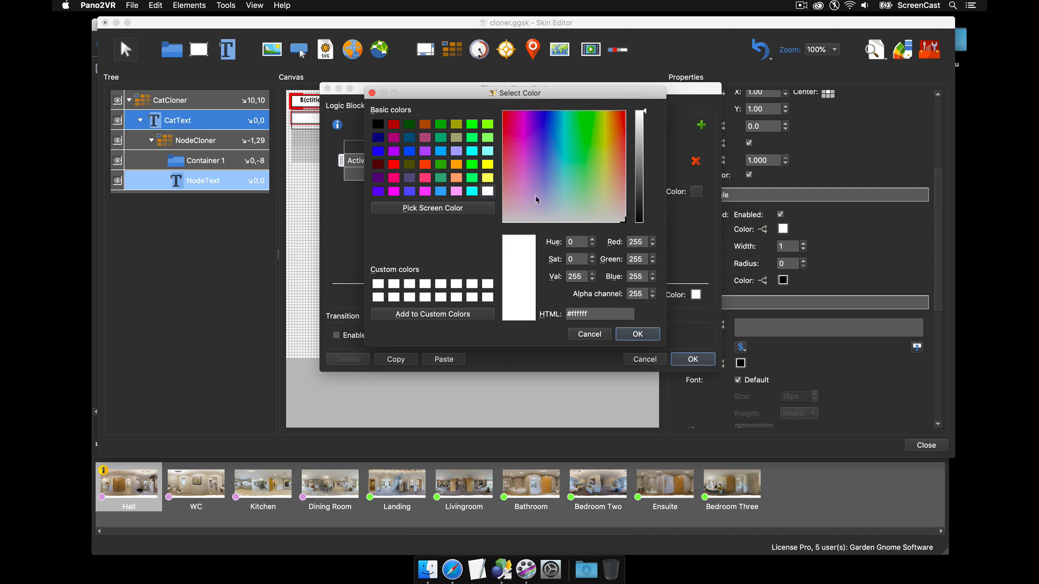
pyautogui.moveTo(640, 113); pyautogui.dragTo(639, 133)
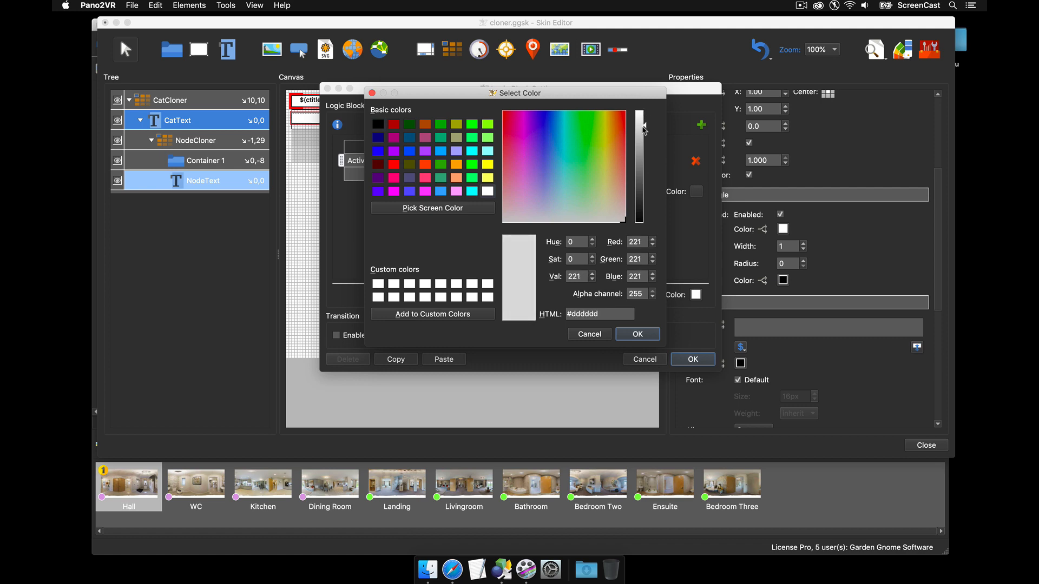
pyautogui.click(637, 333)
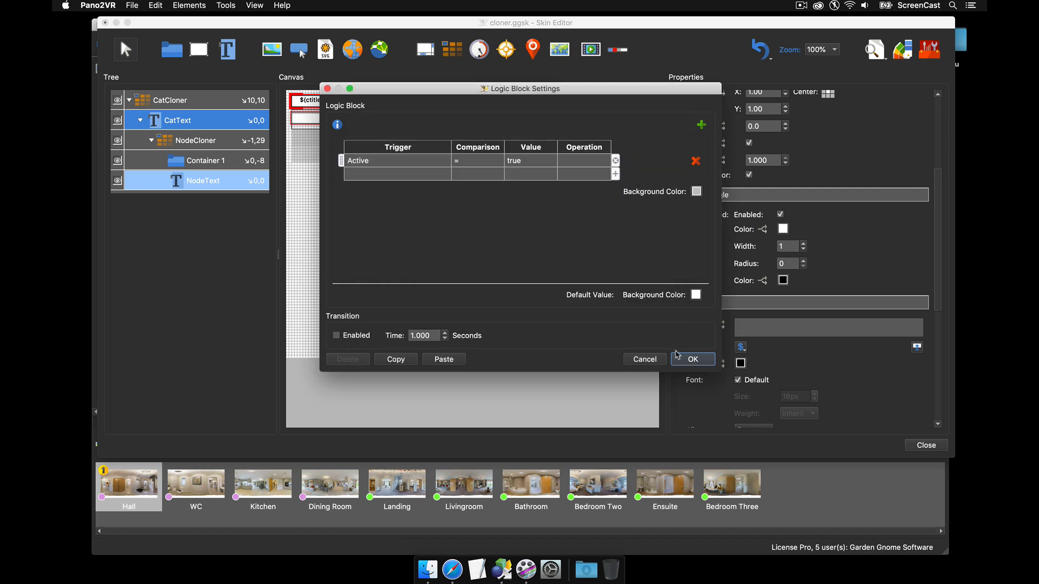
pyautogui.click(692, 359)
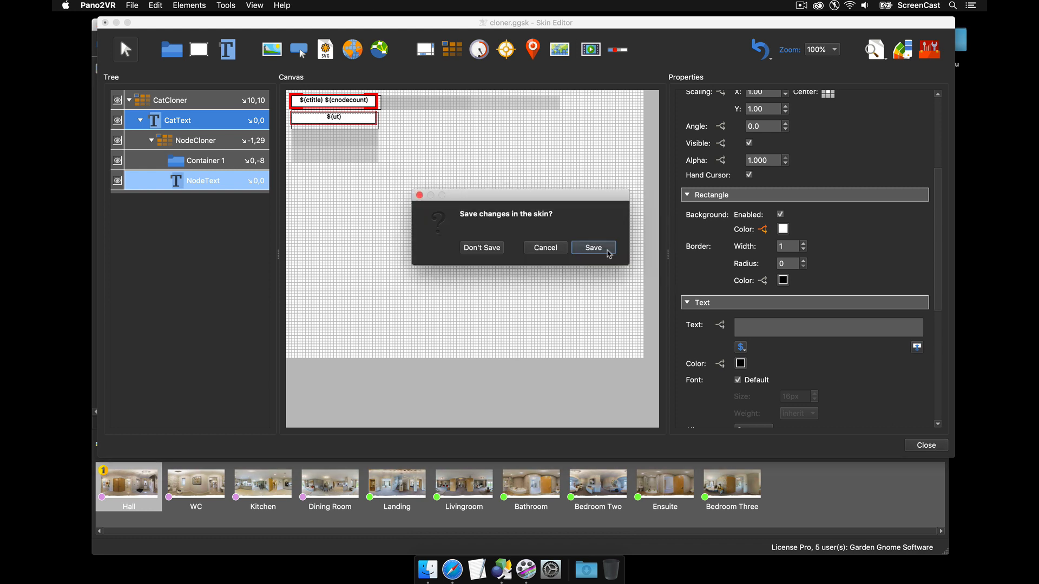
# Save the skin, overwrite pano.xml, and open Kitchen from Ground Floor in Safari
pyautogui.click(592, 247)
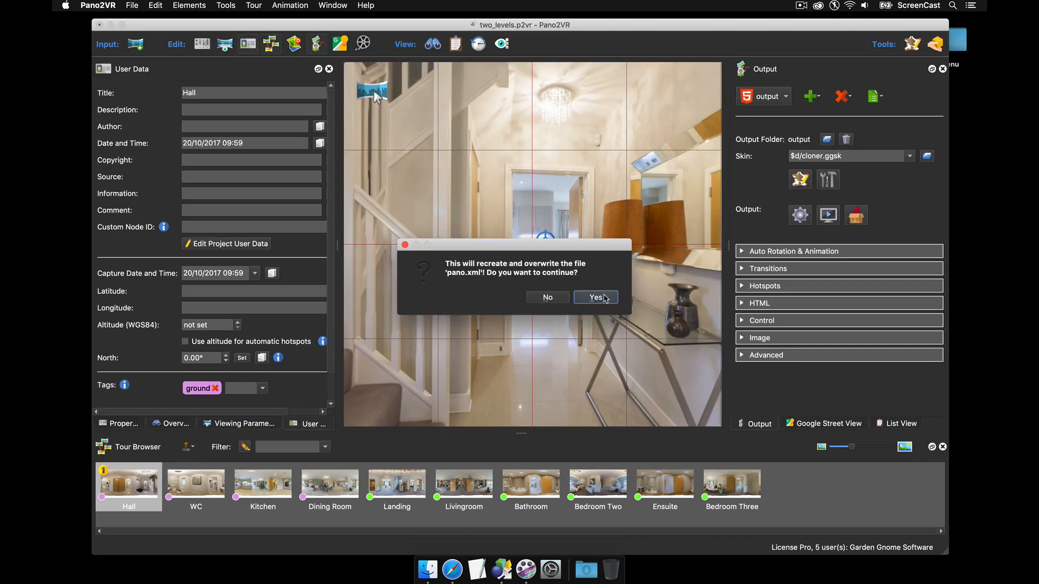
pyautogui.click(595, 297)
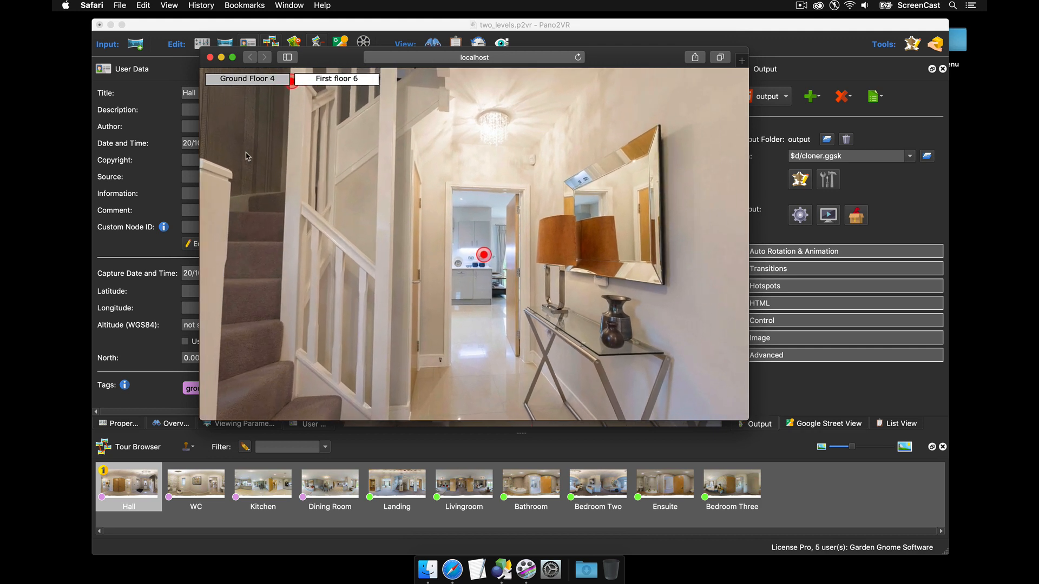
pyautogui.click(246, 78)
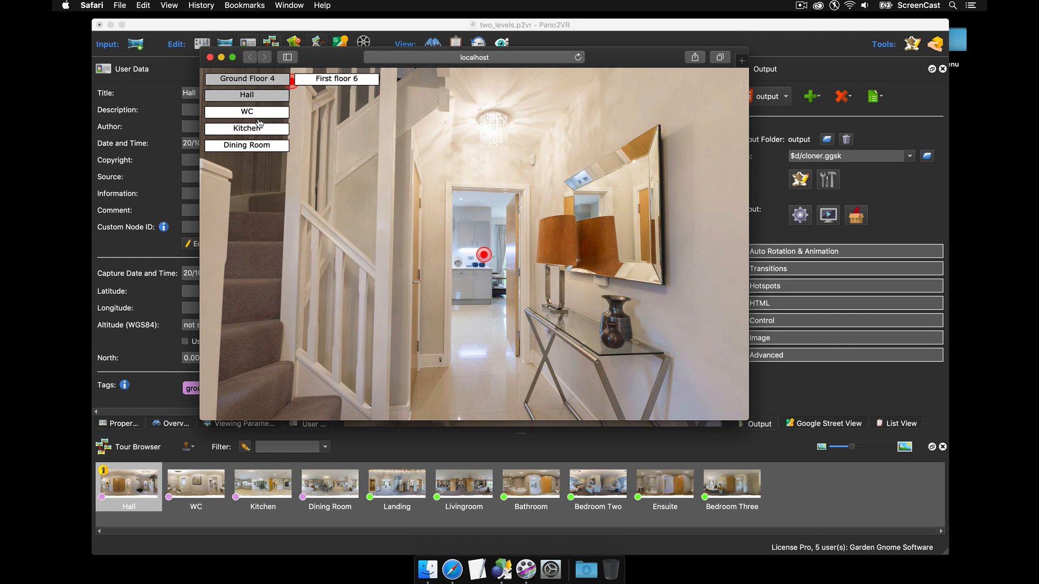
pyautogui.moveTo(485, 253)
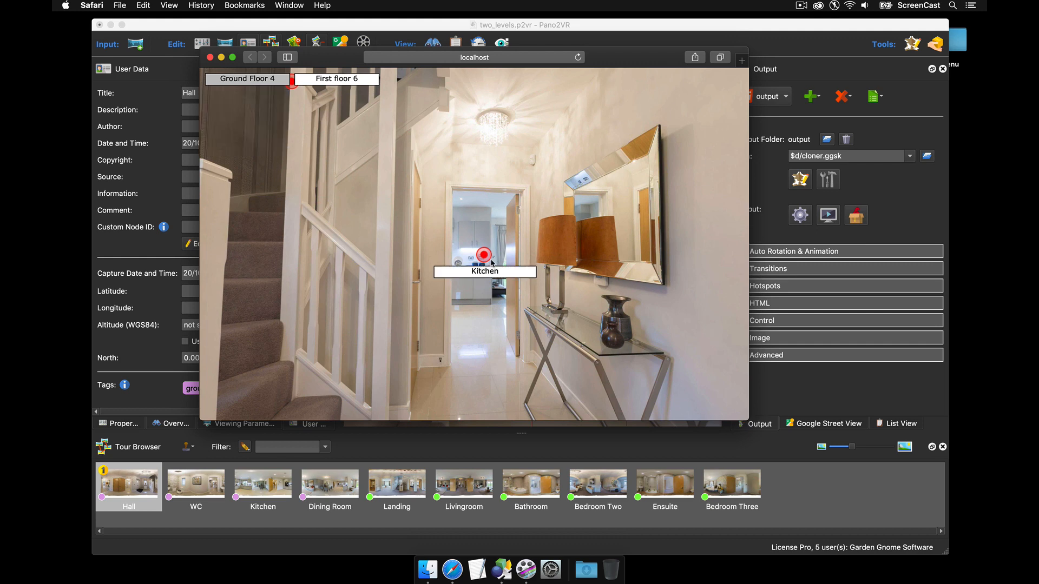
pyautogui.click(484, 254)
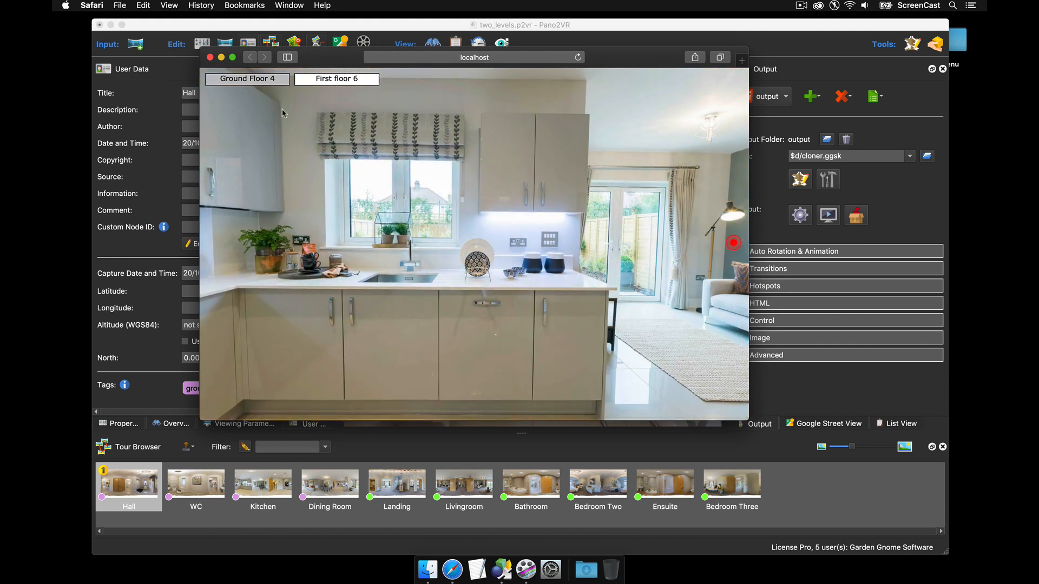
# Open a First floor room, check the grey active entries, and close Safari
pyautogui.click(246, 79)
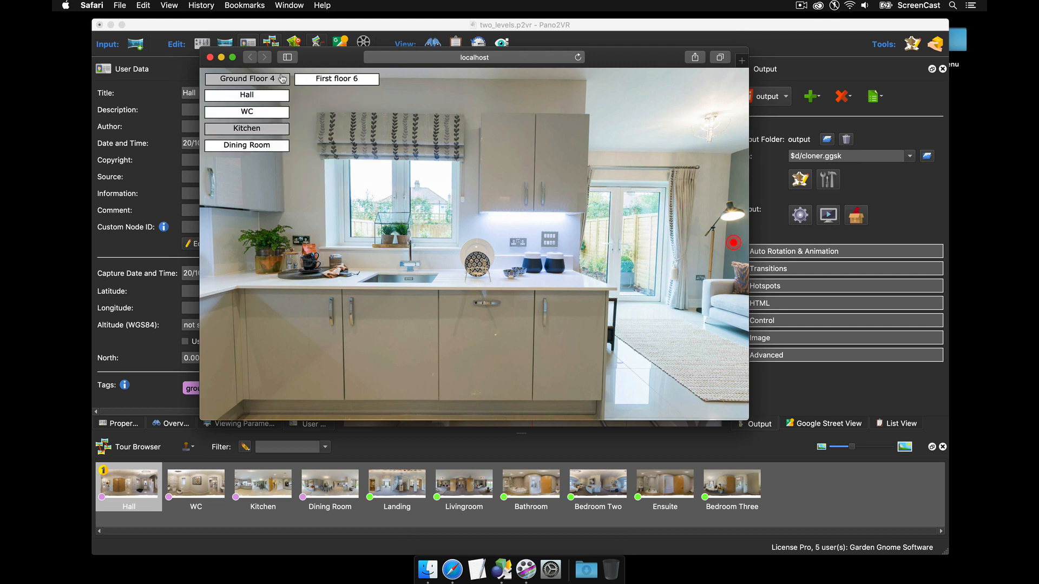
pyautogui.click(336, 79)
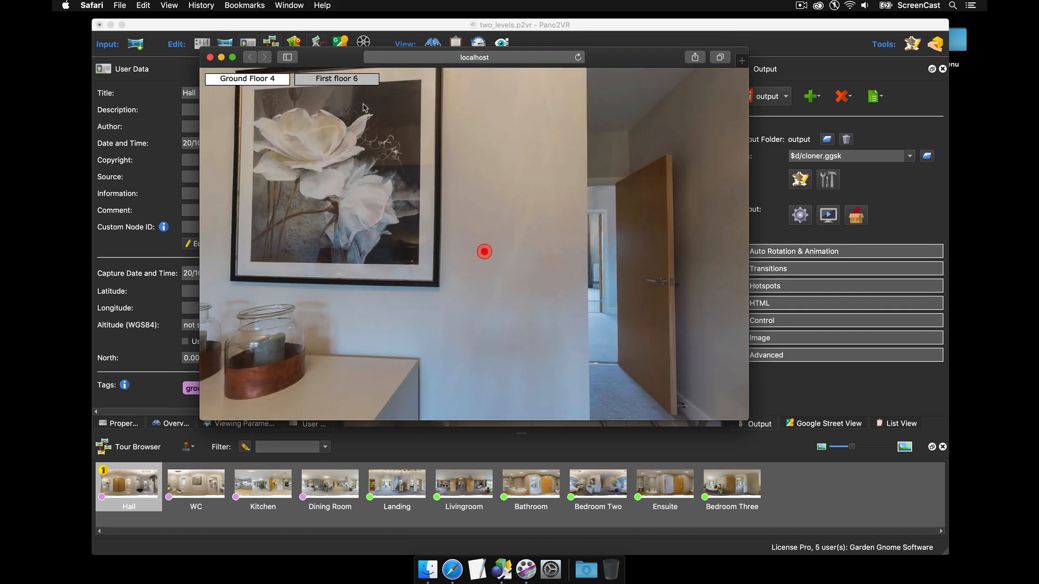
pyautogui.click(336, 79)
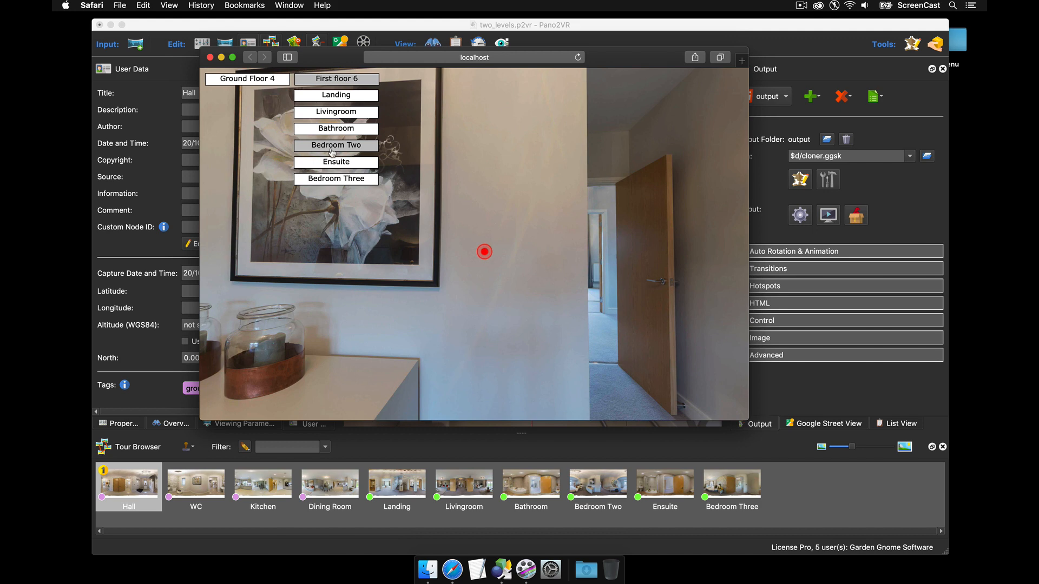
pyautogui.click(336, 145)
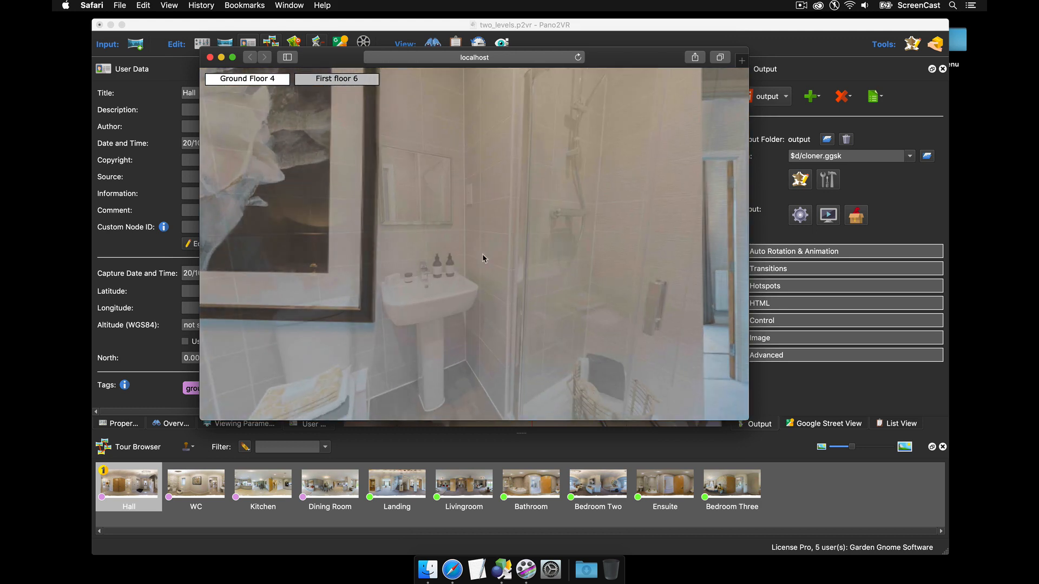
pyautogui.click(336, 79)
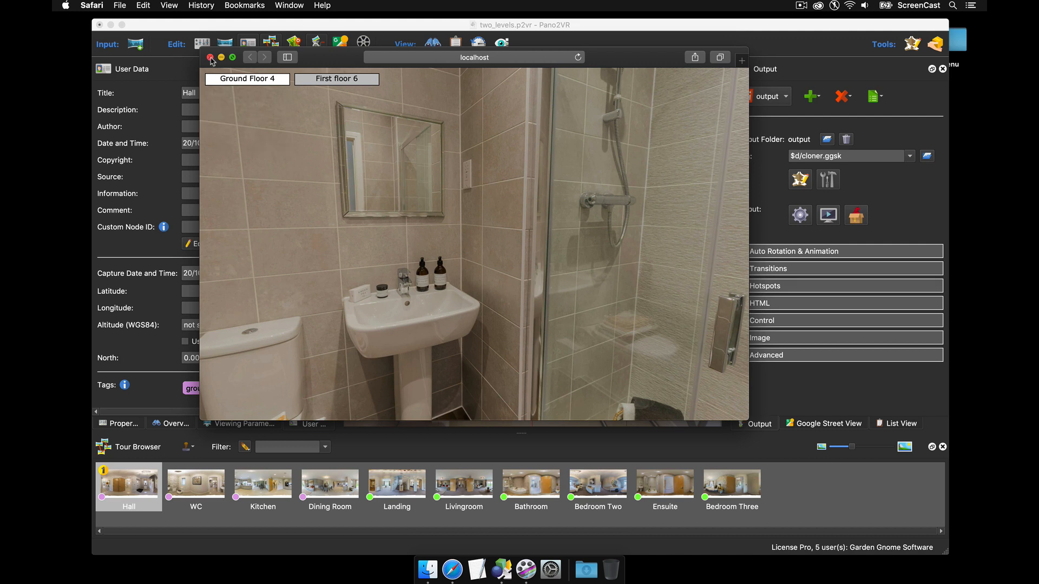
pyautogui.click(211, 57)
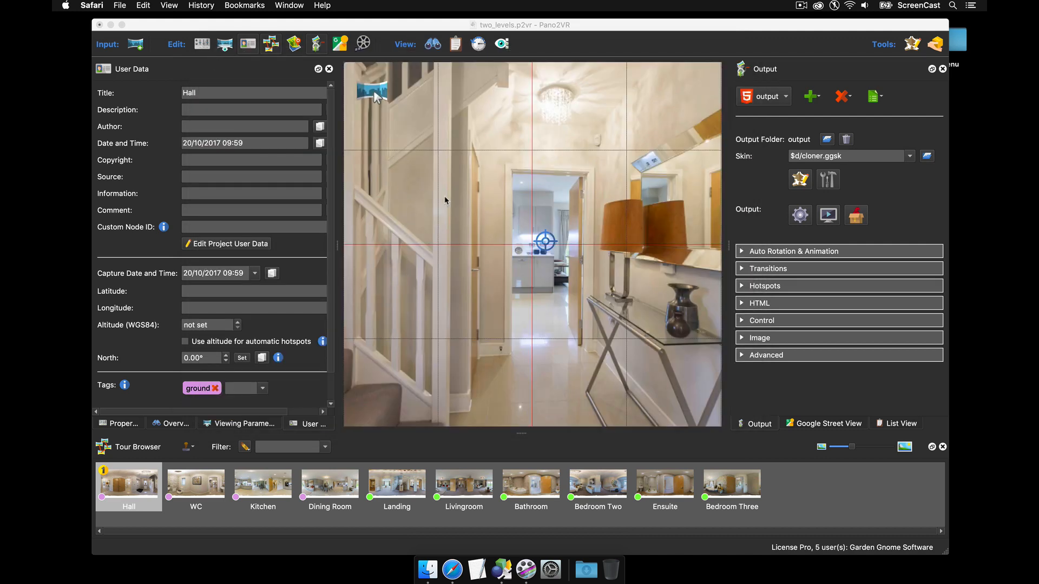